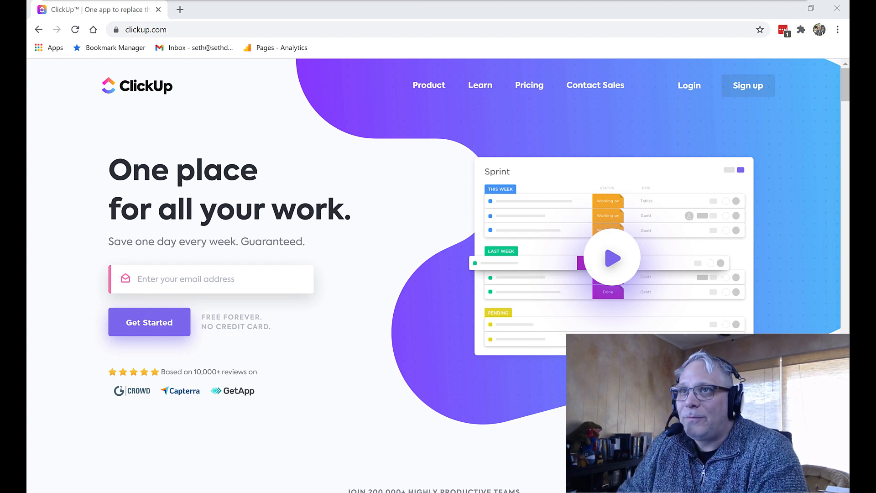
{"action": "mouse_move", "coordinate": [162, 81]}
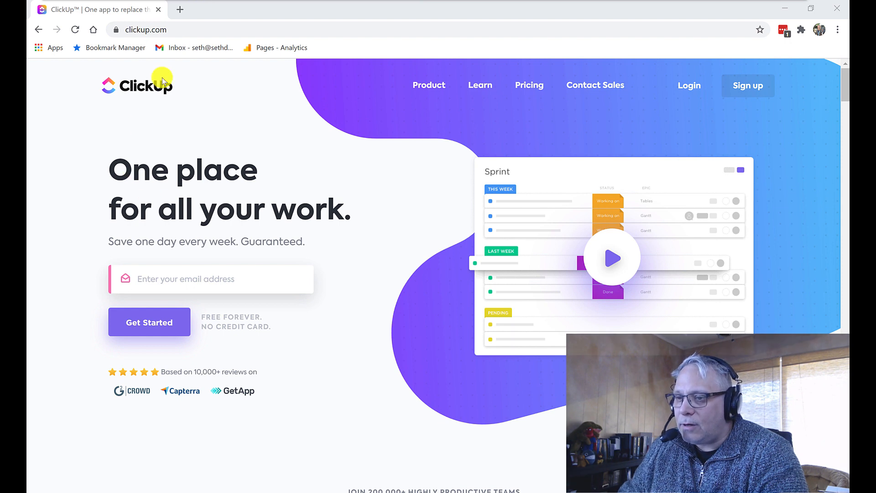
{"action": "mouse_move", "coordinate": [308, 187]}
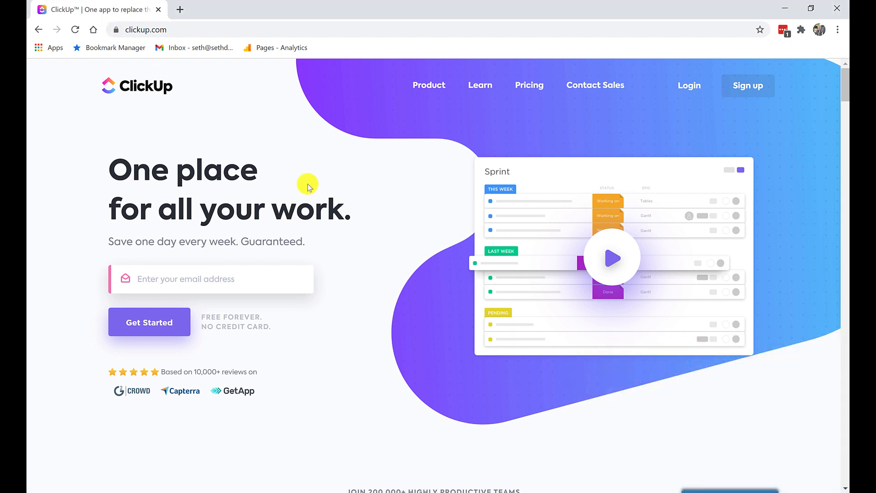
{"action": "mouse_move", "coordinate": [626, 84]}
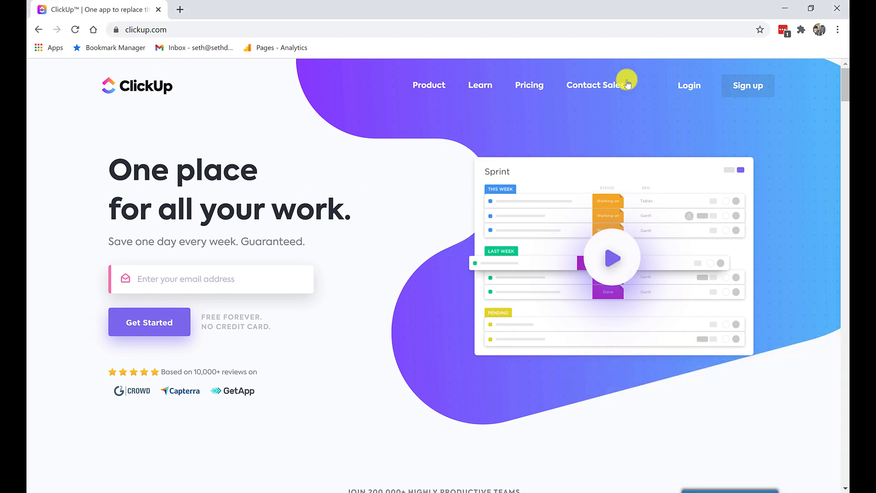
{"action": "mouse_move", "coordinate": [157, 280]}
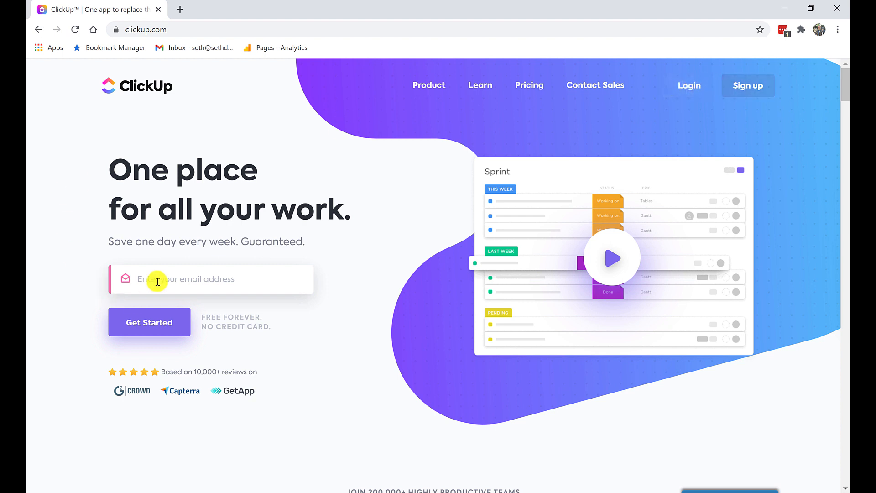
{"action": "mouse_move", "coordinate": [87, 191]}
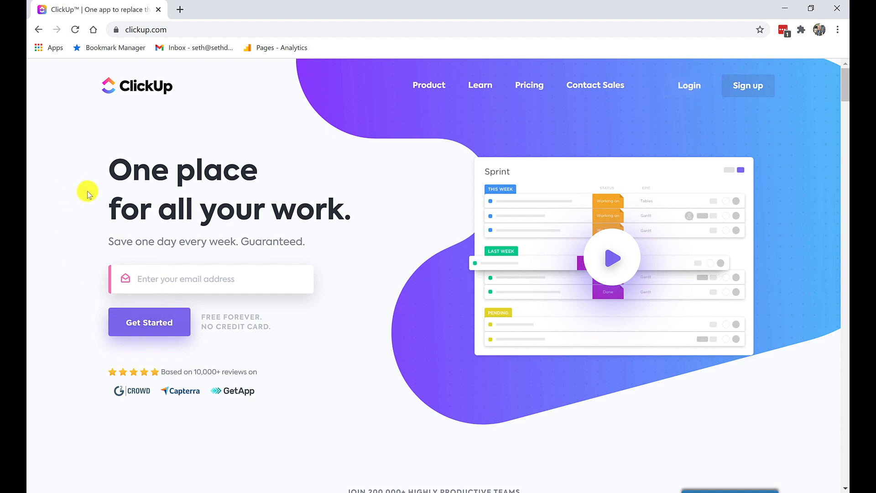
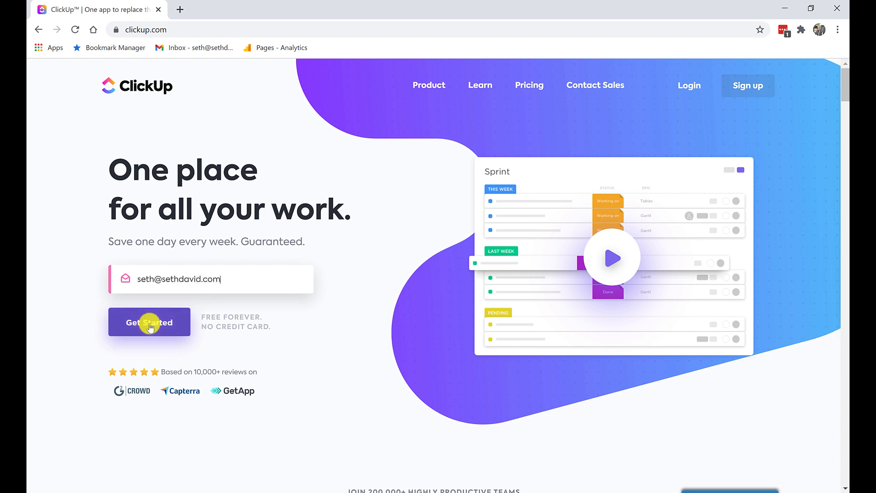
{"action": "left_click", "coordinate": [149, 322]}
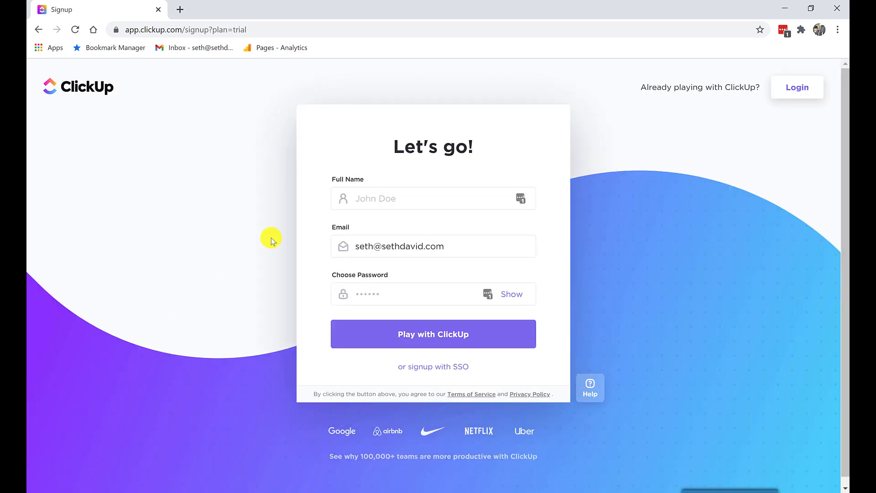
{"action": "type", "text": "Seth David"}
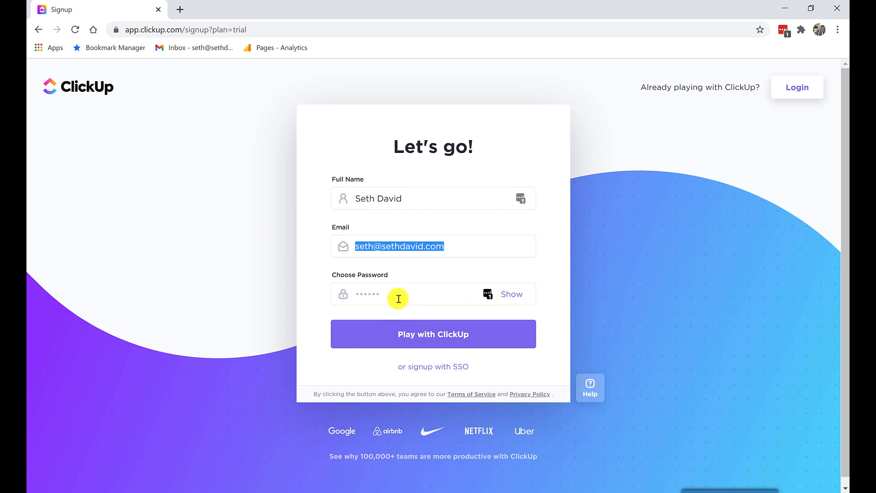
{"action": "left_click", "coordinate": [785, 29]}
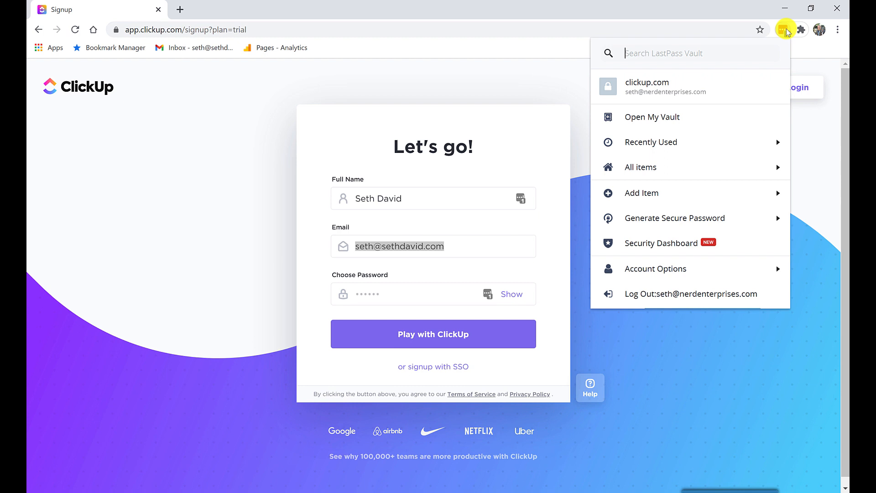
{"action": "mouse_move", "coordinate": [643, 90]}
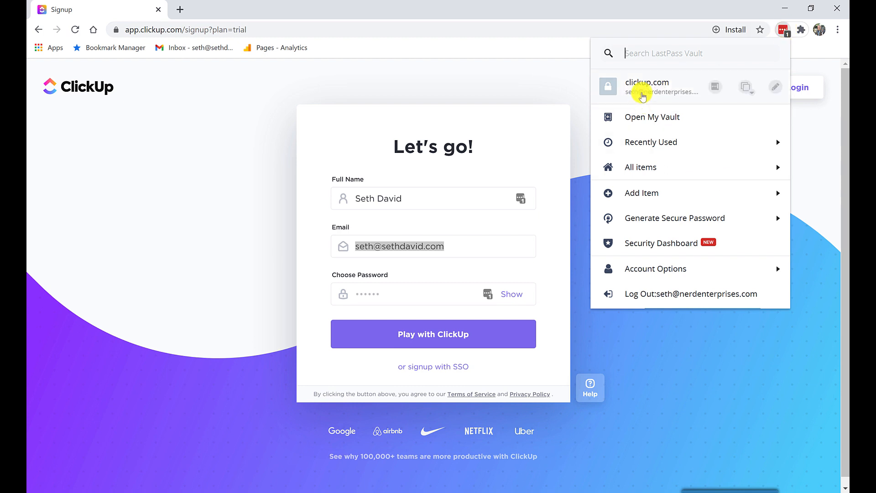
{"action": "mouse_move", "coordinate": [649, 219]}
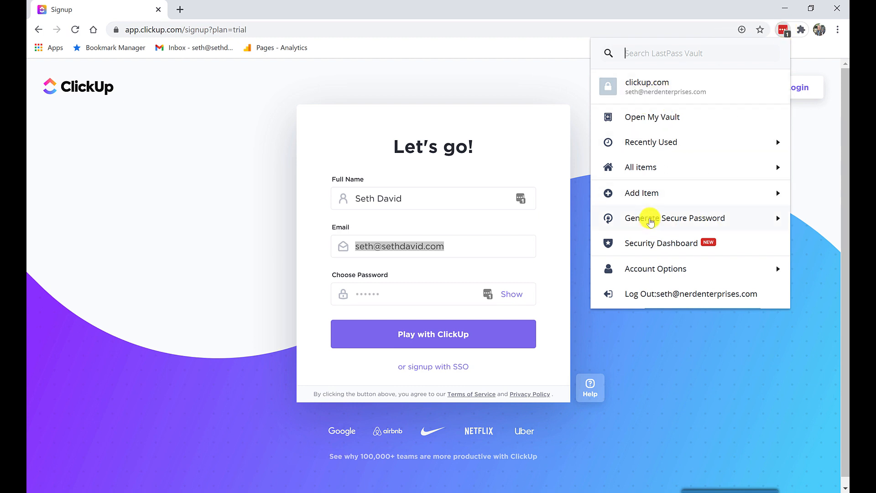
{"action": "left_click", "coordinate": [675, 218]}
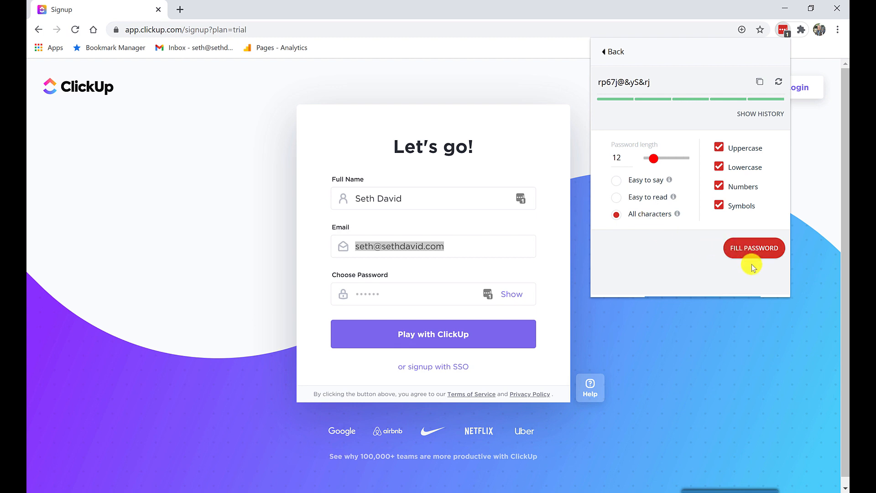
{"action": "left_click", "coordinate": [754, 247]}
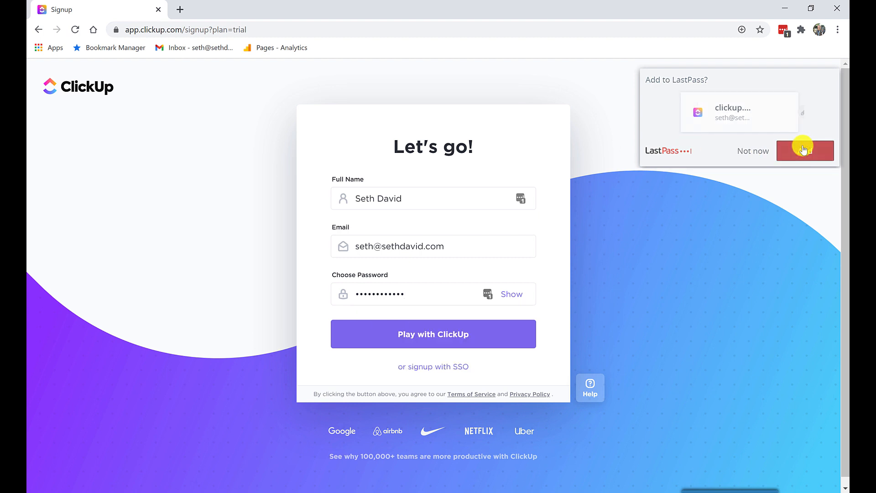
{"action": "left_click", "coordinate": [805, 151]}
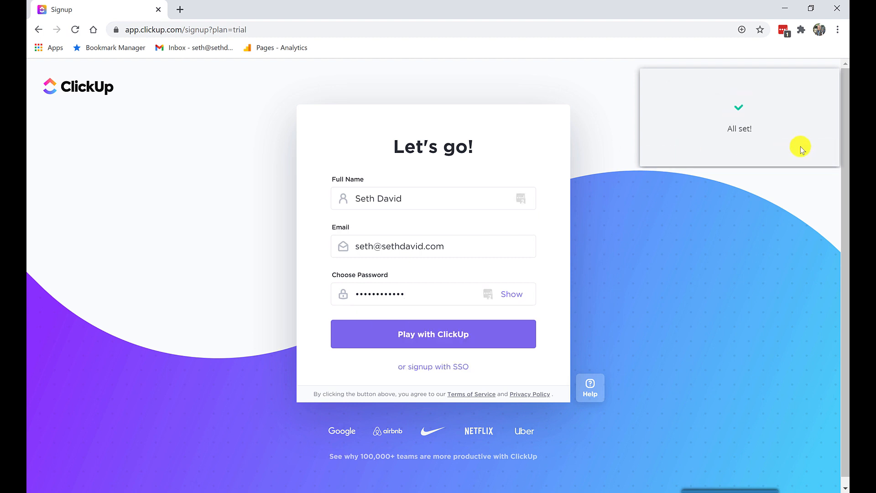
{"action": "mouse_move", "coordinate": [743, 156]}
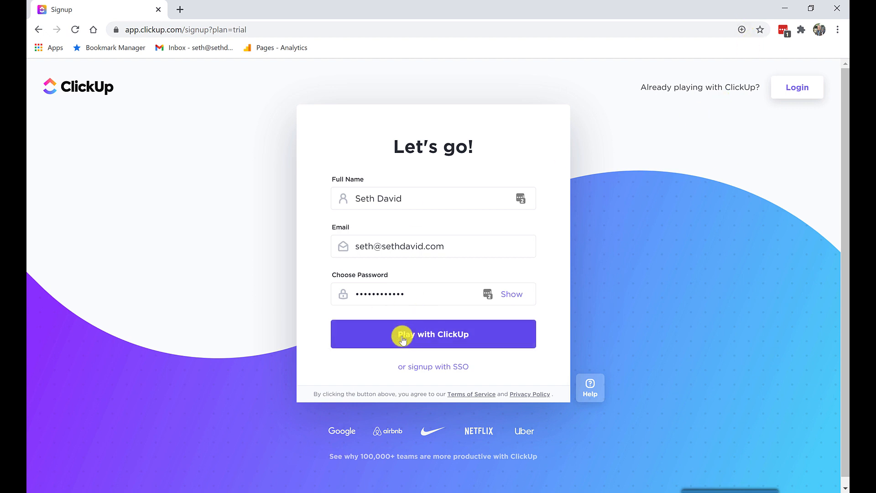
Submit the signup form and open the ClickUp verification email in Gmail
{"action": "left_click", "coordinate": [433, 334]}
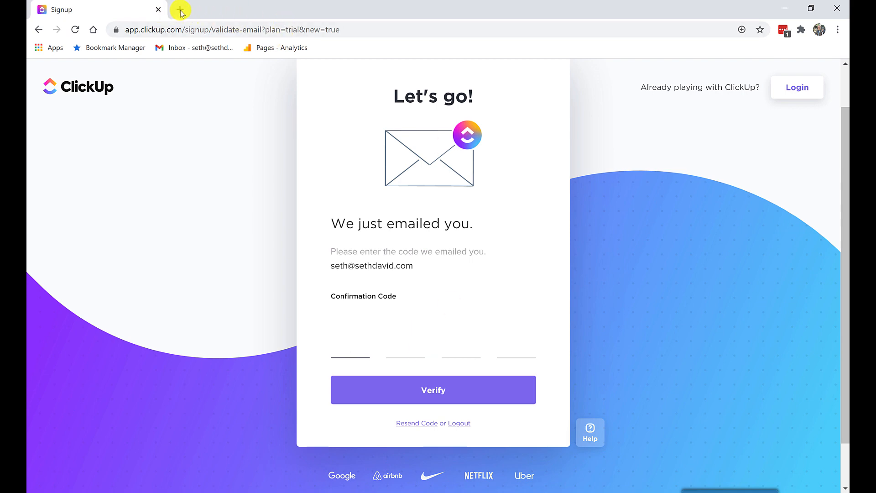
{"action": "left_click", "coordinate": [179, 9]}
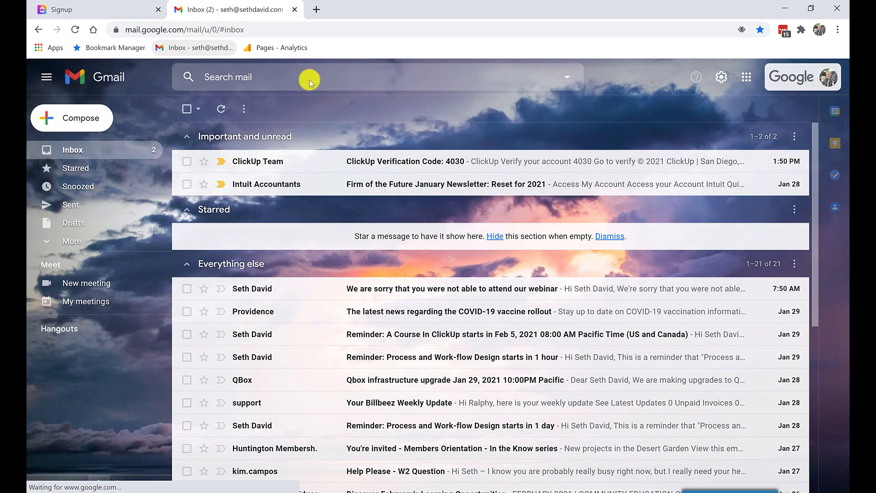
{"action": "left_click", "coordinate": [405, 161]}
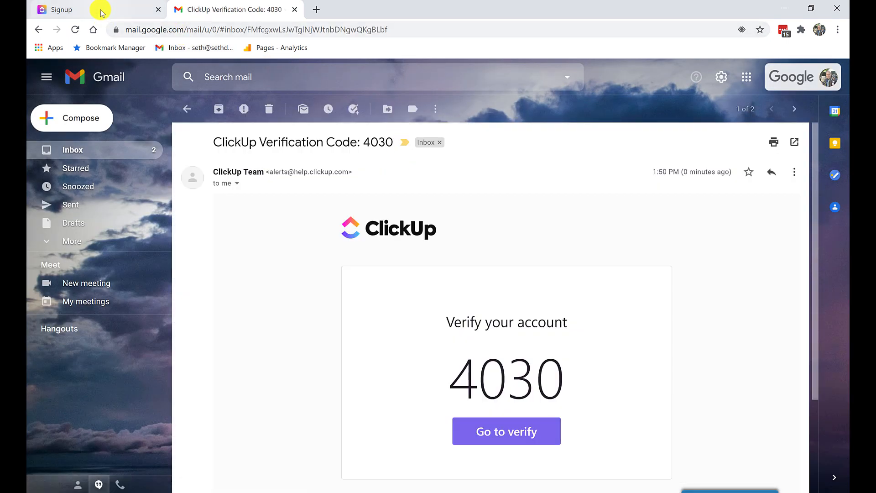
Enter the emailed confirmation code and rename the workspace to 'Seth David's Firm'
{"action": "left_click", "coordinate": [61, 9]}
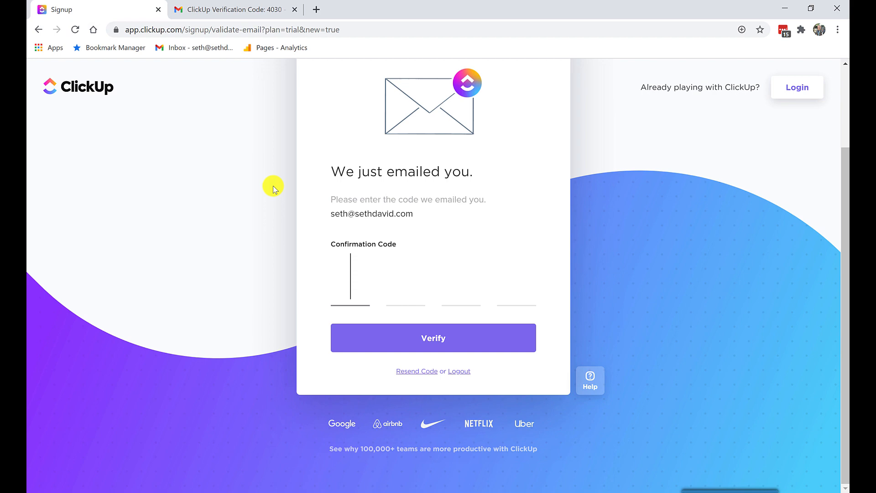
{"action": "left_click", "coordinate": [432, 338]}
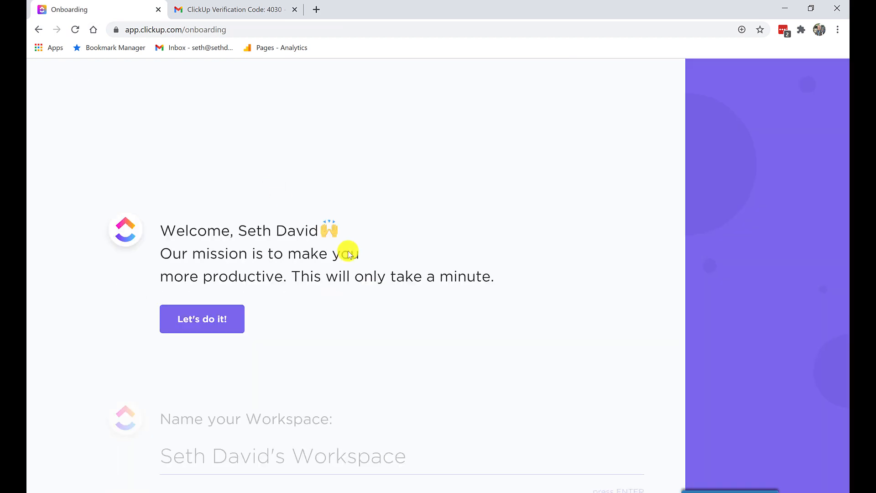
{"action": "mouse_move", "coordinate": [360, 262]}
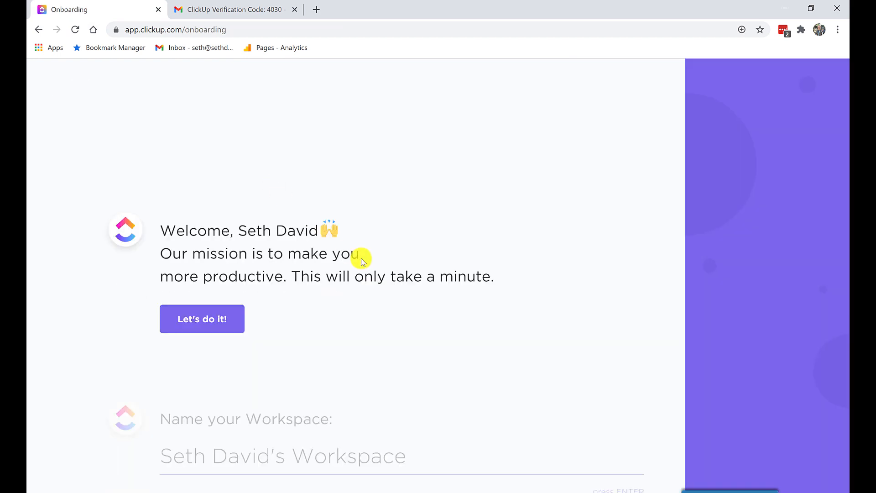
{"action": "mouse_move", "coordinate": [285, 238]}
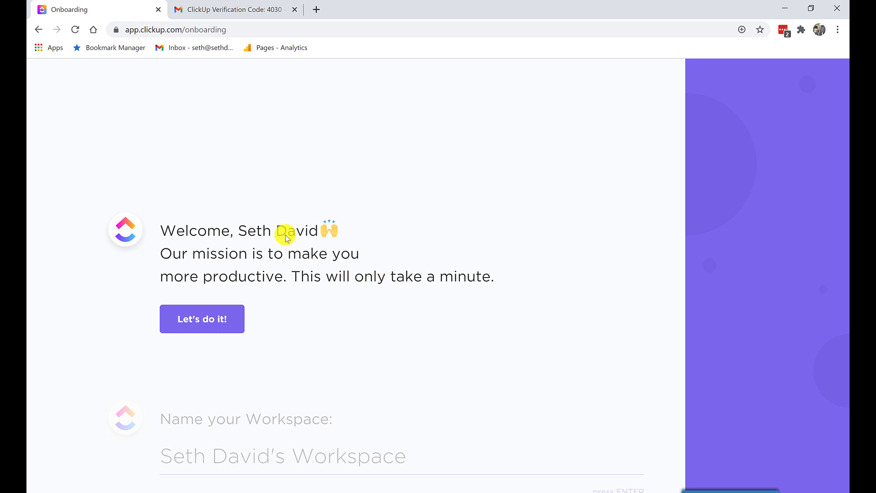
{"action": "mouse_move", "coordinate": [385, 278]}
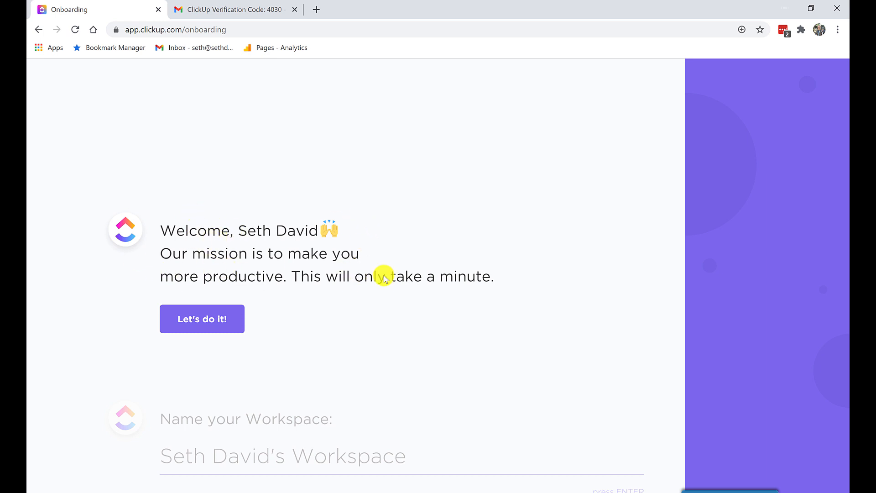
{"action": "scroll", "scroll_direction": "down", "scroll_amount": 3}
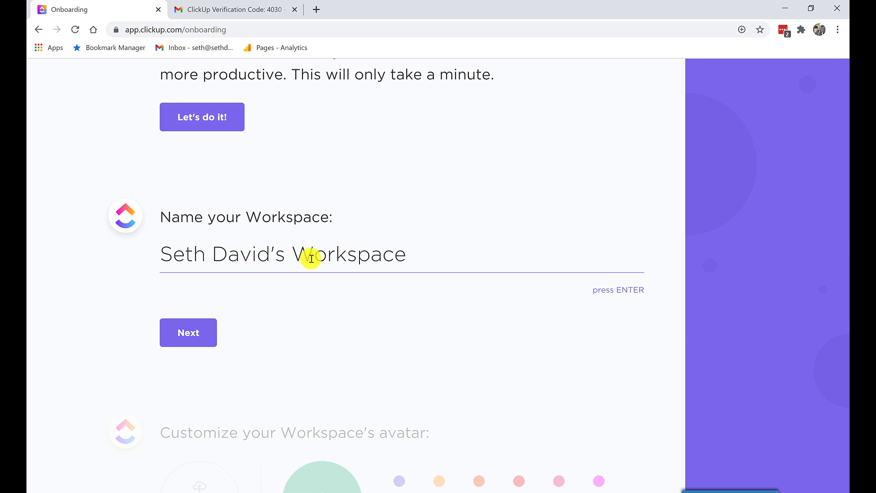
{"action": "type", "text": "Firm"}
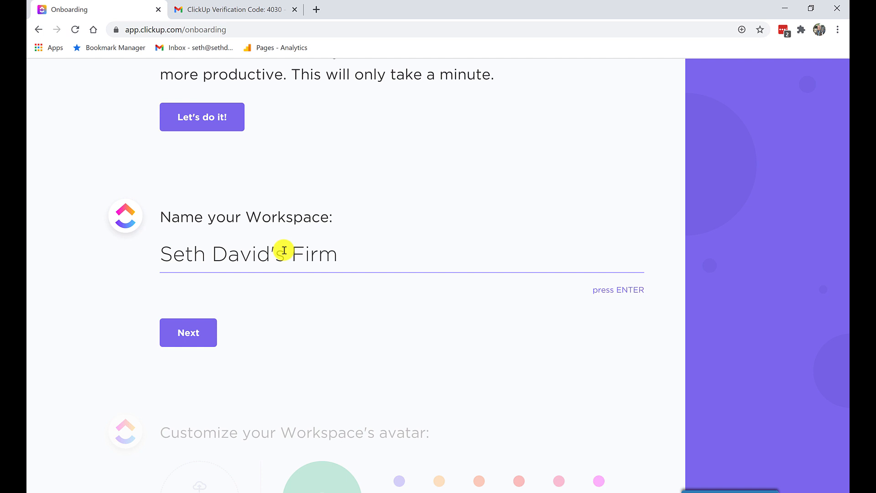
{"action": "mouse_move", "coordinate": [300, 233]}
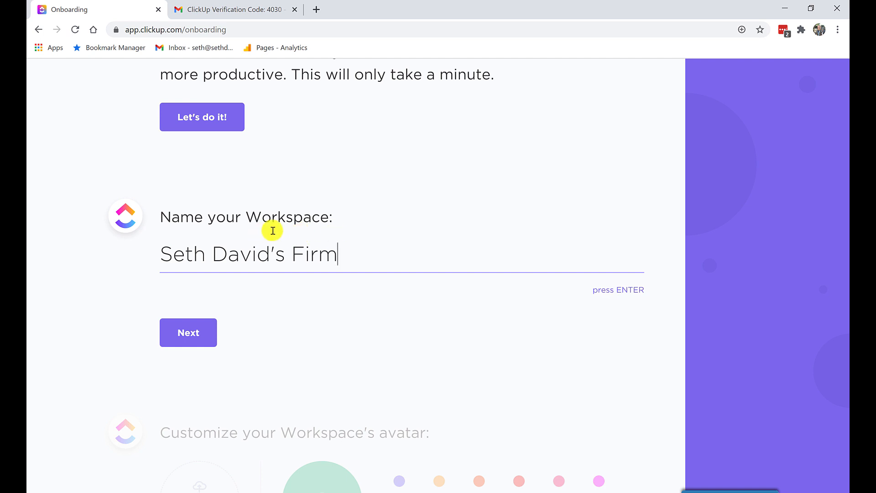
{"action": "mouse_move", "coordinate": [155, 257]}
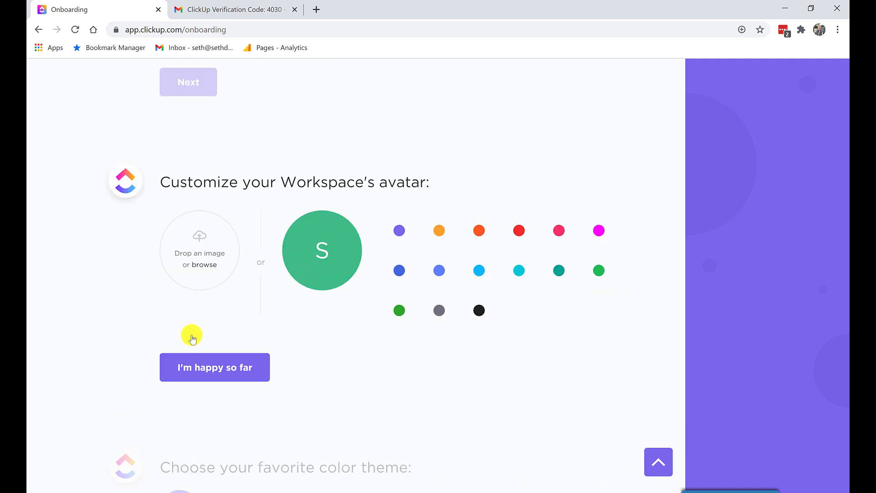
{"action": "mouse_move", "coordinate": [330, 195]}
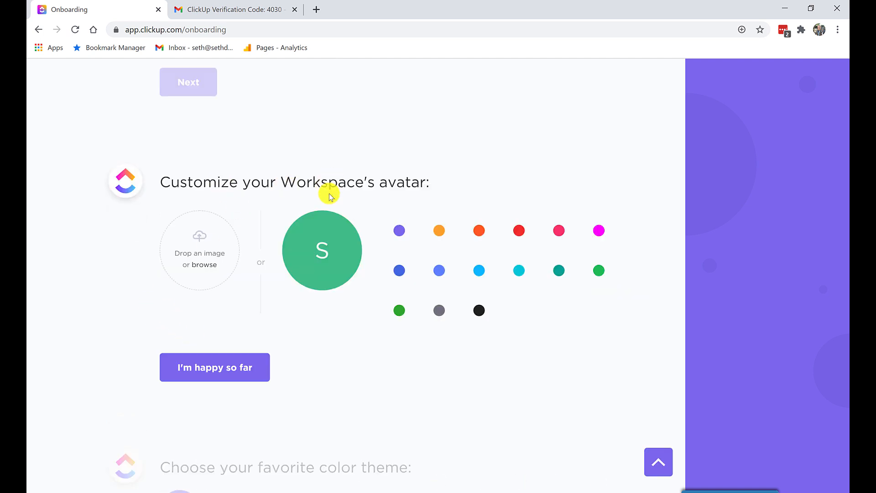
{"action": "mouse_move", "coordinate": [311, 258]}
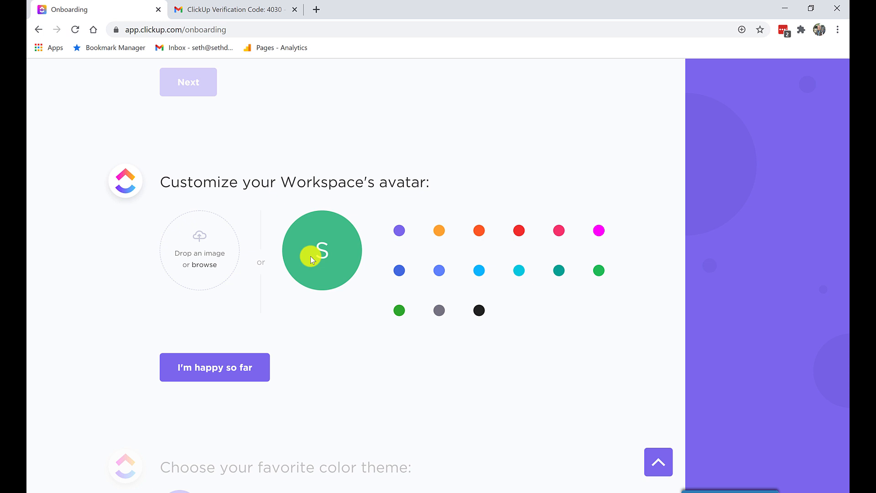
Keep the green S avatar and choose the green workspace colour theme
{"action": "scroll", "scroll_direction": "down", "scroll_amount": 3}
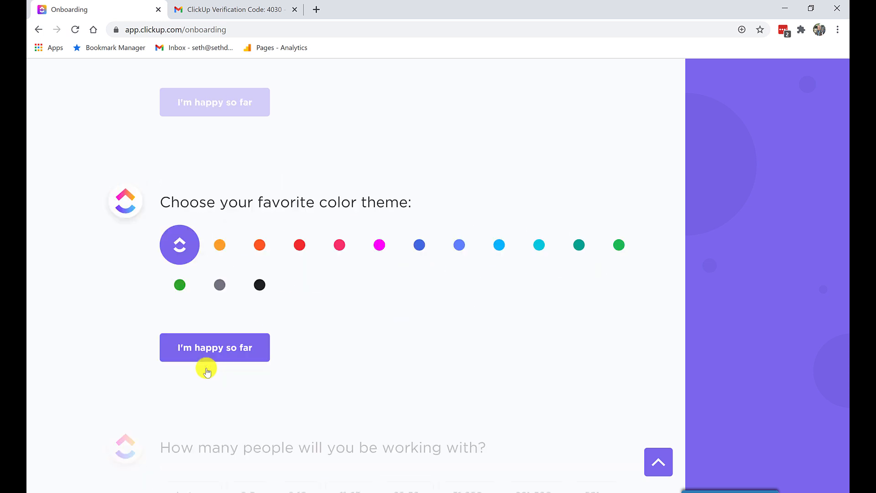
{"action": "mouse_move", "coordinate": [597, 253]}
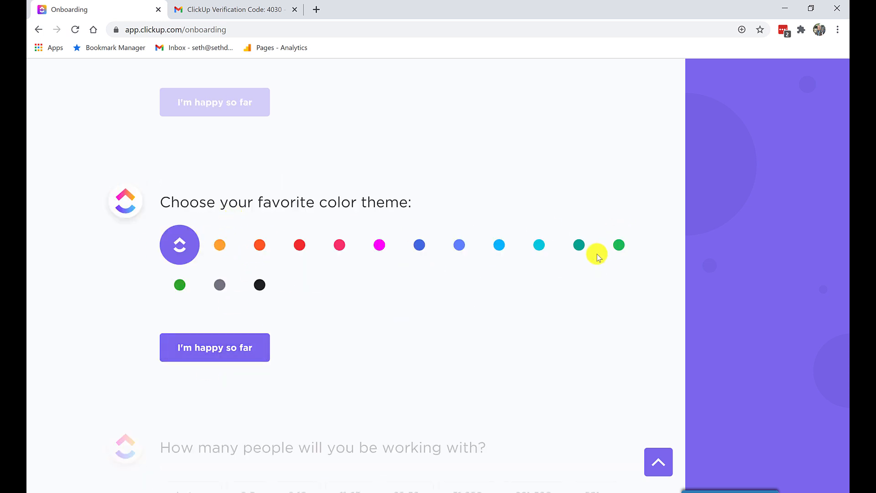
{"action": "left_click", "coordinate": [579, 244]}
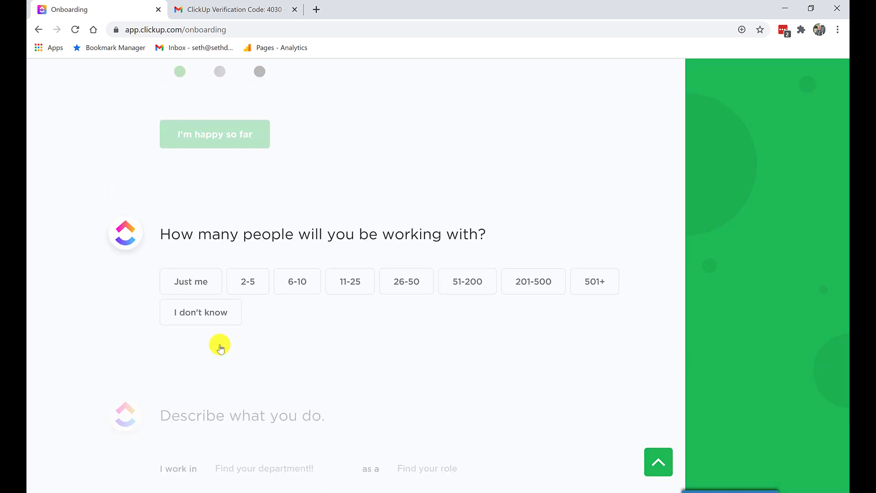
{"action": "mouse_move", "coordinate": [195, 266]}
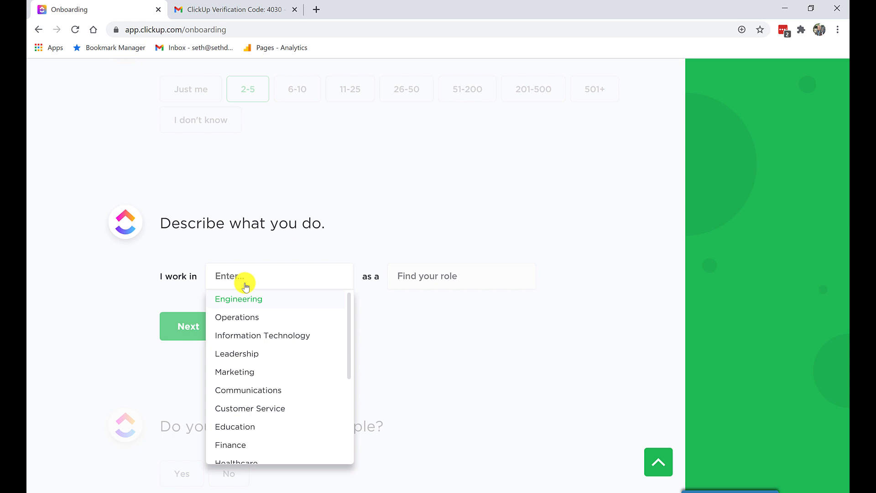
{"action": "mouse_move", "coordinate": [264, 358]}
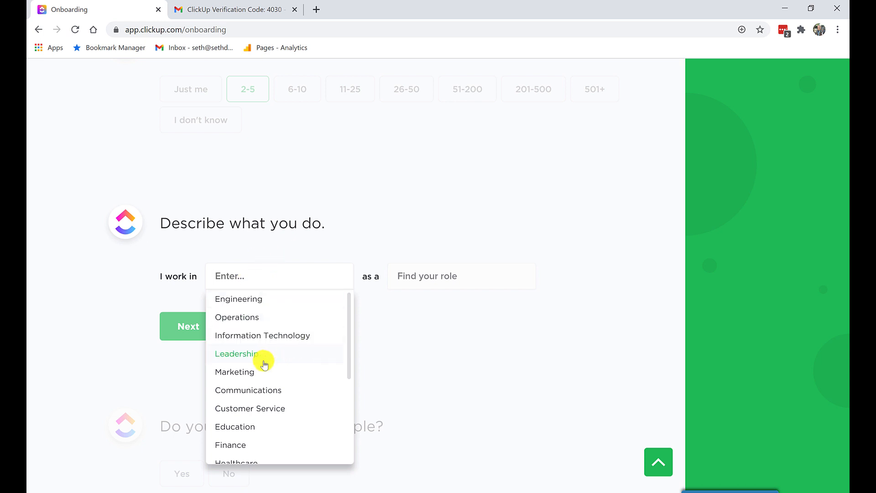
Answer team size 2-5, department Accounting and role Nerd
{"action": "scroll", "scroll_direction": "down", "scroll_amount": 3}
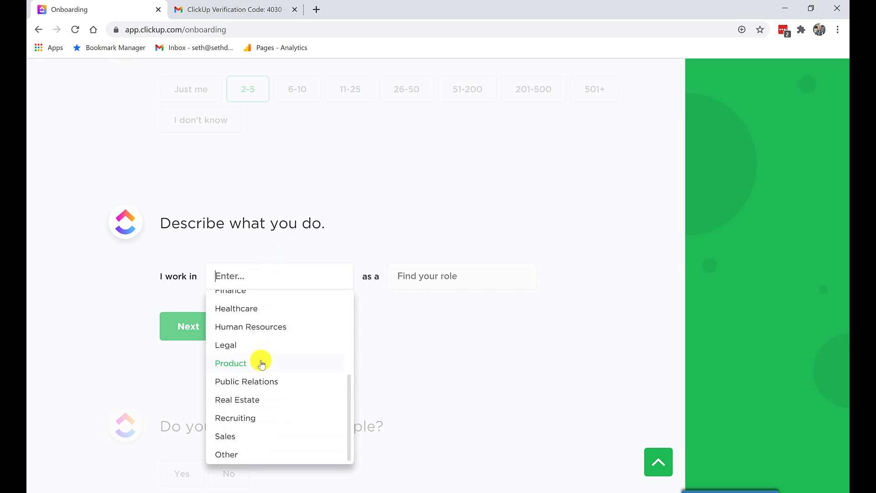
{"action": "scroll", "scroll_direction": "up", "scroll_amount": 3}
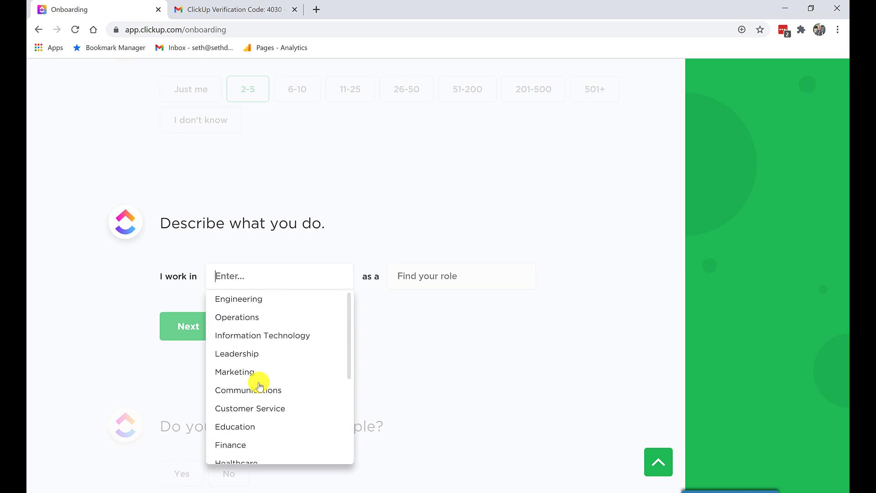
{"action": "scroll", "scroll_direction": "down", "scroll_amount": 3}
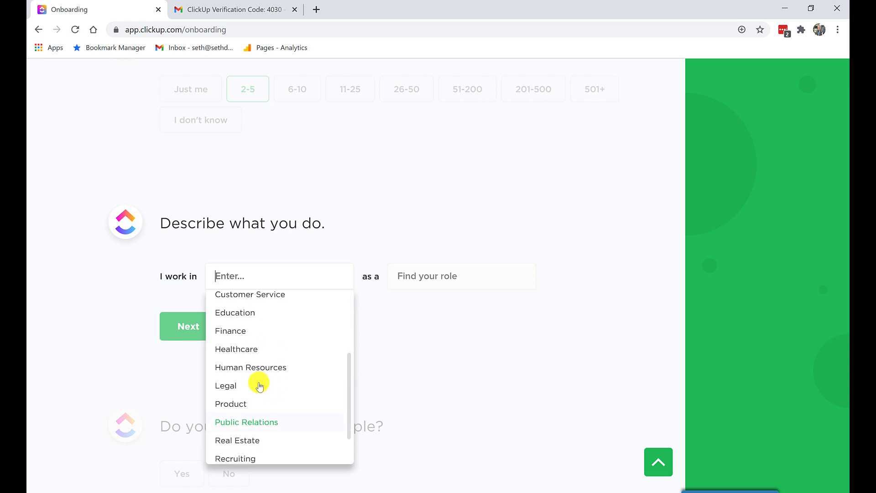
{"action": "scroll", "scroll_direction": "down", "scroll_amount": 3}
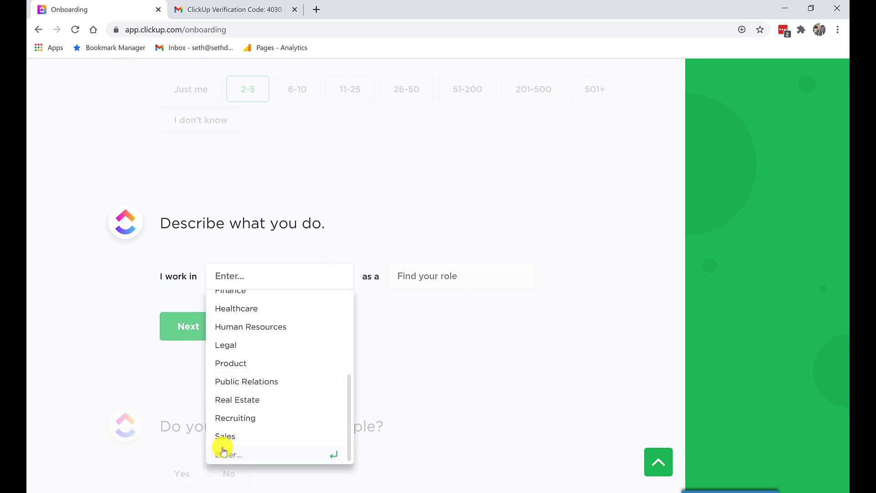
{"action": "mouse_move", "coordinate": [223, 452]}
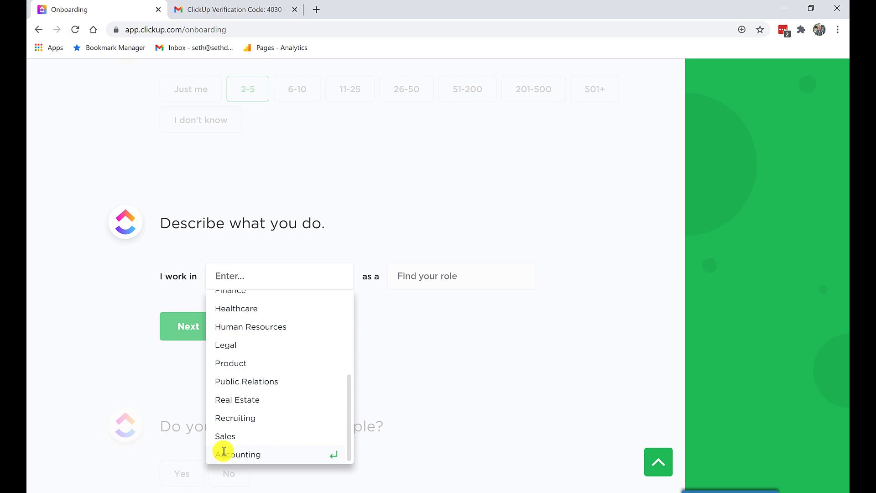
{"action": "left_click", "coordinate": [241, 454]}
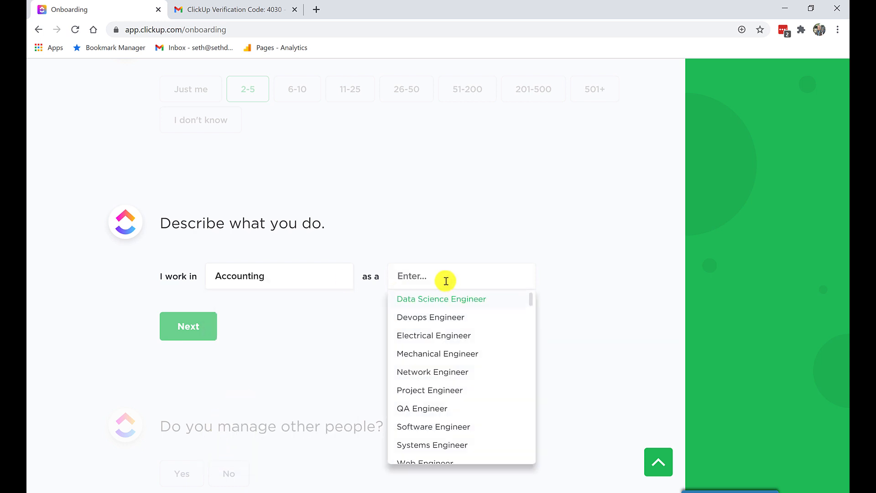
{"action": "mouse_move", "coordinate": [459, 270]}
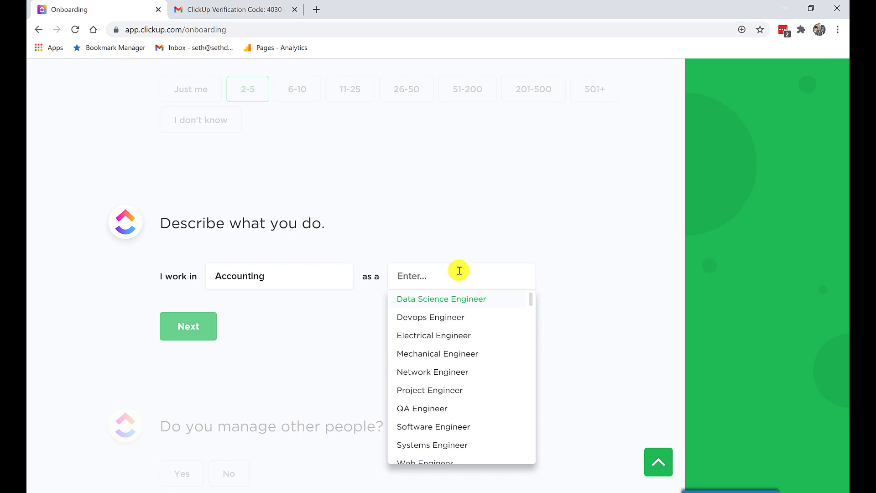
{"action": "type", "text": "Nerd"}
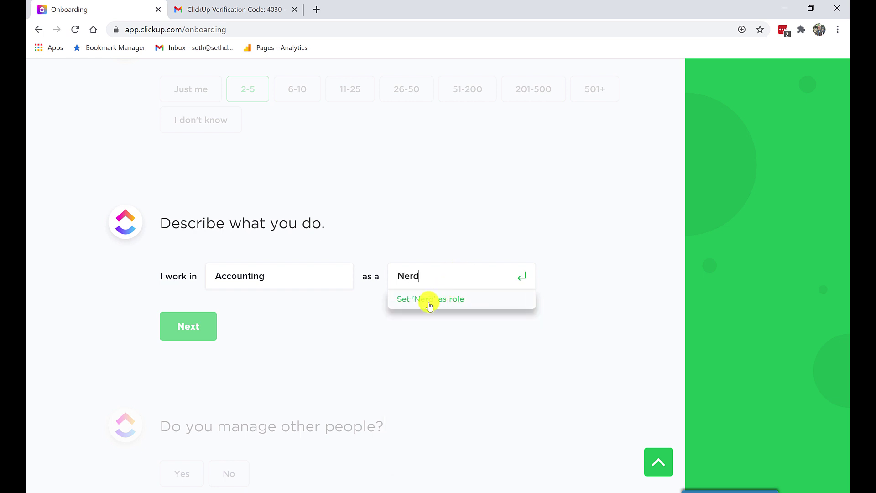
{"action": "left_click", "coordinate": [430, 298]}
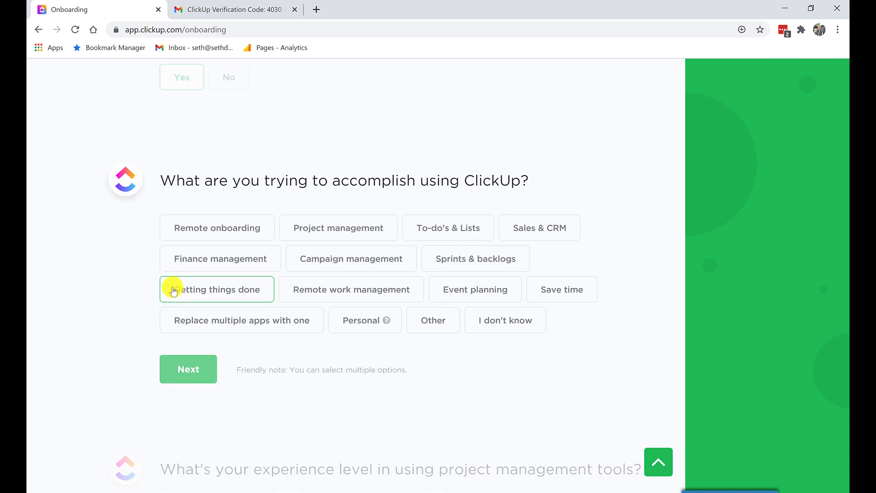
Choose Project management as the goal and Expert as experience level
{"action": "left_click", "coordinate": [338, 227]}
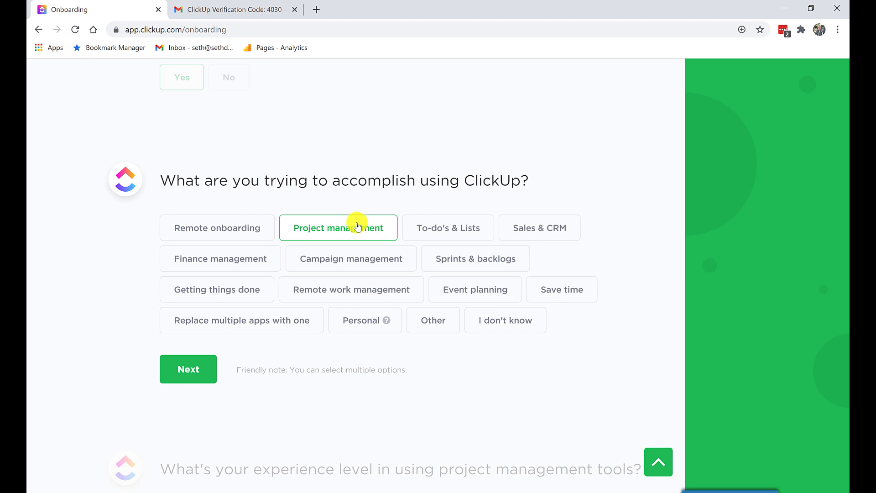
{"action": "scroll", "scroll_direction": "down", "scroll_amount": 3}
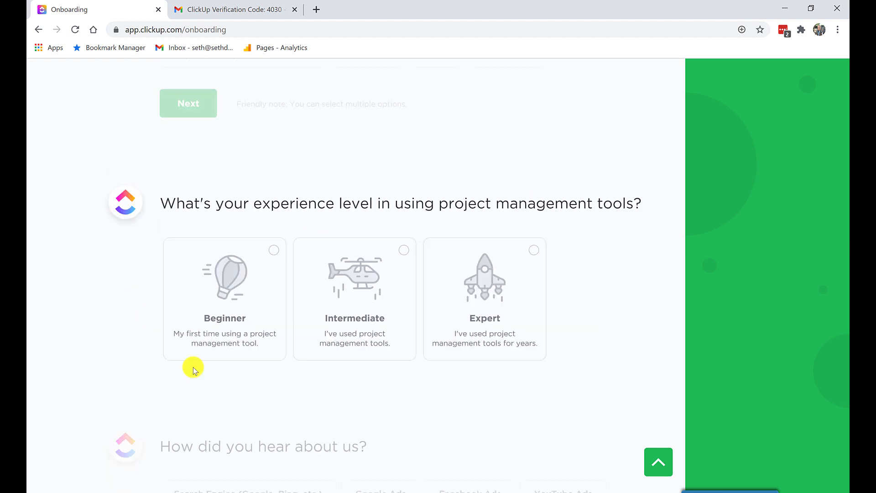
{"action": "mouse_move", "coordinate": [450, 211]}
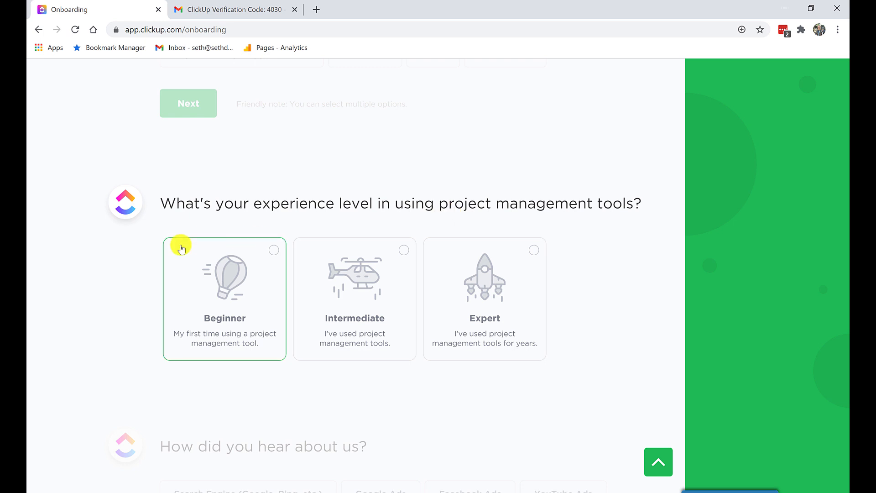
{"action": "scroll", "scroll_direction": "down", "scroll_amount": 3}
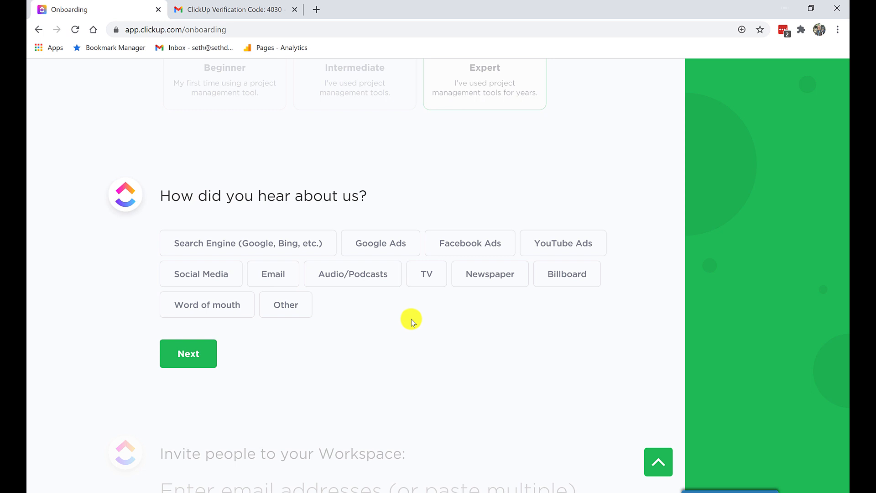
{"action": "mouse_move", "coordinate": [408, 318]}
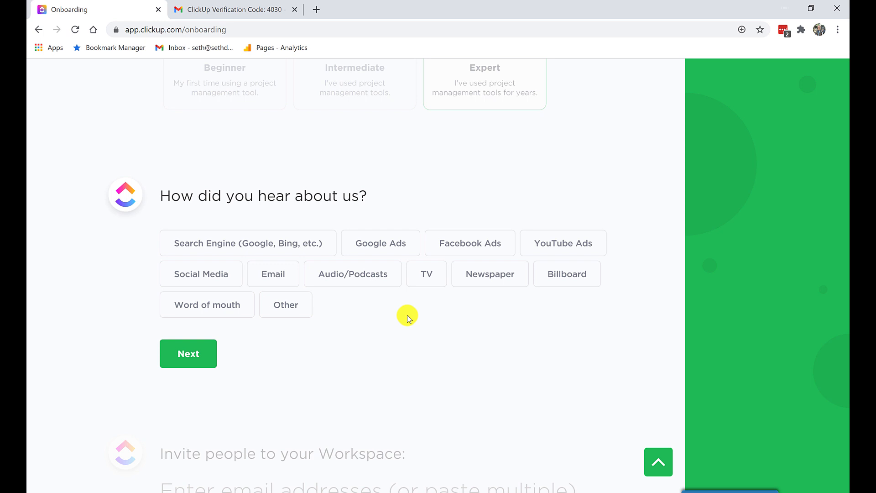
Skip inviting teammates and reach the ClickApps selection
{"action": "scroll", "scroll_direction": "down", "scroll_amount": 3}
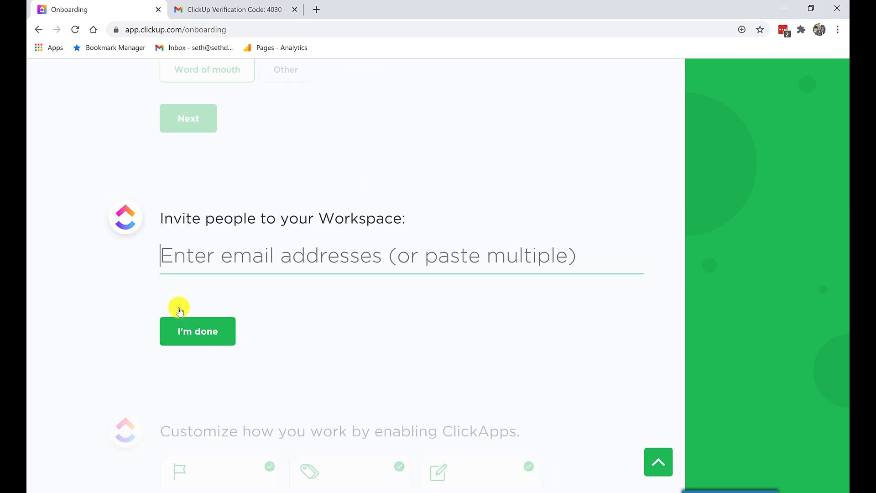
{"action": "mouse_move", "coordinate": [164, 312]}
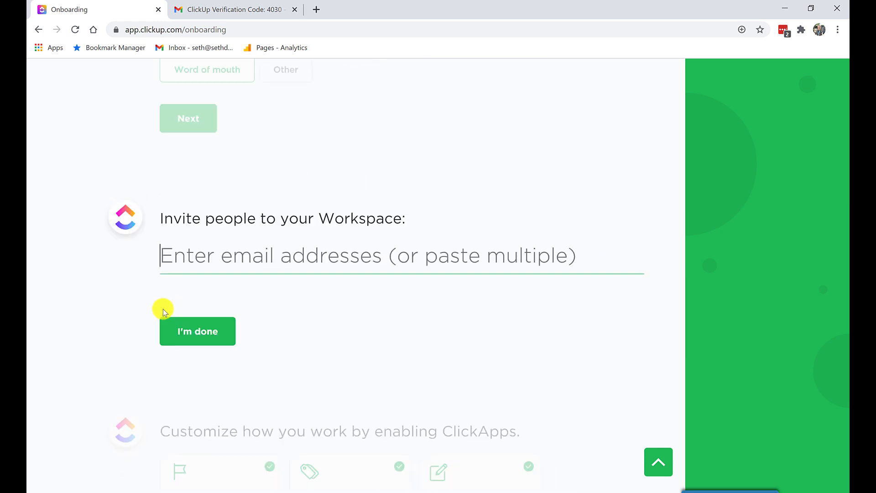
{"action": "scroll", "scroll_direction": "down", "scroll_amount": 3}
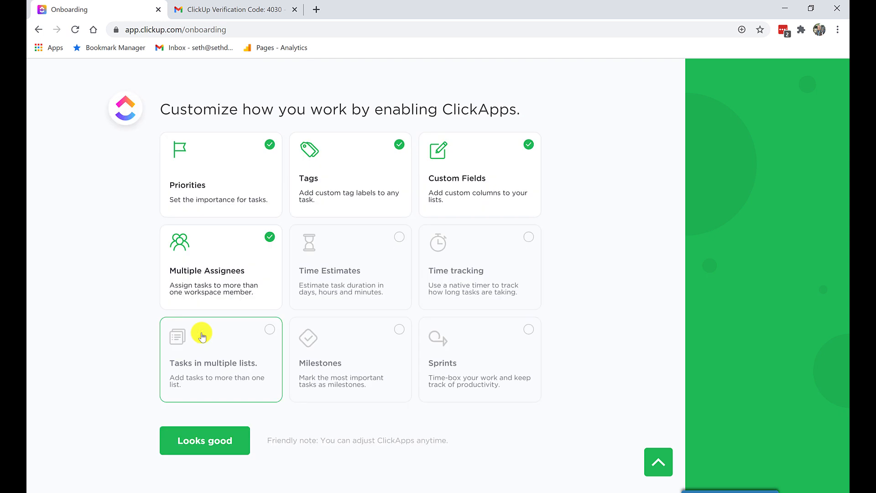
{"action": "mouse_move", "coordinate": [208, 342]}
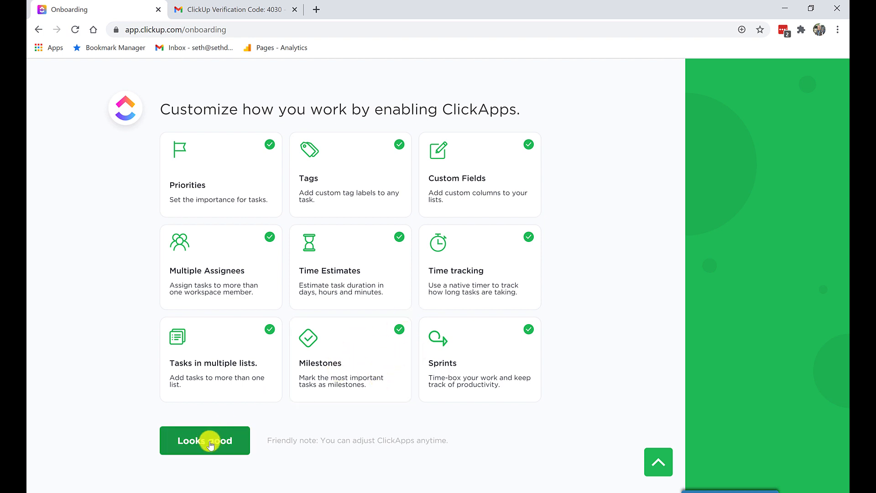
Confirm the ClickApps, mark Zoom as used, and decline importing tasks from other tools
{"action": "left_click", "coordinate": [205, 440]}
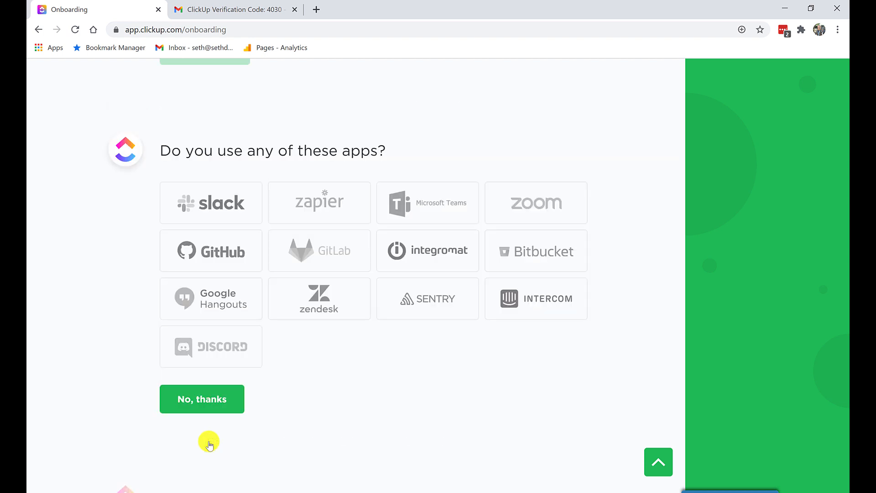
{"action": "mouse_move", "coordinate": [217, 208]}
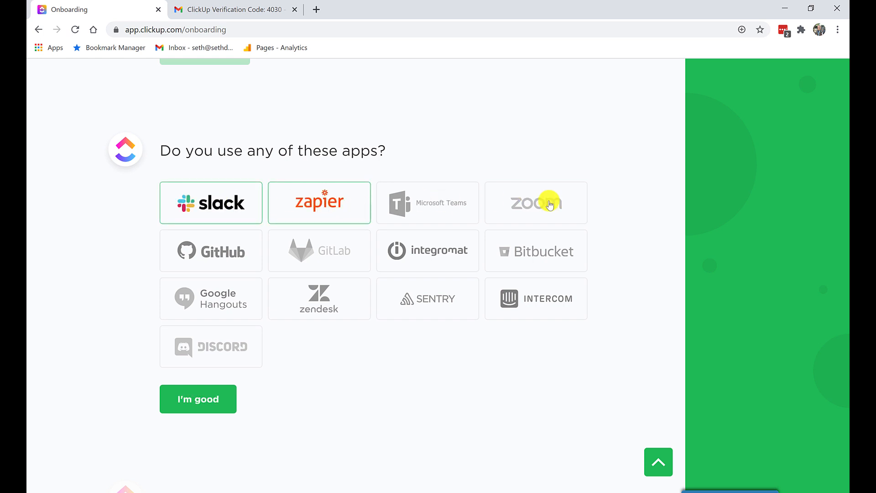
{"action": "left_click", "coordinate": [535, 203]}
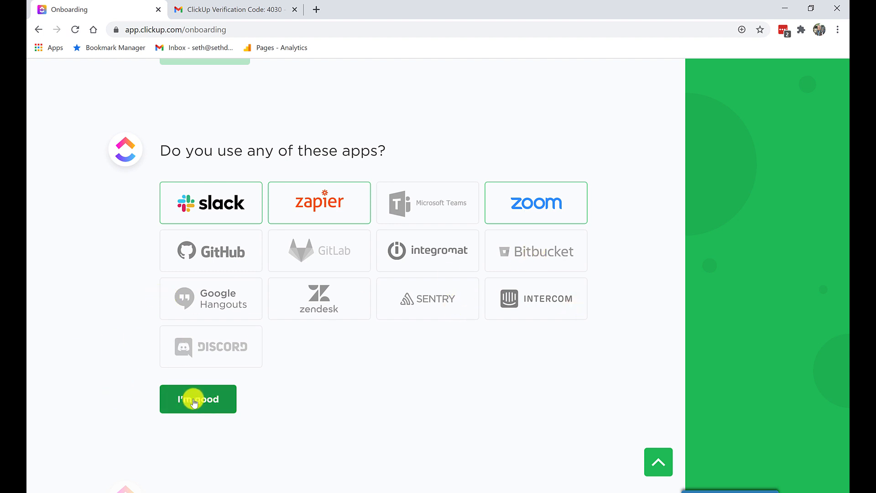
{"action": "left_click", "coordinate": [198, 399]}
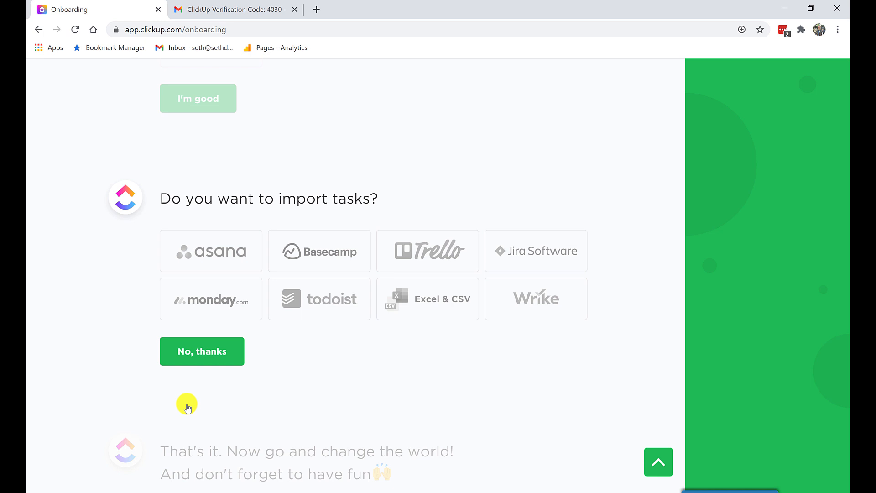
{"action": "mouse_move", "coordinate": [176, 387]}
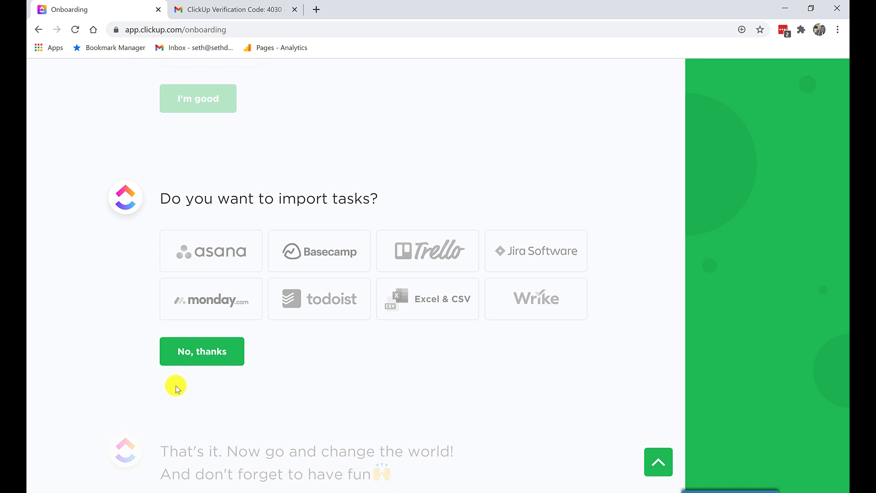
{"action": "mouse_move", "coordinate": [446, 274]}
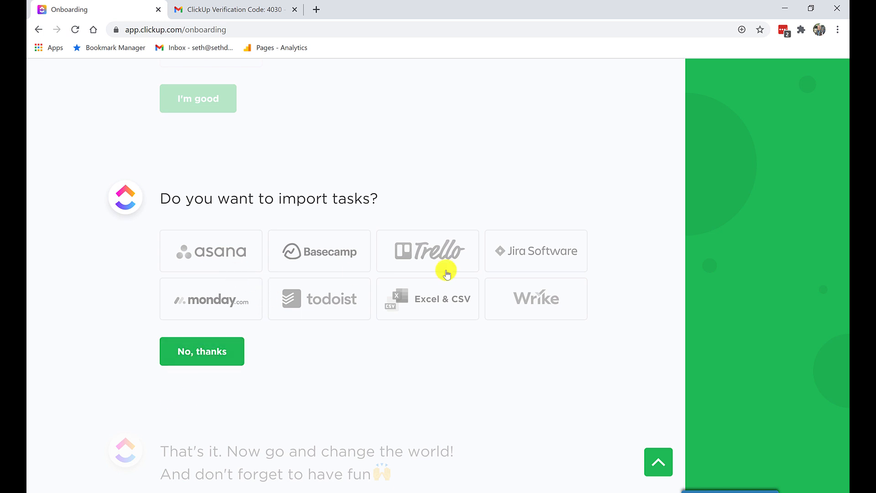
{"action": "mouse_move", "coordinate": [356, 274]}
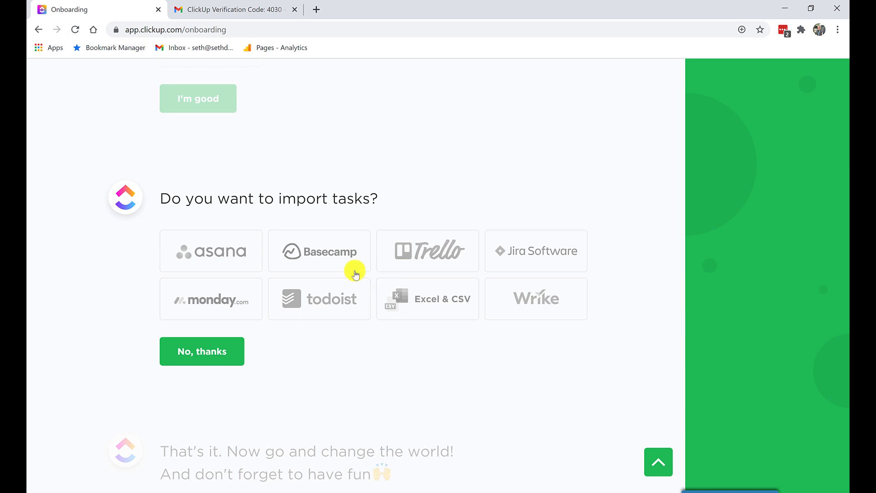
{"action": "scroll", "scroll_direction": "down", "scroll_amount": 3}
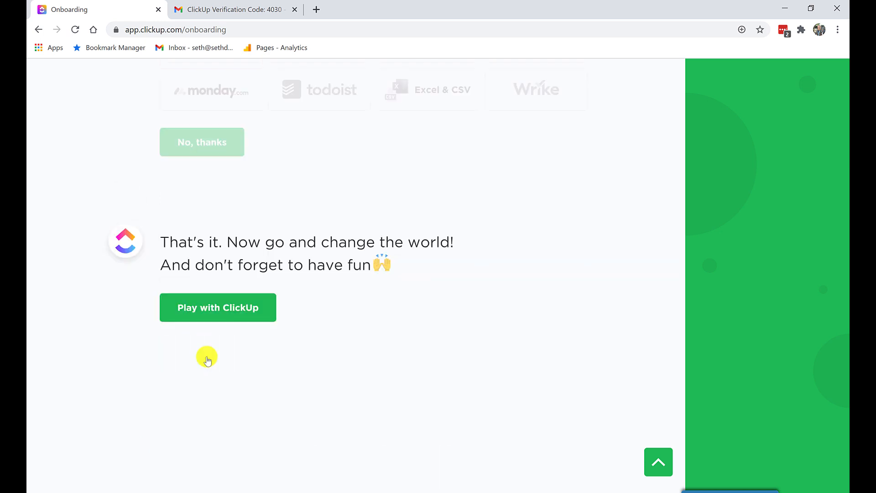
Enter the workspace and populate the empty Space with a suggested Project Management template
{"action": "left_click", "coordinate": [217, 307]}
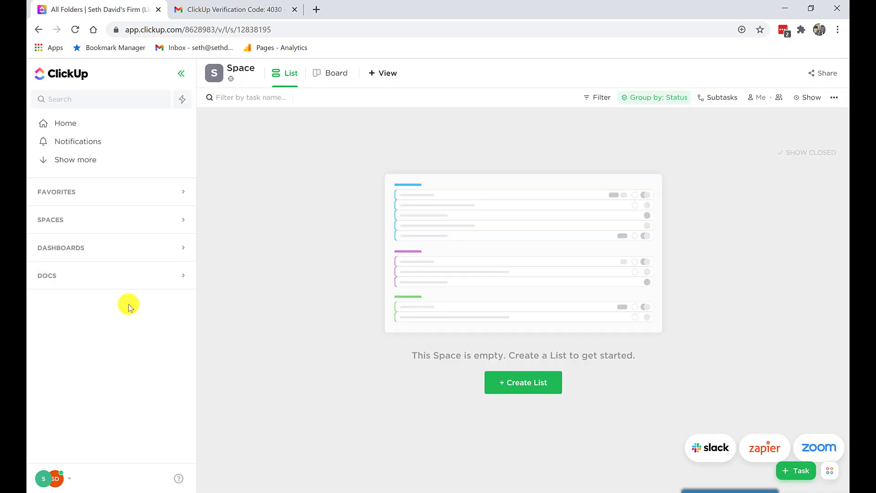
{"action": "left_click", "coordinate": [523, 382]}
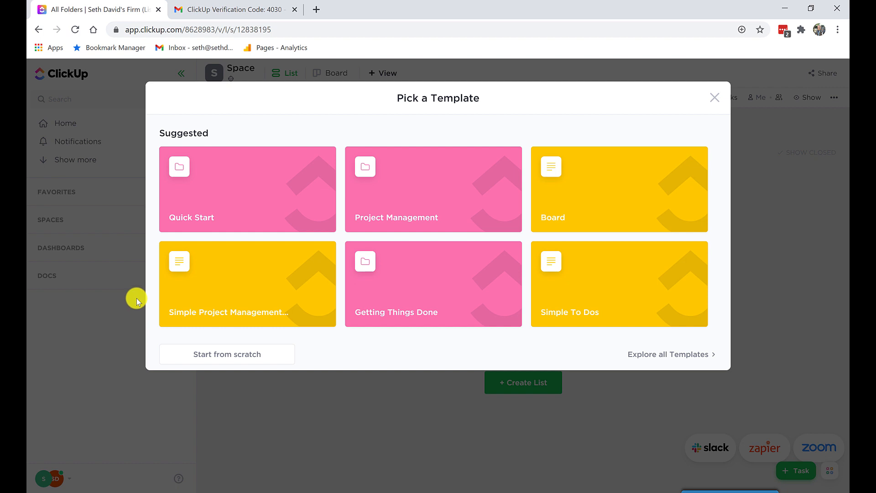
{"action": "mouse_move", "coordinate": [190, 228]}
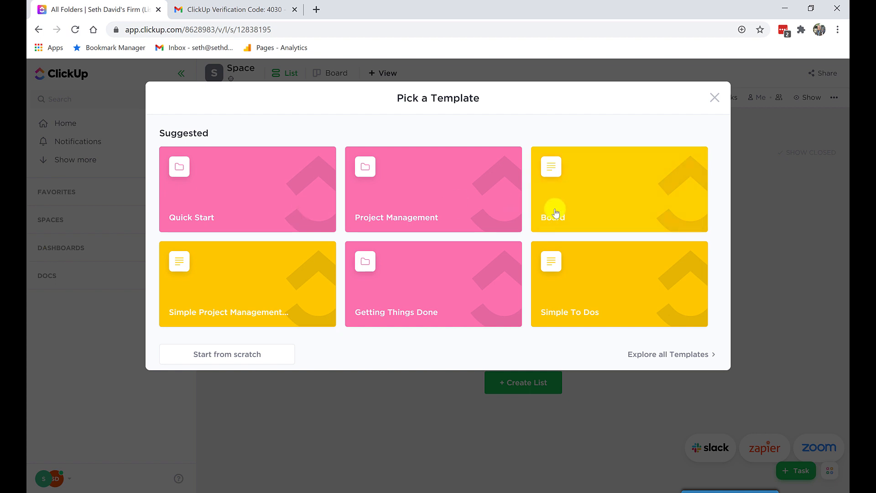
{"action": "mouse_move", "coordinate": [323, 230]}
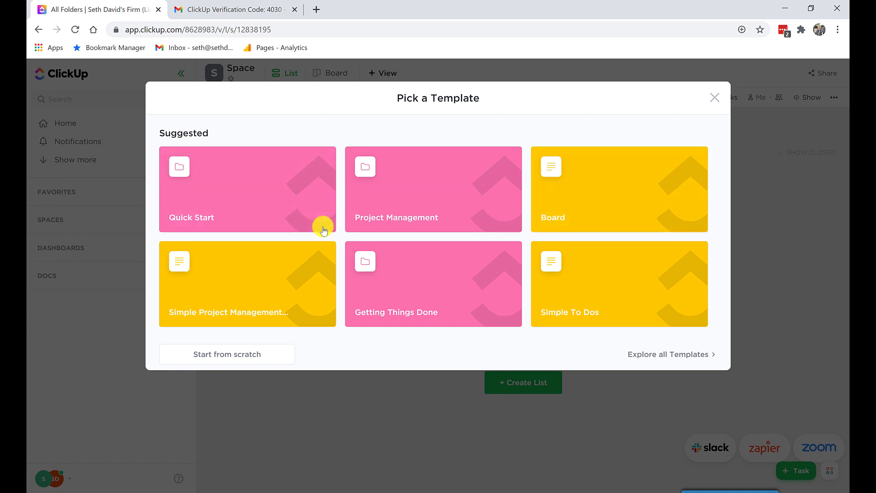
{"action": "left_click", "coordinate": [248, 189]}
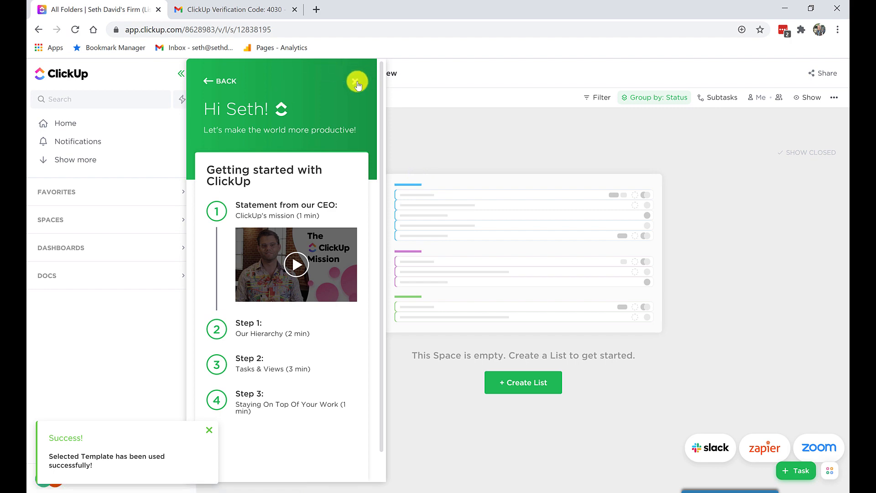
{"action": "left_click", "coordinate": [357, 81]}
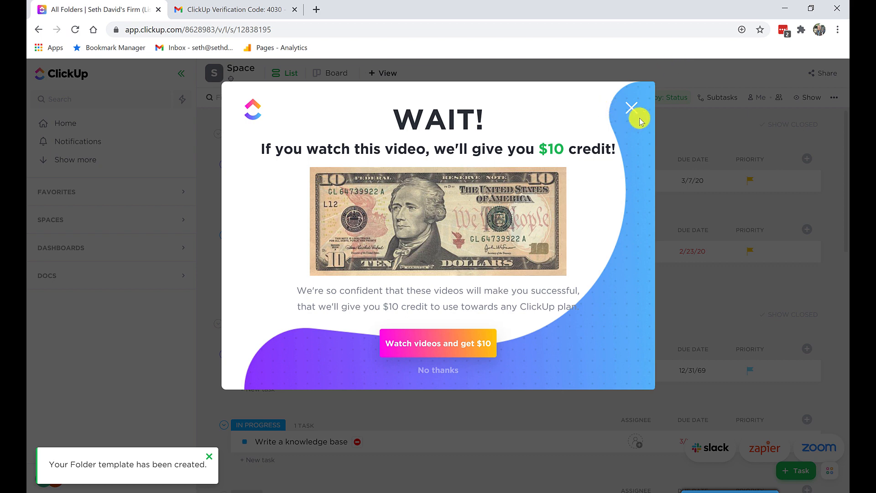
Dismiss the $10 credit offer, expand Spaces and show the Space's options
{"action": "left_click", "coordinate": [631, 108]}
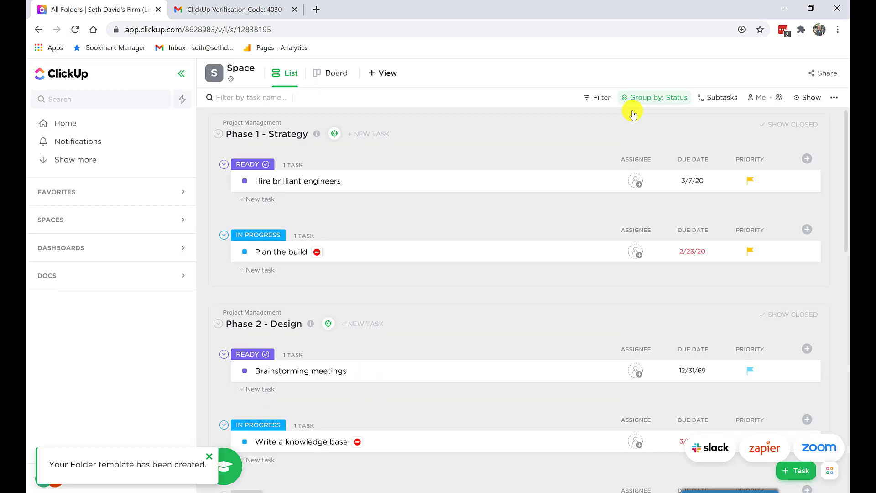
{"action": "mouse_move", "coordinate": [98, 161]}
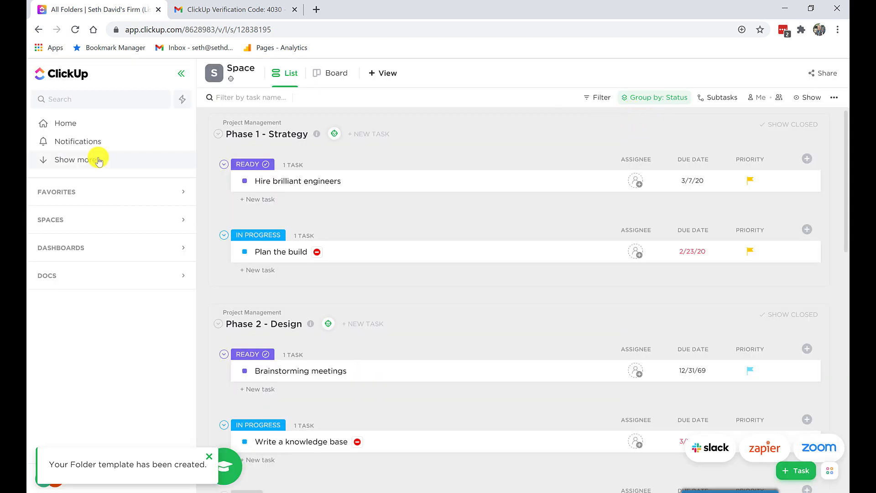
{"action": "mouse_move", "coordinate": [64, 195]}
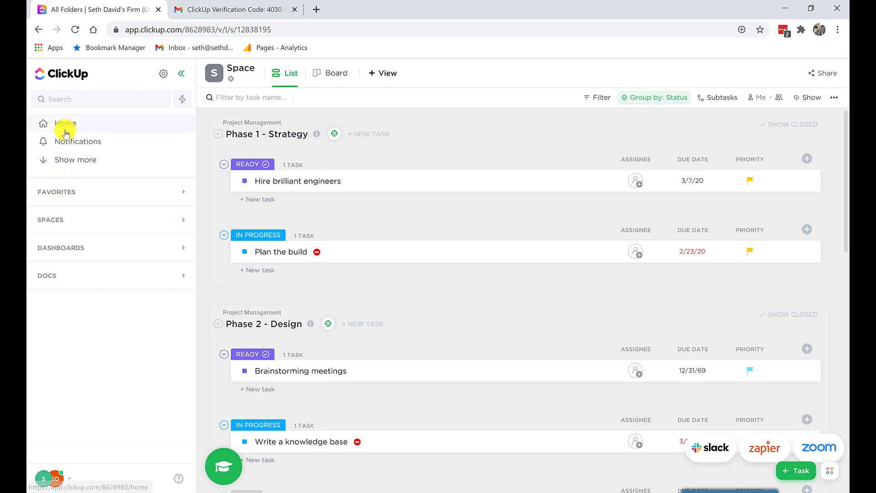
{"action": "mouse_move", "coordinate": [182, 77]}
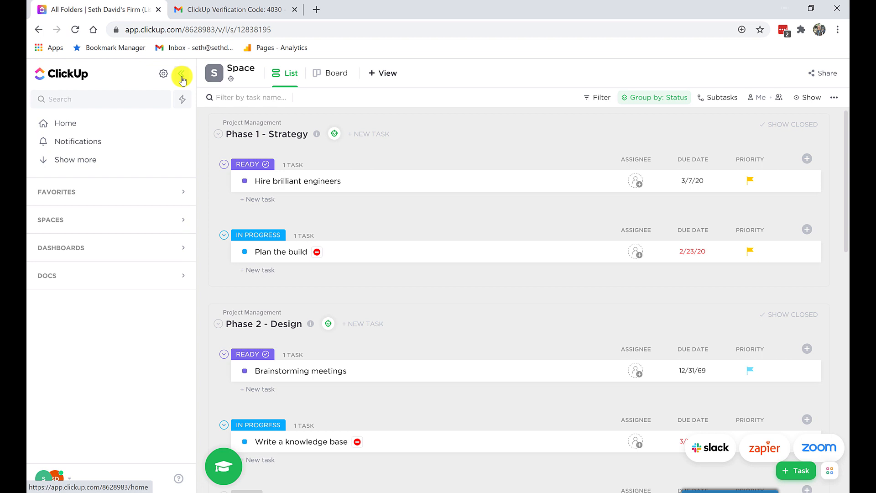
{"action": "mouse_move", "coordinate": [149, 76]}
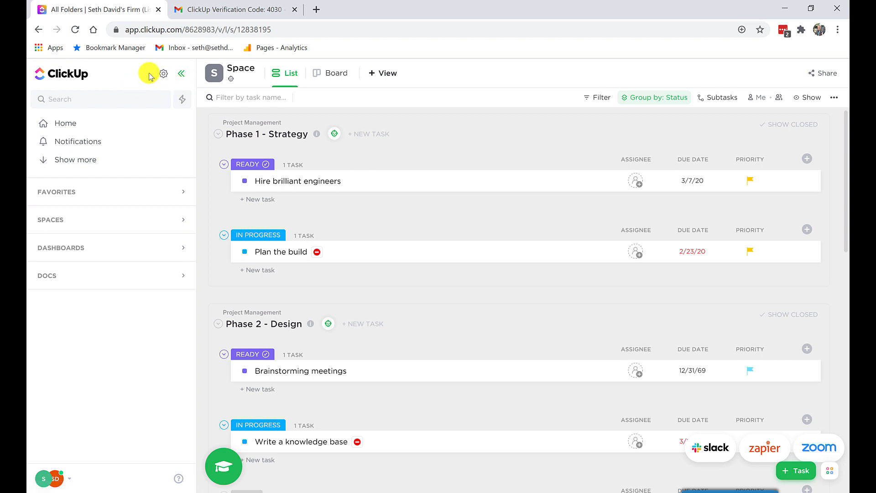
{"action": "mouse_move", "coordinate": [113, 71]}
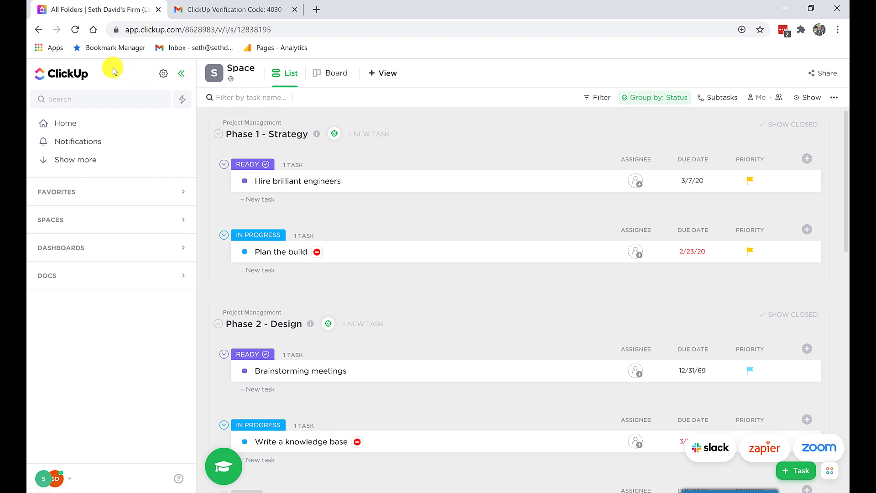
{"action": "mouse_move", "coordinate": [110, 83]}
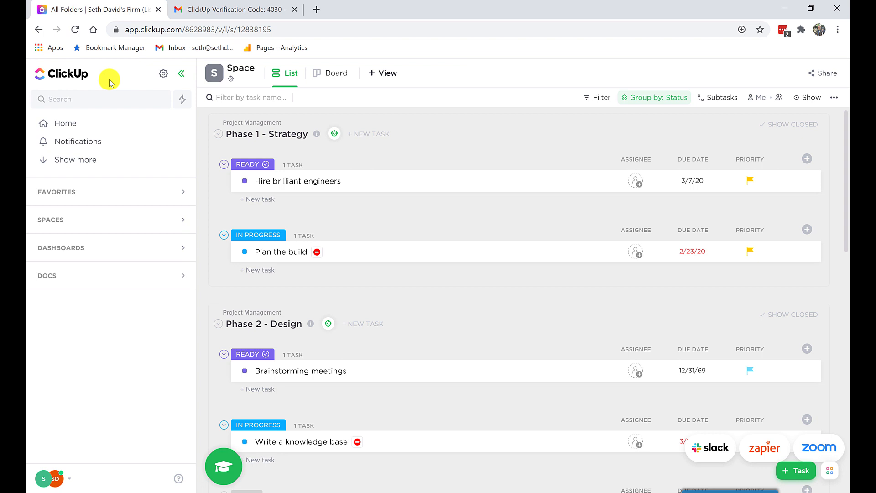
{"action": "mouse_move", "coordinate": [123, 248]}
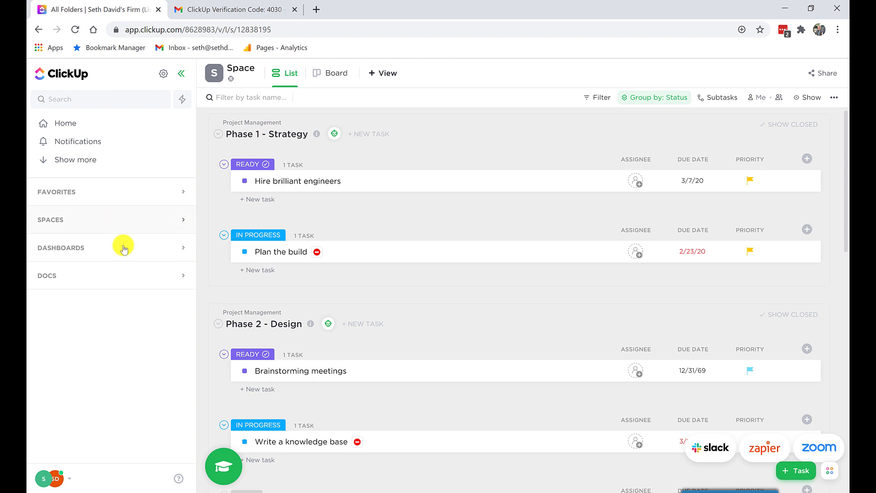
{"action": "mouse_move", "coordinate": [185, 222]}
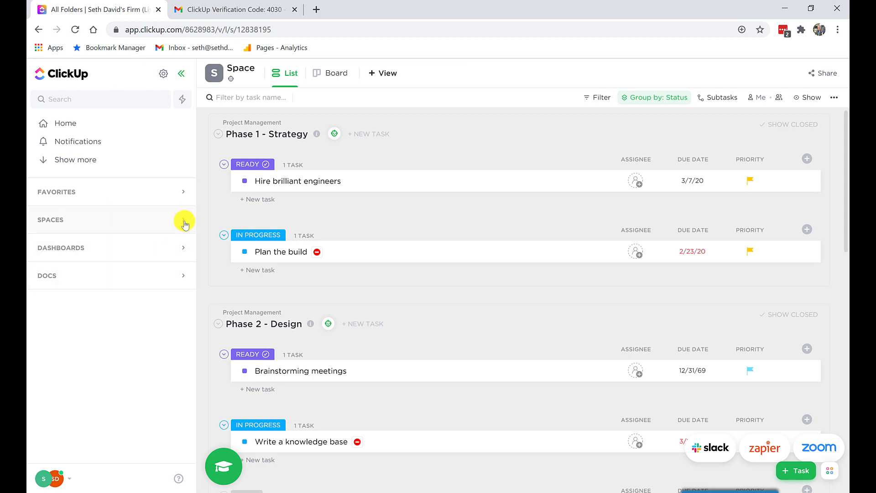
{"action": "left_click", "coordinate": [50, 220]}
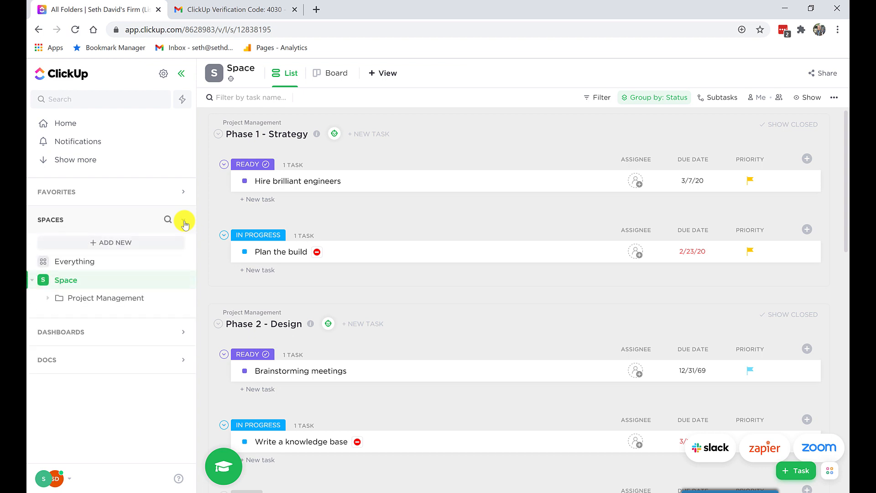
{"action": "mouse_move", "coordinate": [85, 261]}
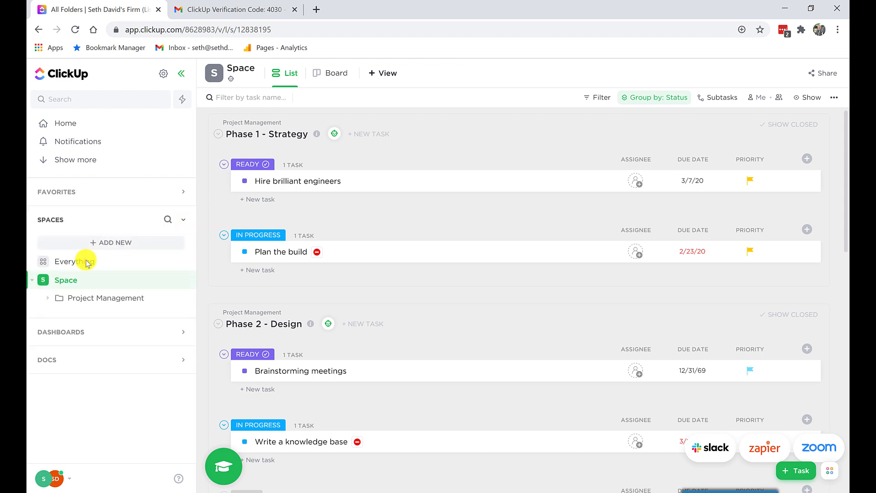
{"action": "mouse_move", "coordinate": [84, 231]}
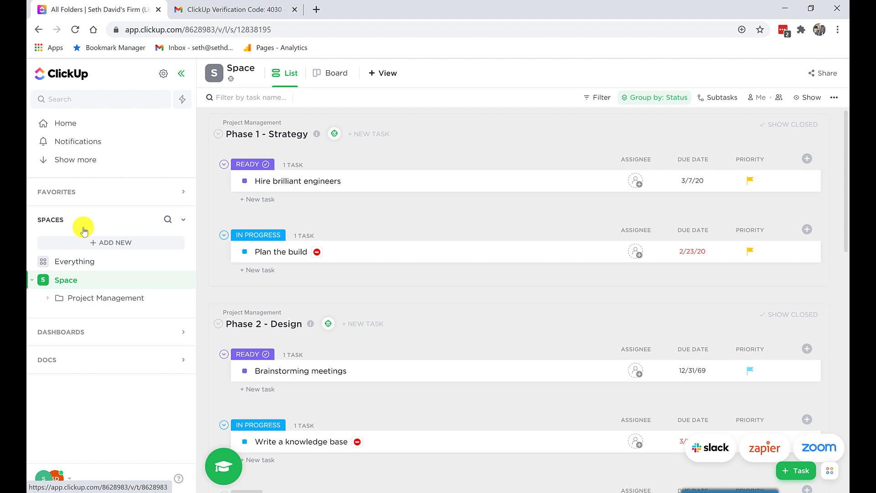
{"action": "left_click", "coordinate": [66, 280]}
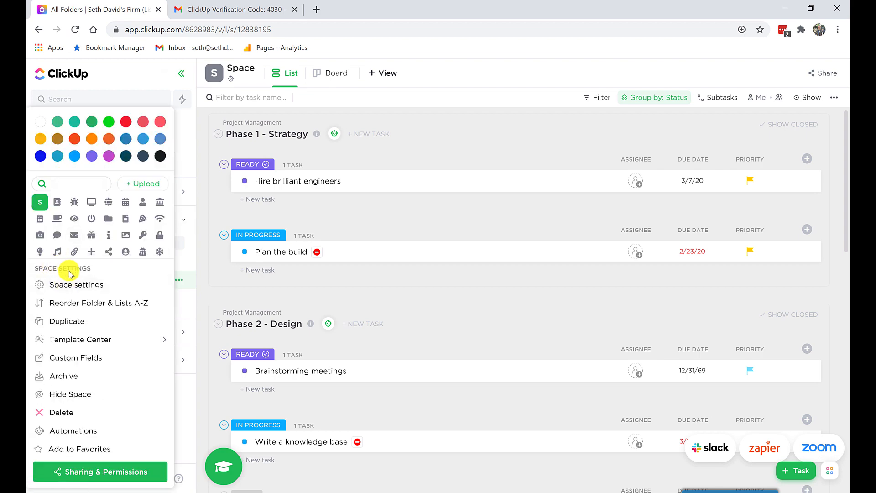
Attempt renaming the Space to My Firm, then close the task statuses setup unchanged
{"action": "left_click", "coordinate": [77, 285]}
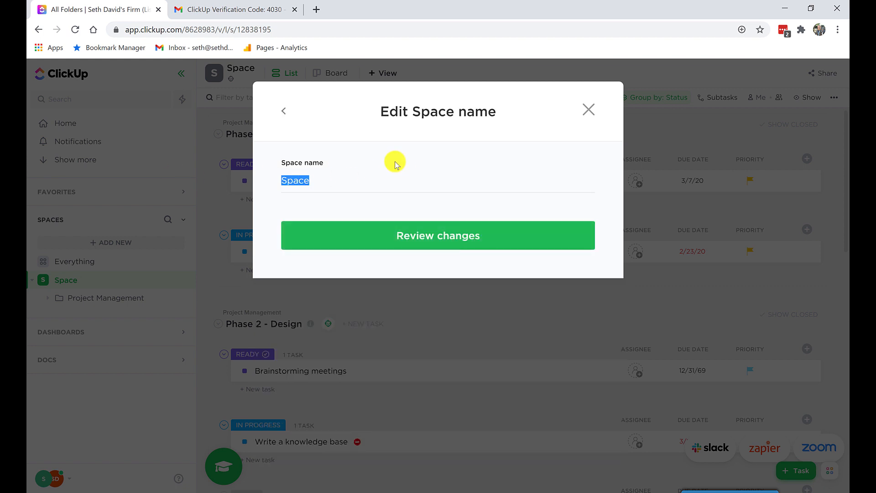
{"action": "type", "text": "My Firm"}
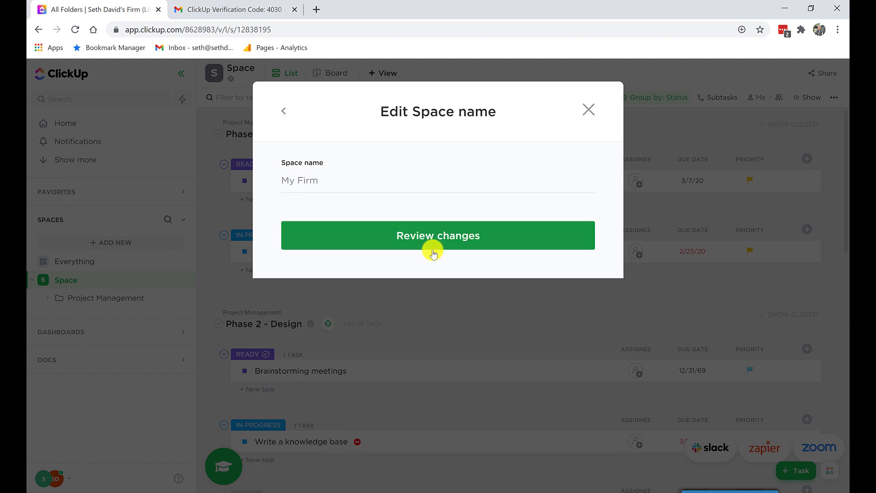
{"action": "left_click", "coordinate": [438, 235]}
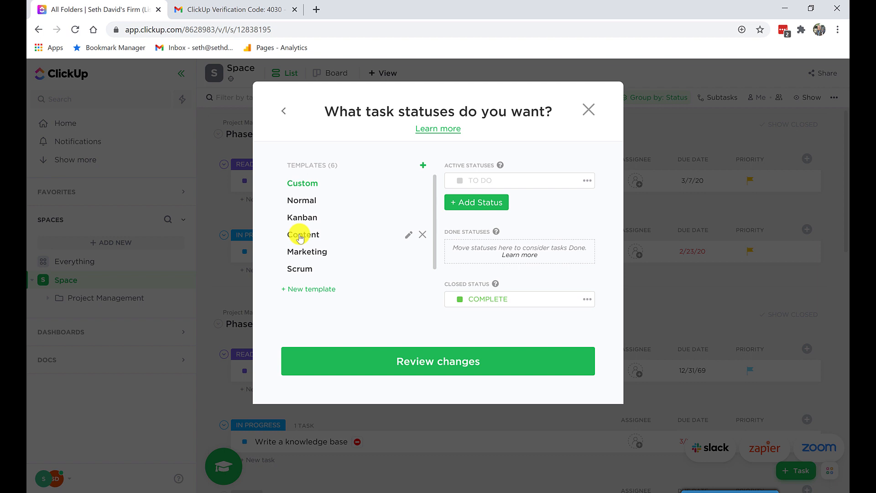
{"action": "mouse_move", "coordinate": [302, 184]}
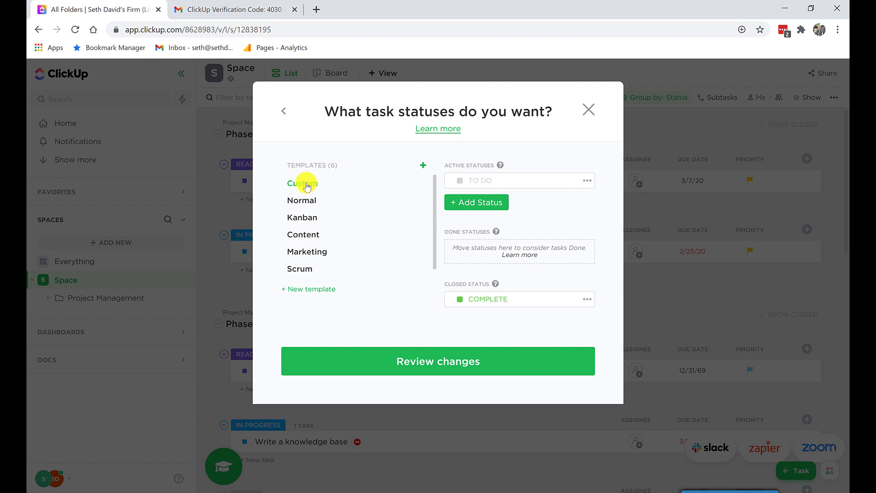
{"action": "mouse_move", "coordinate": [588, 110]}
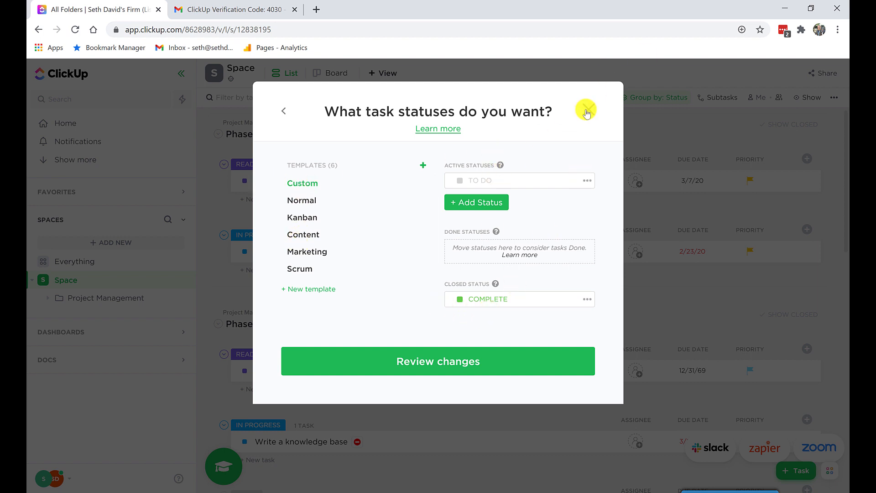
{"action": "left_click", "coordinate": [586, 110]}
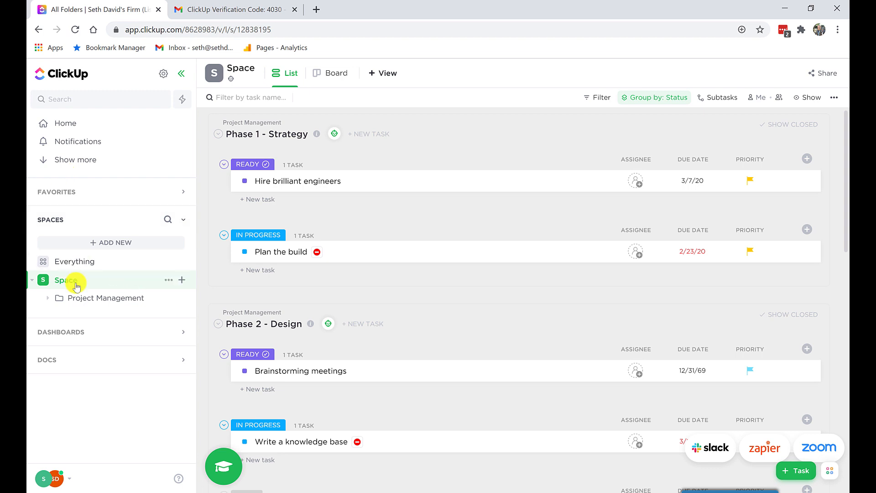
{"action": "mouse_move", "coordinate": [76, 286]}
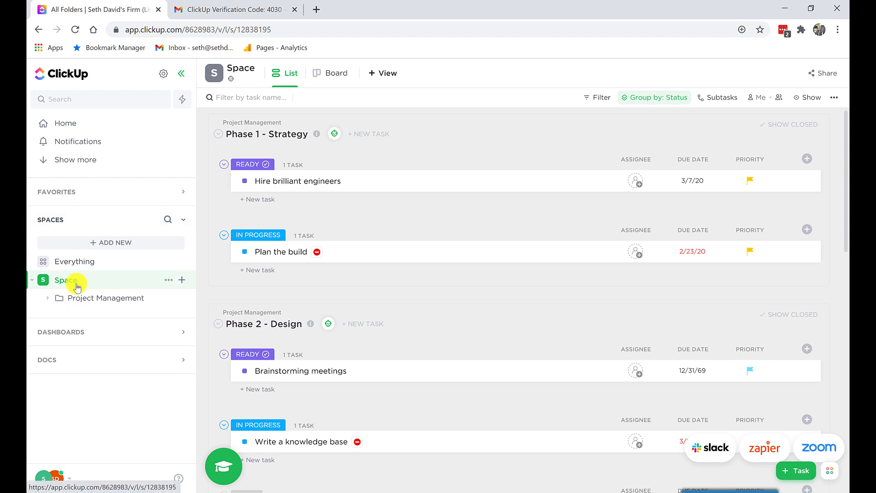
Rename the Space to 'My Firm' via Space settings and save the change
{"action": "left_click", "coordinate": [169, 281]}
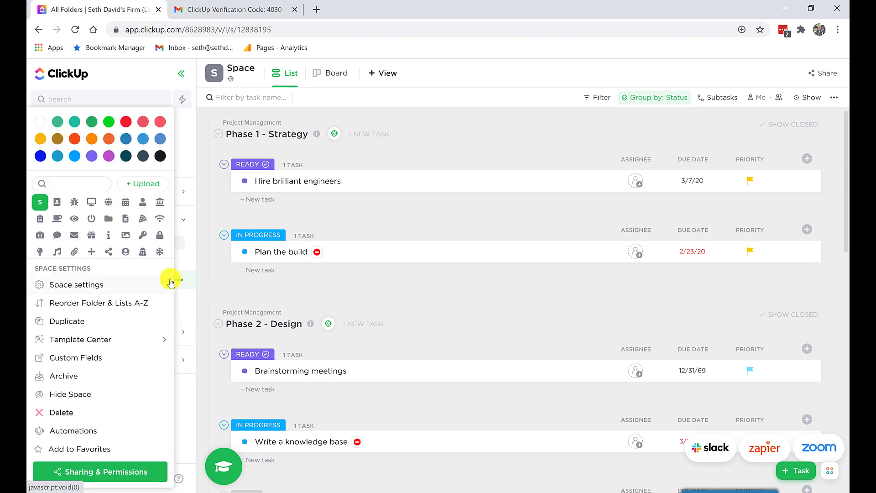
{"action": "left_click", "coordinate": [76, 284]}
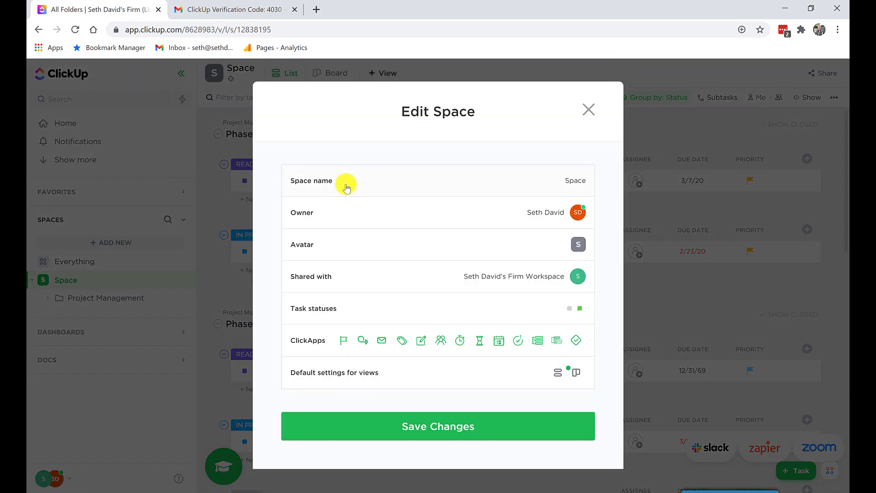
{"action": "left_click", "coordinate": [347, 180]}
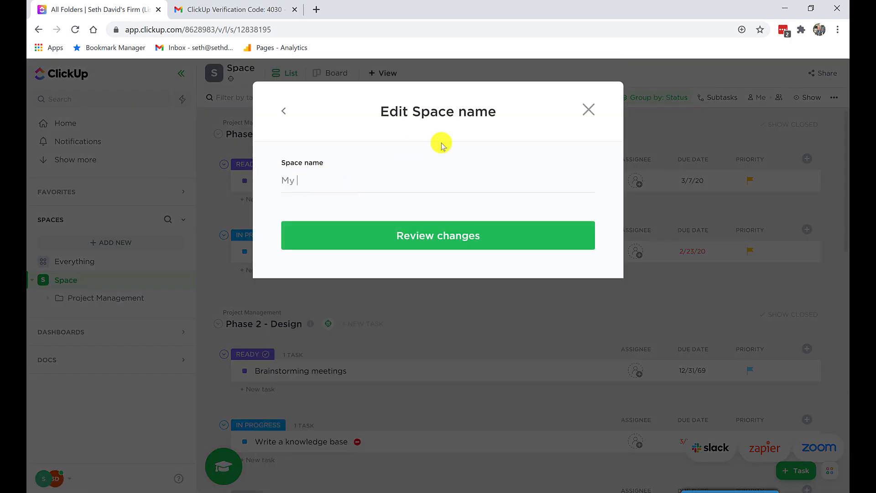
{"action": "type", "text": "Firm"}
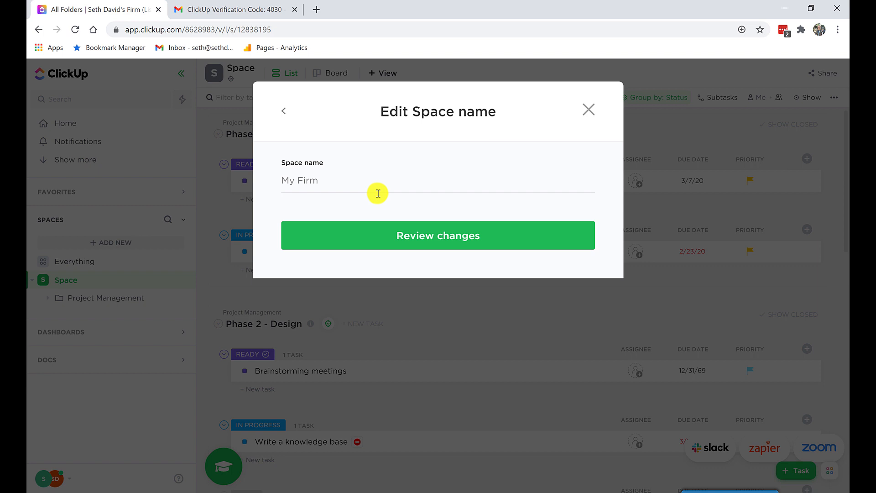
{"action": "left_click", "coordinate": [438, 236]}
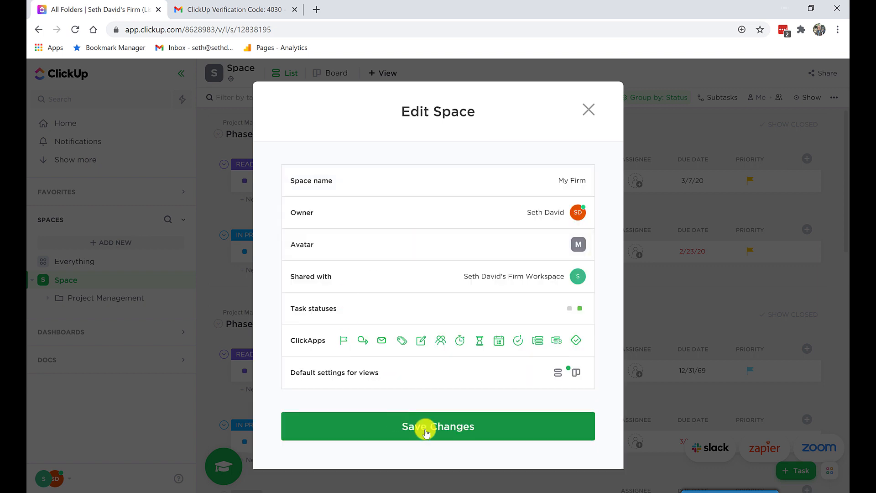
{"action": "left_click", "coordinate": [437, 426]}
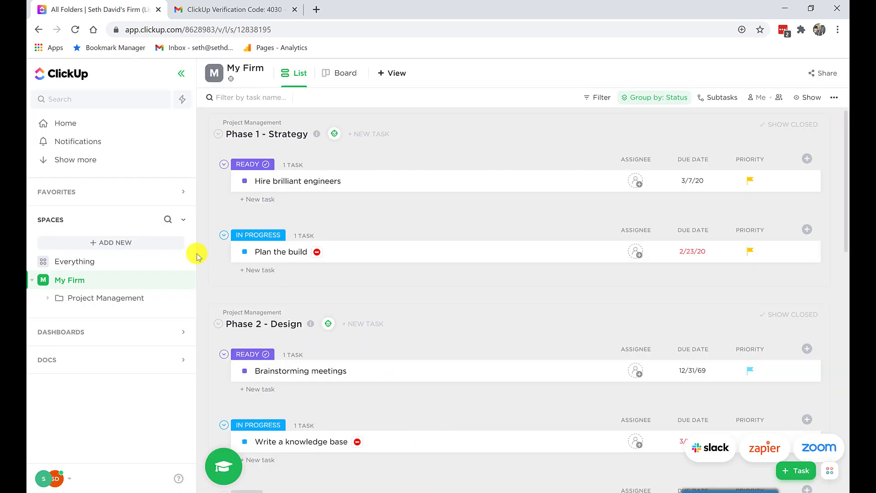
Start a new Space named My Clients with the default avatar, shared workspace-wide
{"action": "left_click", "coordinate": [116, 242]}
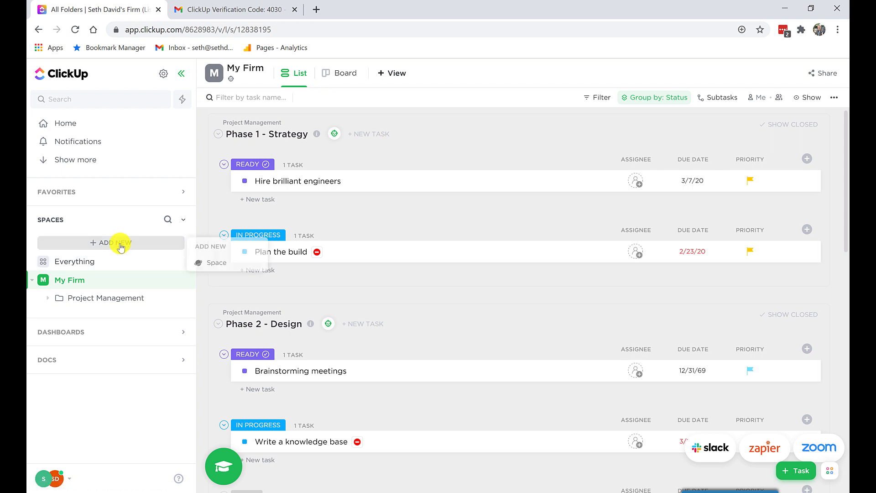
{"action": "left_click", "coordinate": [215, 263]}
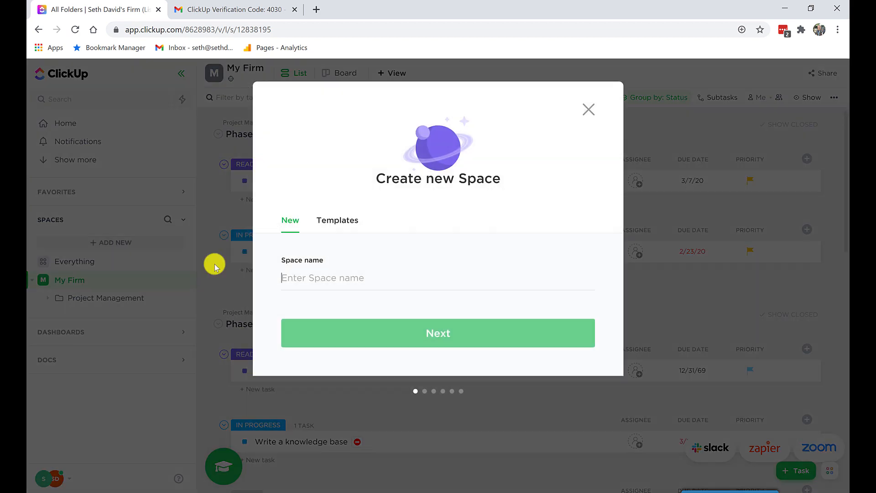
{"action": "type", "text": "My Client"}
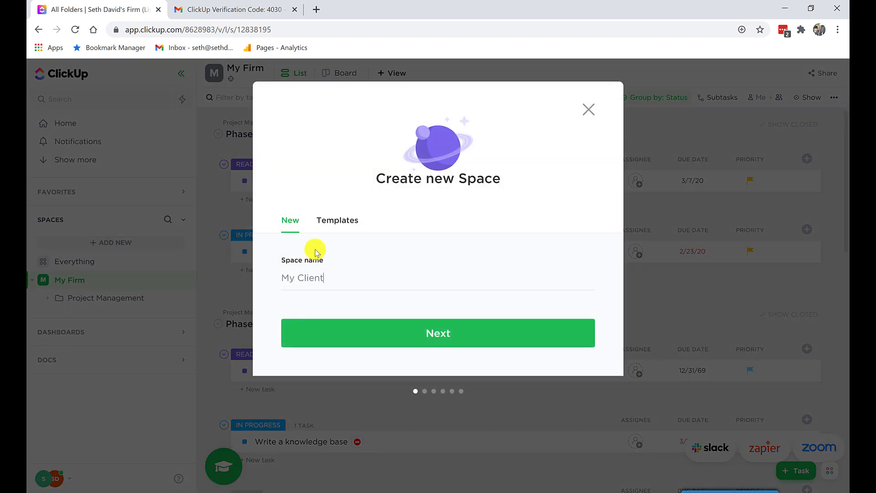
{"action": "left_click", "coordinate": [438, 333]}
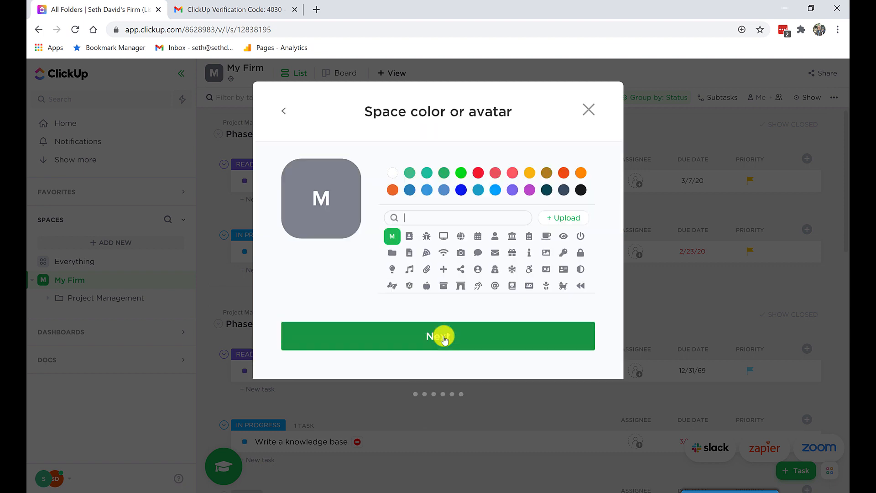
{"action": "left_click", "coordinate": [439, 336]}
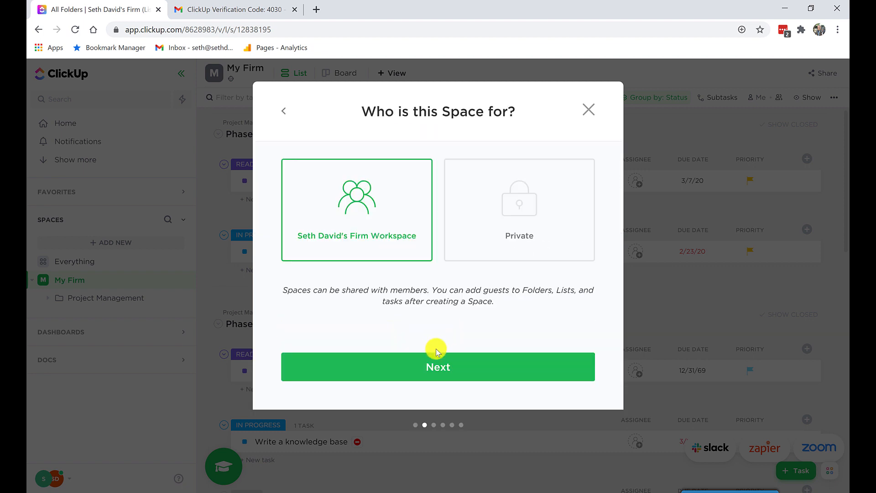
{"action": "mouse_move", "coordinate": [484, 213]}
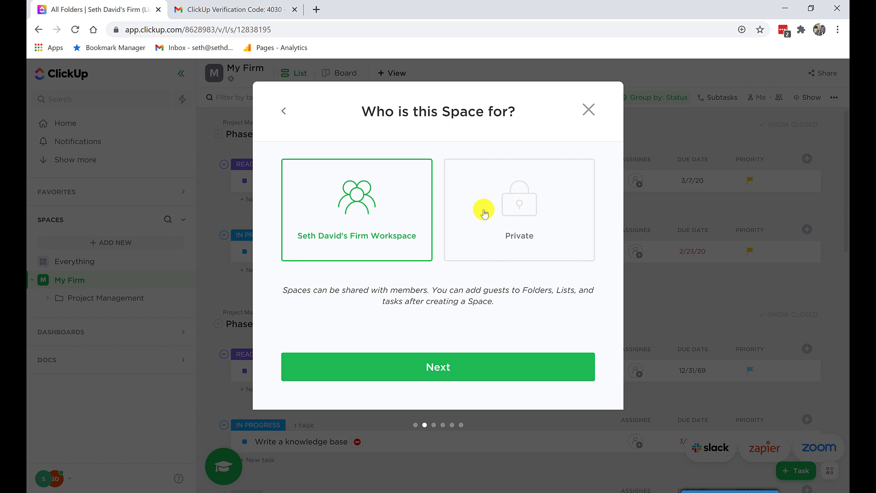
{"action": "mouse_move", "coordinate": [375, 223]}
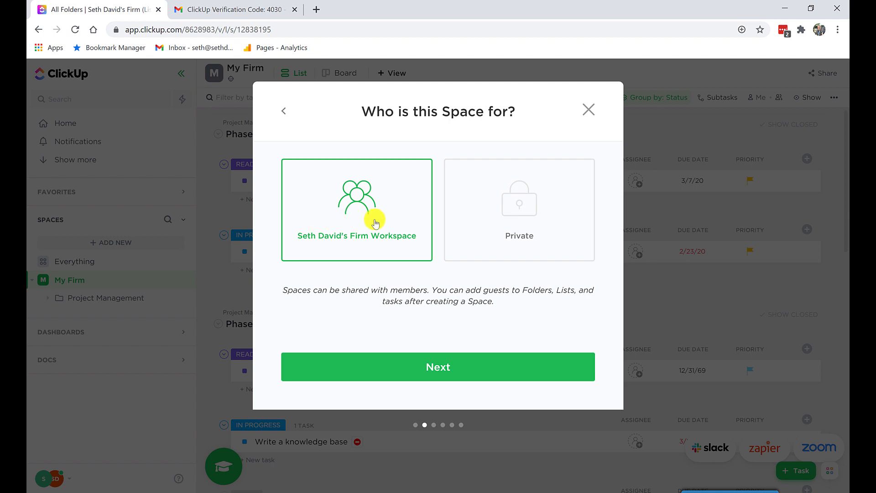
{"action": "left_click", "coordinate": [437, 367]}
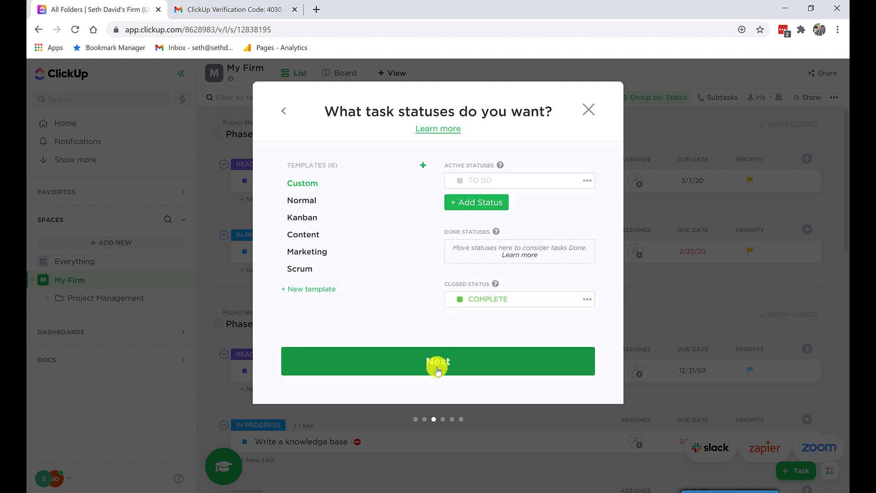
Accept the default statuses and ClickApps, review and create the My Clients Space
{"action": "left_click", "coordinate": [438, 361]}
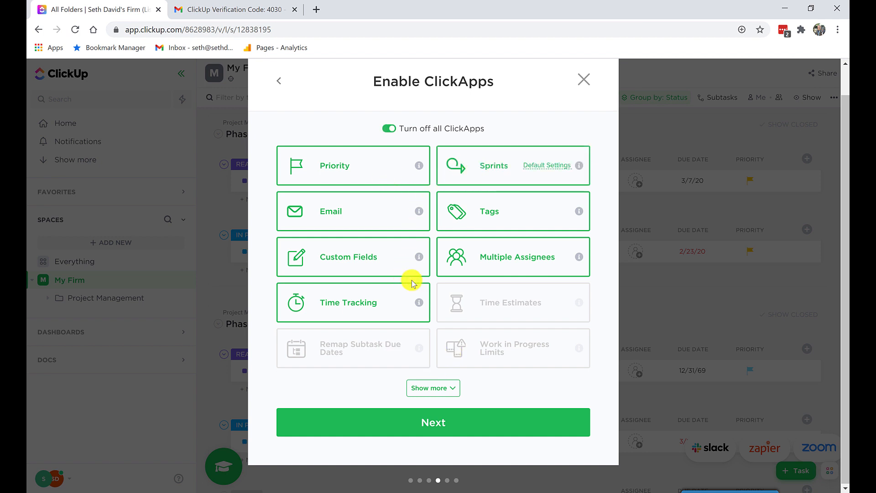
{"action": "left_click", "coordinate": [433, 388]}
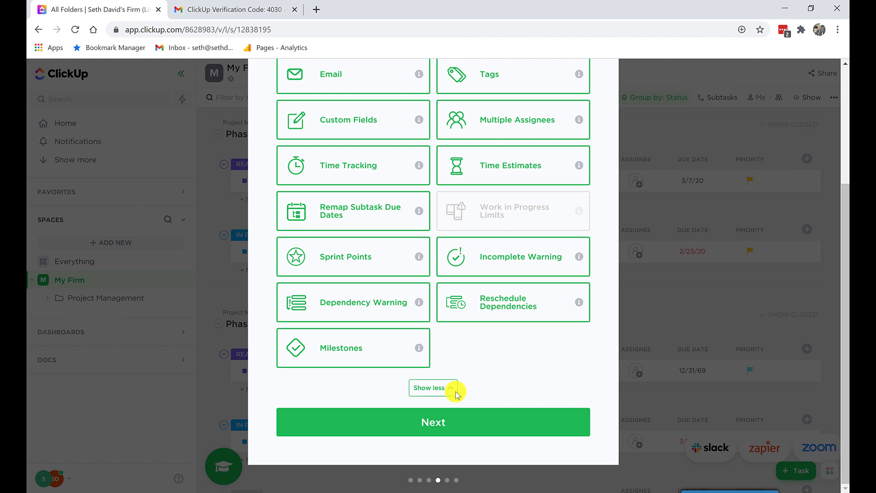
{"action": "left_click", "coordinate": [433, 421]}
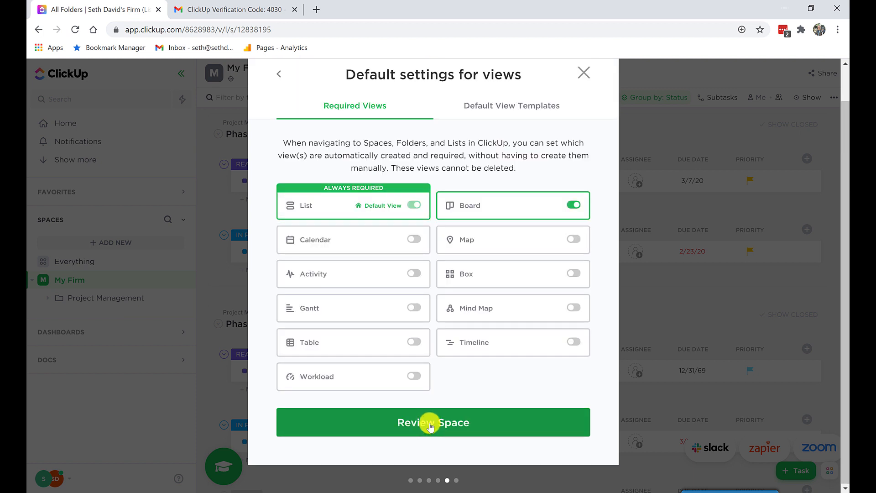
{"action": "mouse_move", "coordinate": [394, 244]}
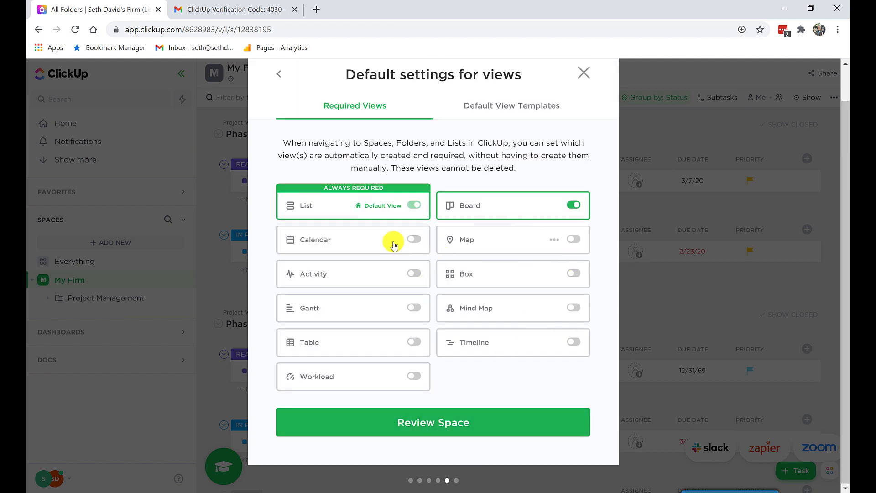
{"action": "left_click", "coordinate": [433, 422]}
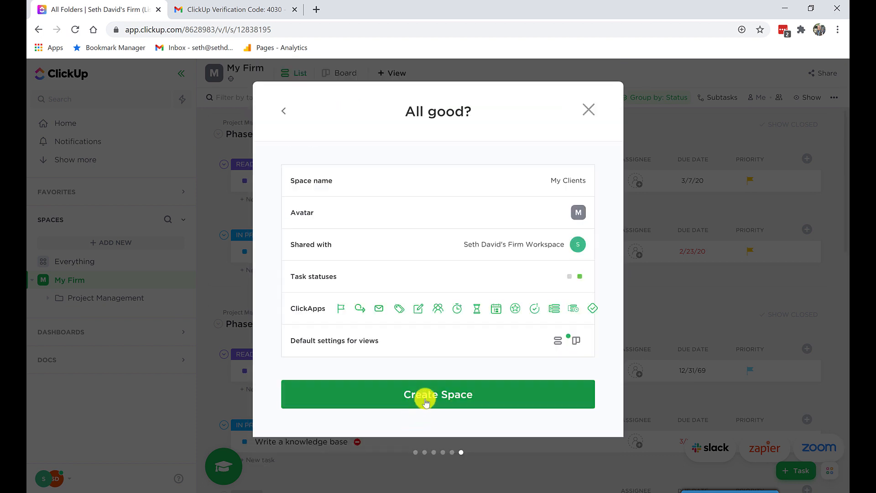
{"action": "left_click", "coordinate": [438, 395]}
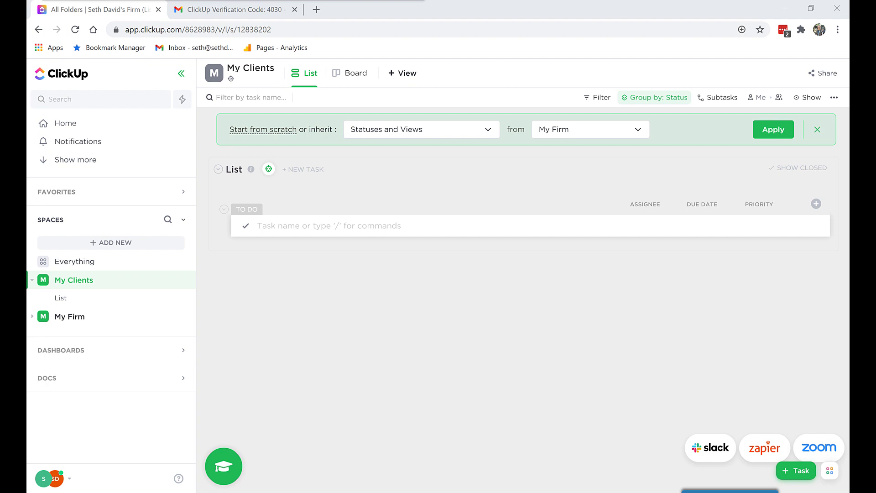
{"action": "mouse_move", "coordinate": [55, 297]}
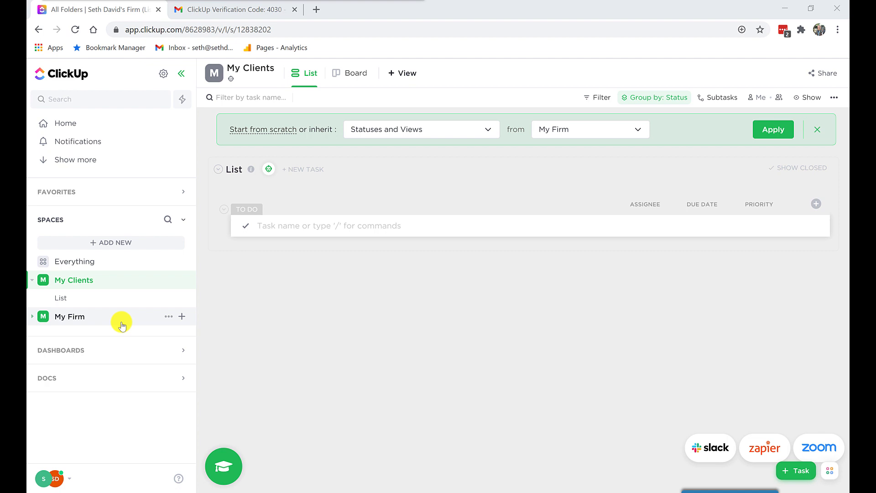
{"action": "mouse_move", "coordinate": [36, 322]}
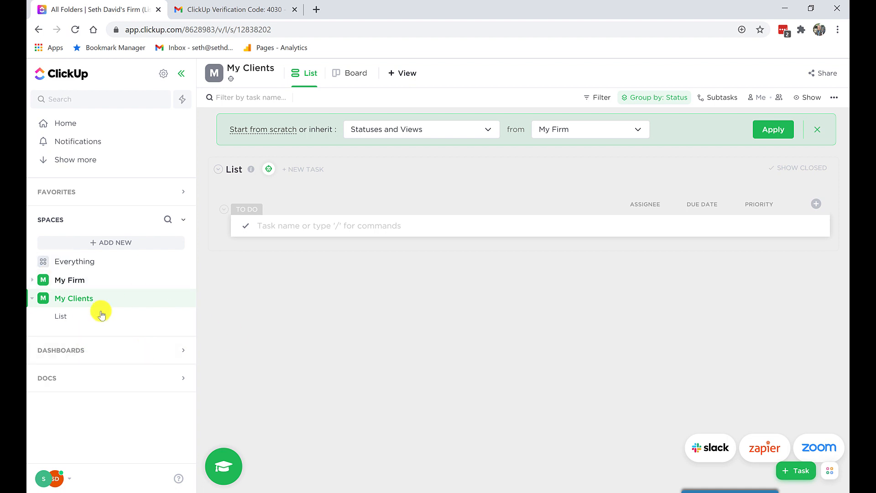
Collapse My Clients and expand My Firm to show its folder
{"action": "left_click", "coordinate": [32, 297]}
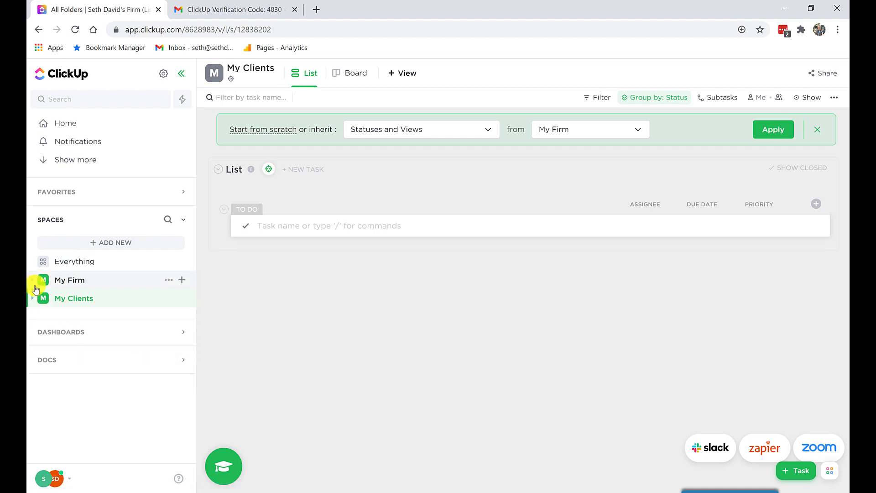
{"action": "left_click", "coordinate": [69, 281]}
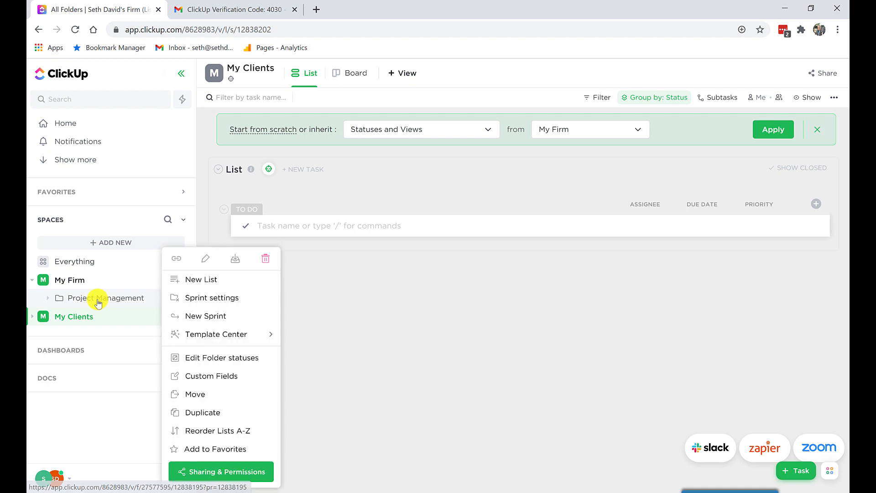
Rename the Project Management folder to Everything
{"action": "left_click", "coordinate": [206, 259]}
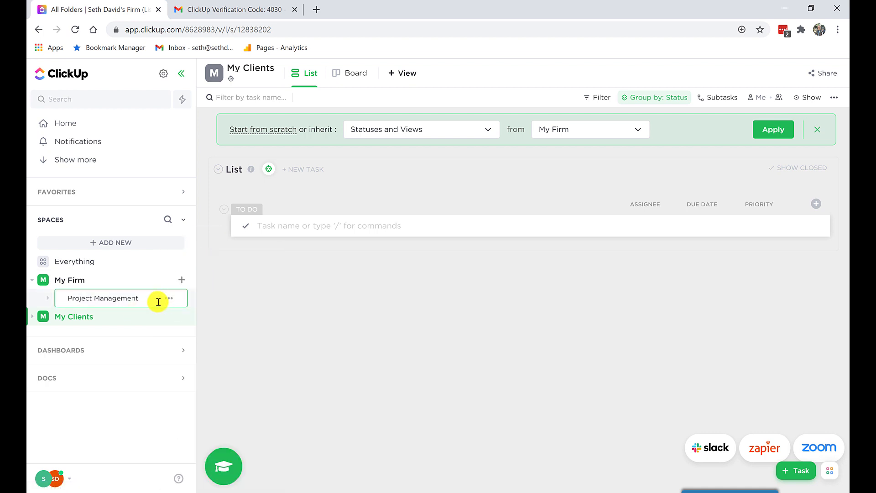
{"action": "type", "text": "Everything"}
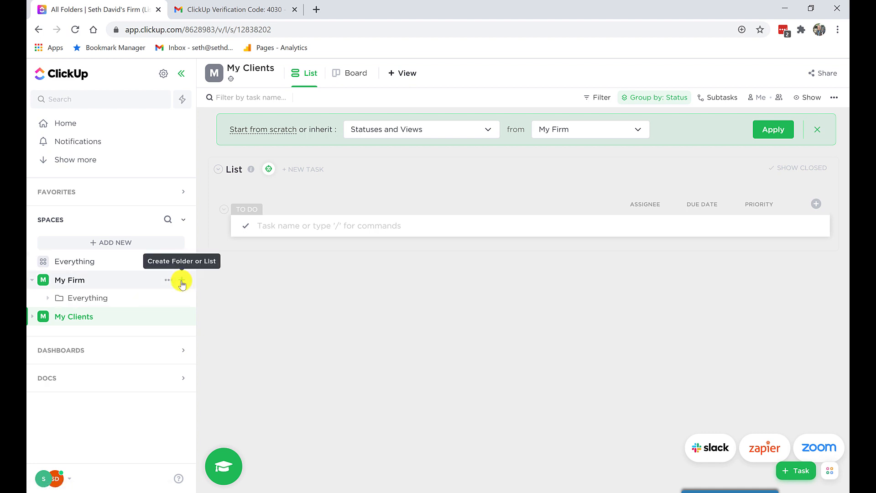
Create a My CRM folder in My Firm, then show the My Clients space contents
{"action": "left_click", "coordinate": [181, 281]}
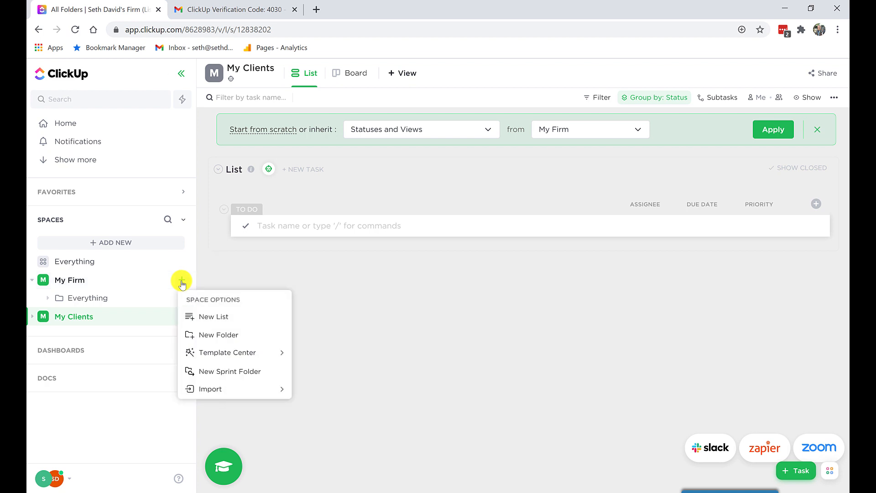
{"action": "left_click", "coordinate": [218, 335]}
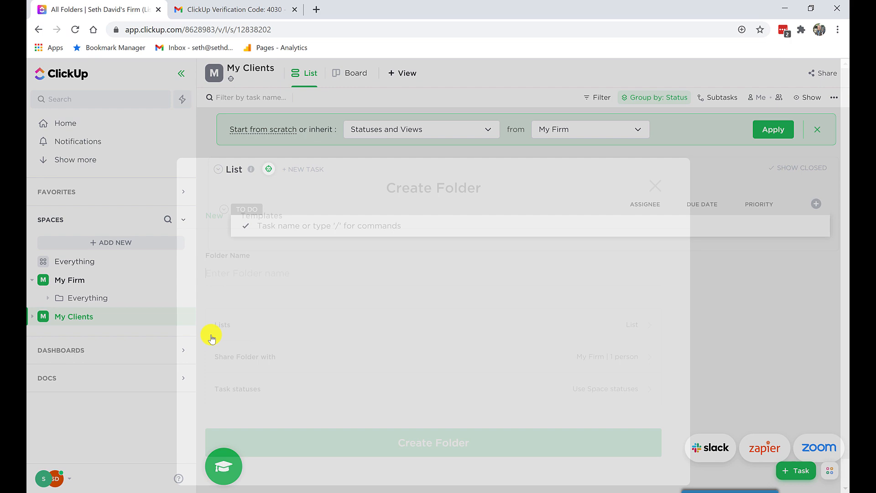
{"action": "type", "text": "My C"}
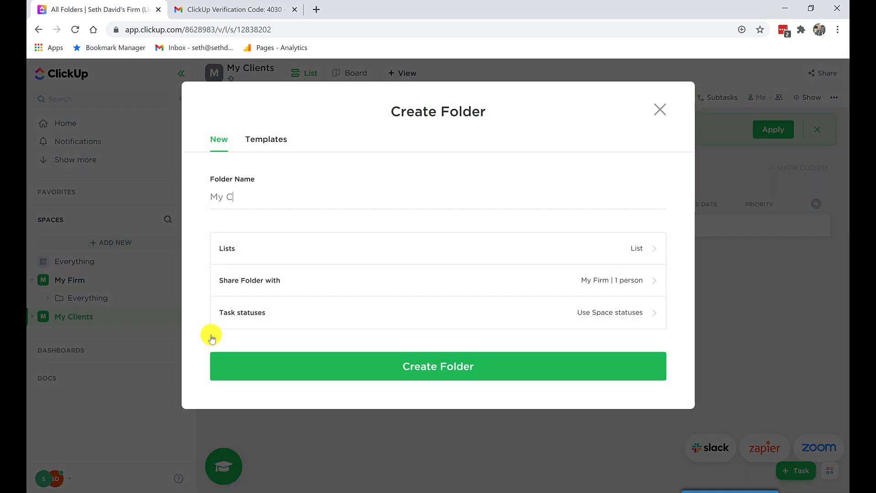
{"action": "type", "text": "RM"}
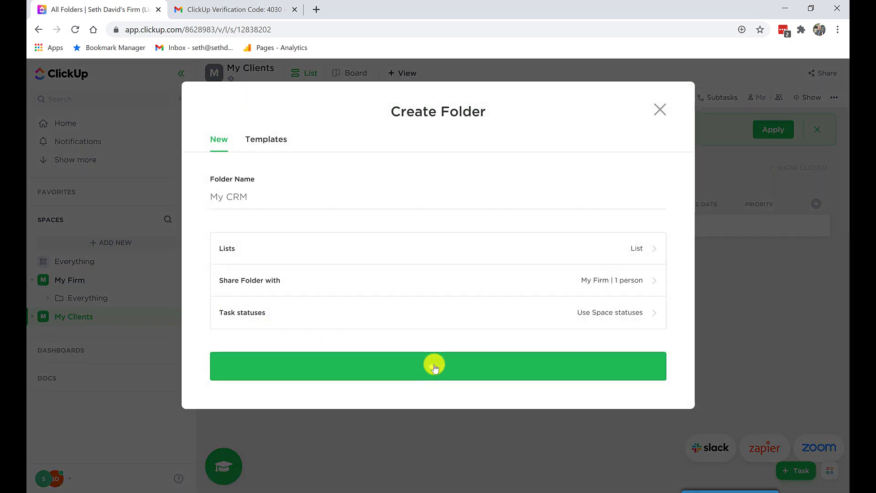
{"action": "left_click", "coordinate": [437, 367]}
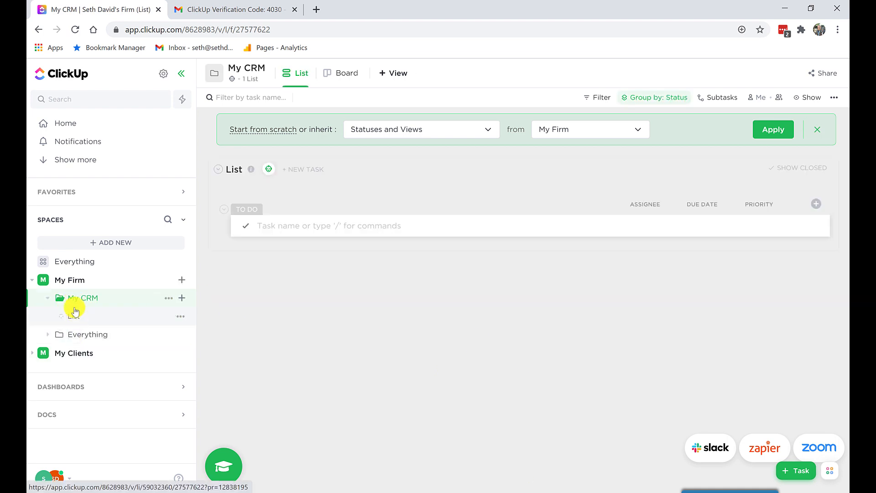
{"action": "left_click", "coordinate": [48, 335]}
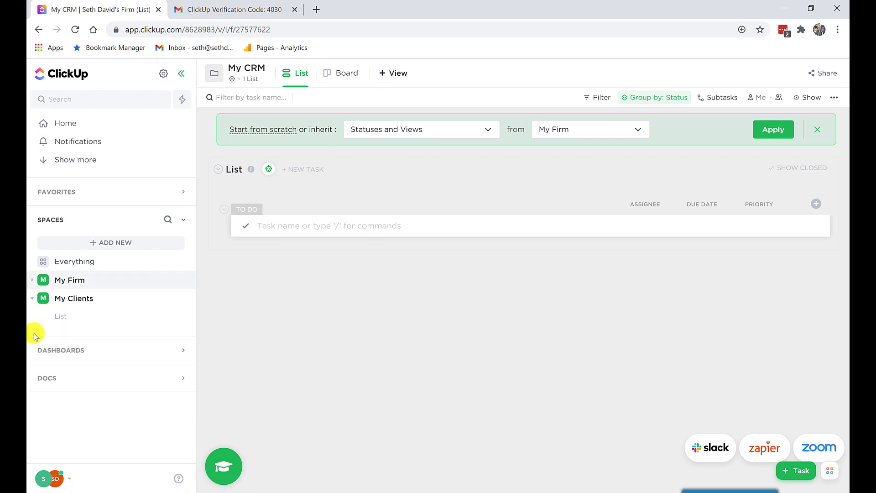
Create a Client X folder inside the My Clients space
{"action": "right_click", "coordinate": [61, 316]}
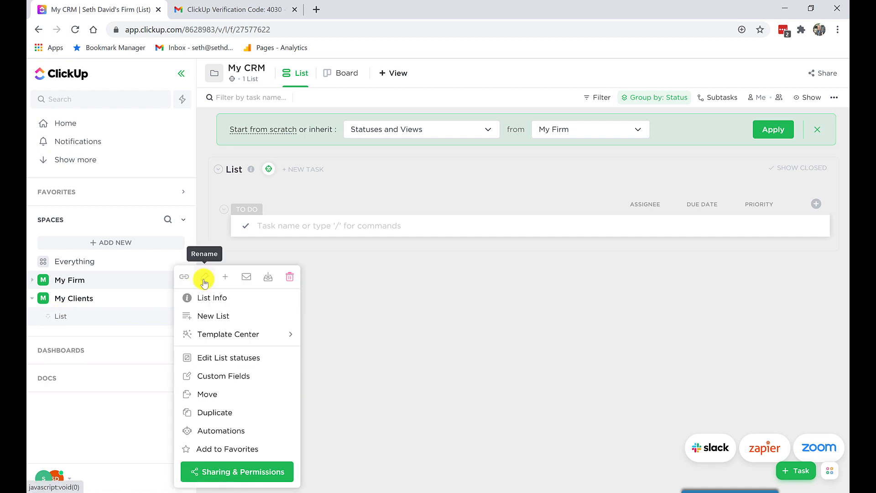
{"action": "mouse_move", "coordinate": [263, 277]}
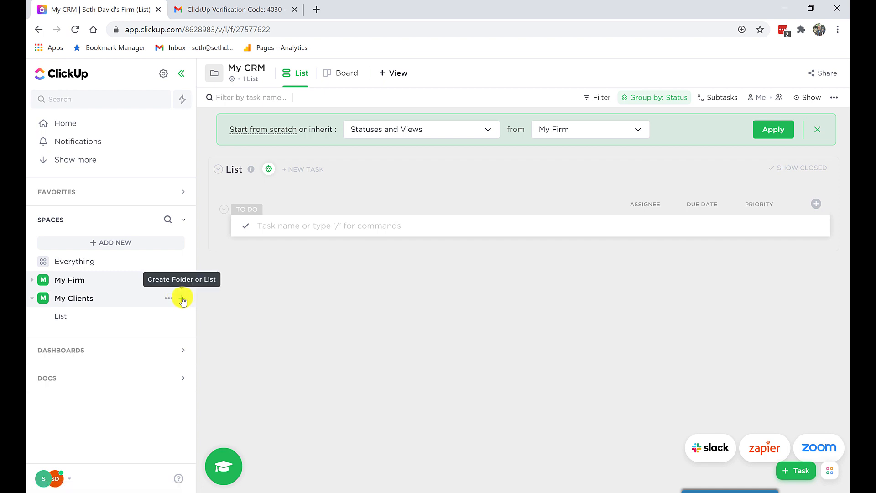
{"action": "left_click", "coordinate": [181, 297]}
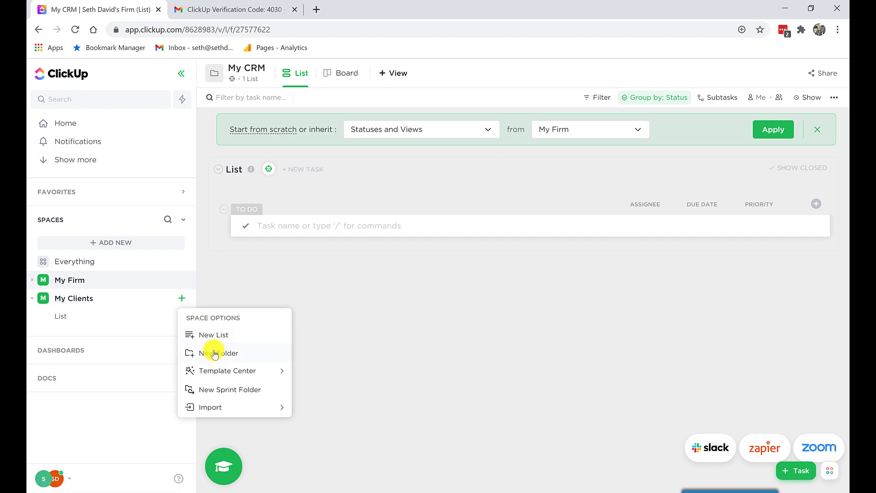
{"action": "left_click", "coordinate": [220, 353]}
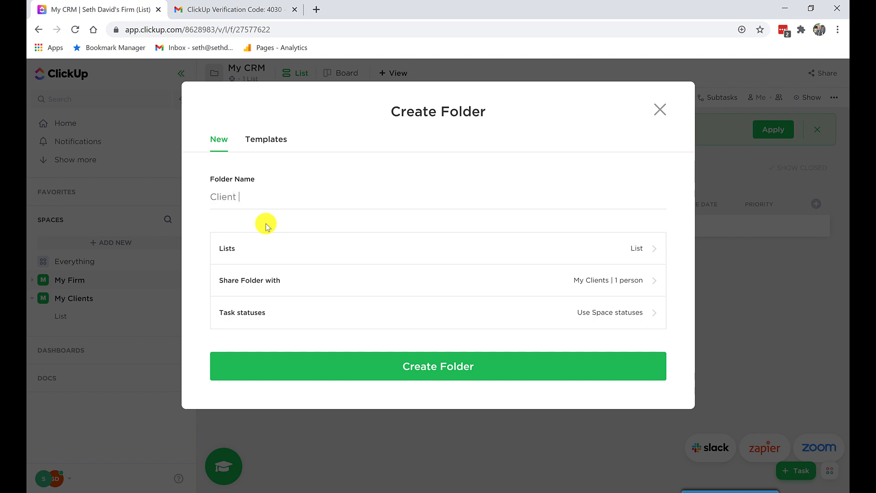
{"action": "left_click", "coordinate": [438, 366]}
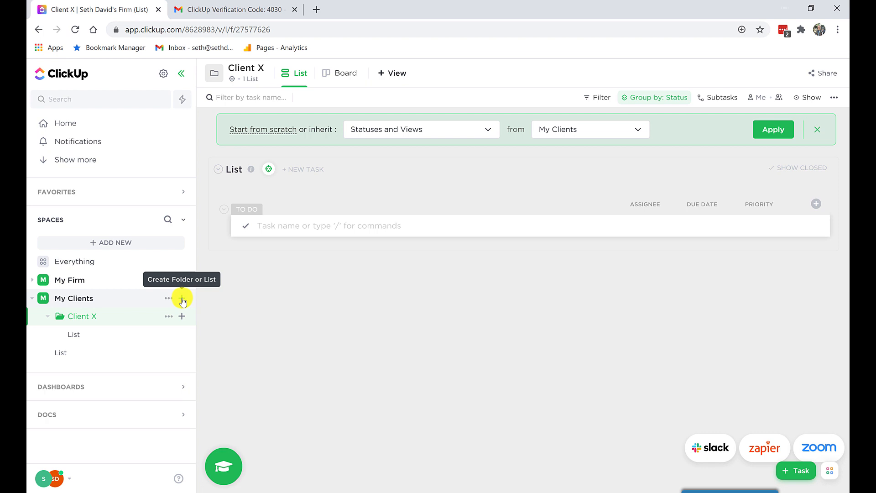
{"action": "mouse_move", "coordinate": [72, 315]}
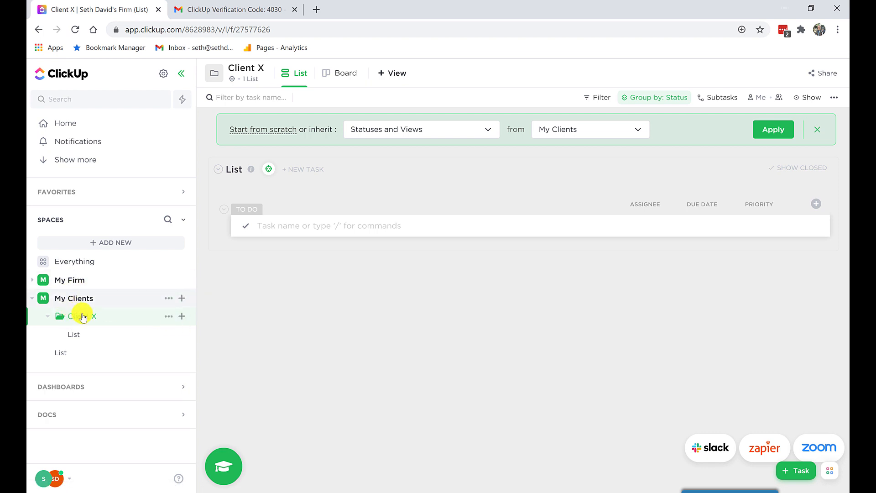
{"action": "mouse_move", "coordinate": [158, 318]}
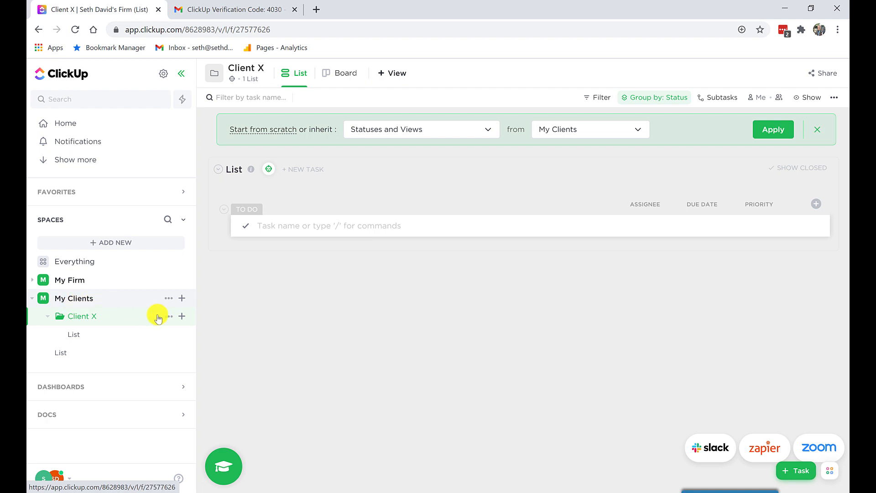
{"action": "mouse_move", "coordinate": [181, 298]}
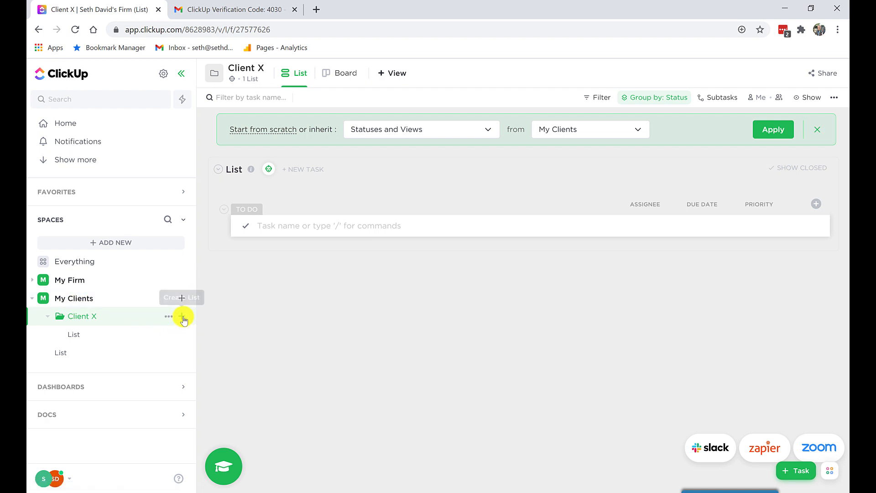
{"action": "mouse_move", "coordinate": [182, 310]}
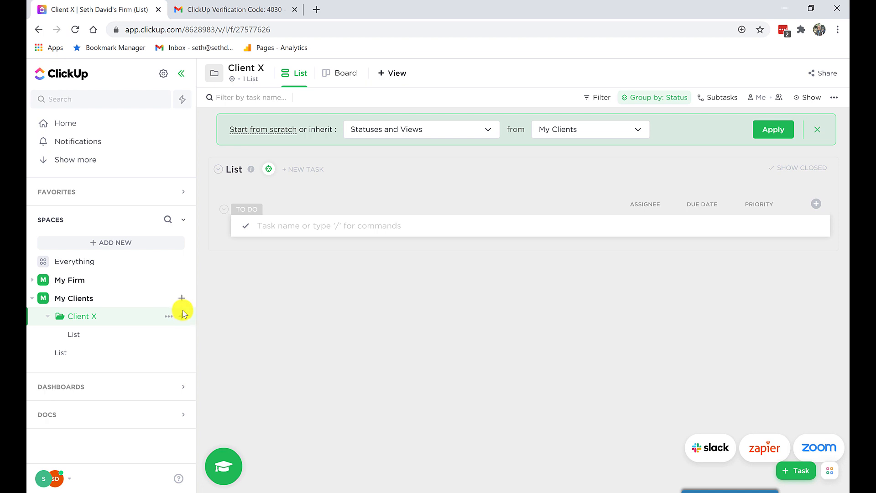
{"action": "mouse_move", "coordinate": [73, 301]}
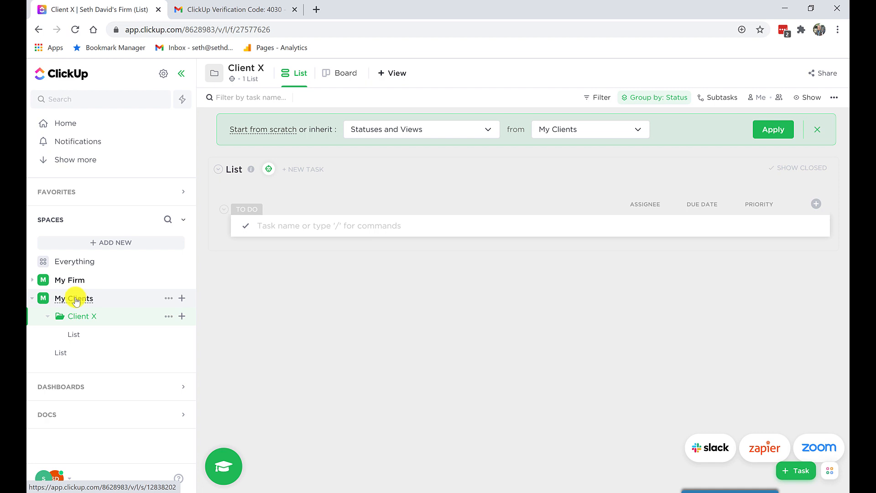
{"action": "mouse_move", "coordinate": [180, 298]}
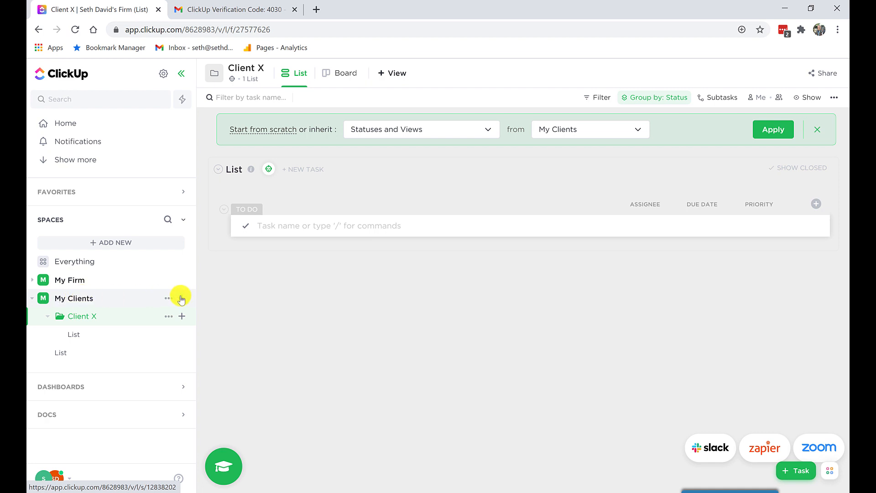
Create a second folder, Client Y, in the My Clients space
{"action": "left_click", "coordinate": [182, 300]}
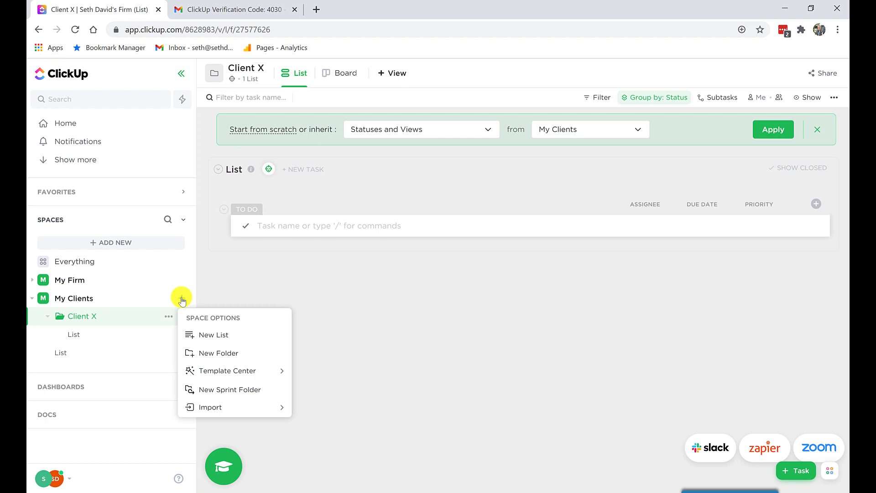
{"action": "mouse_move", "coordinate": [221, 356]}
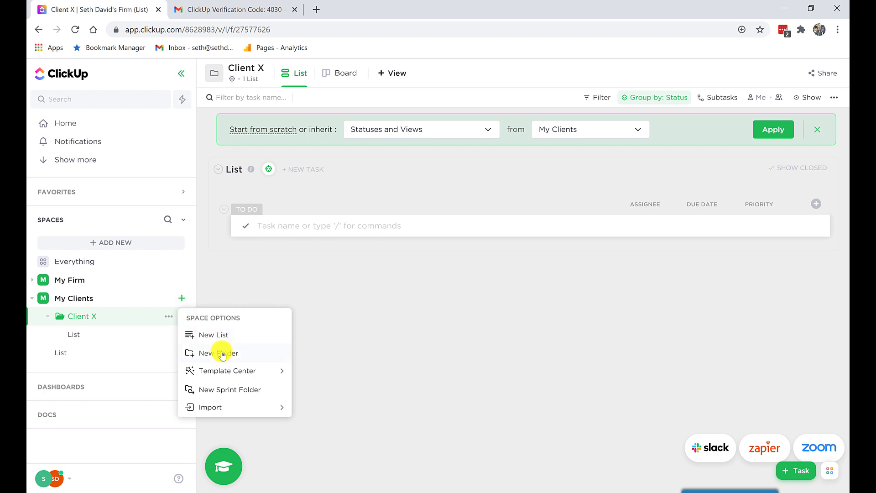
{"action": "mouse_move", "coordinate": [211, 336]}
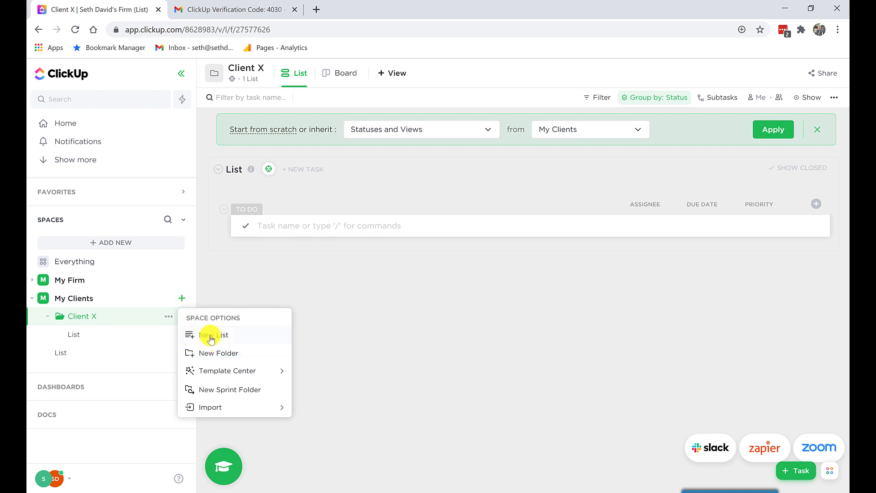
{"action": "mouse_move", "coordinate": [215, 356]}
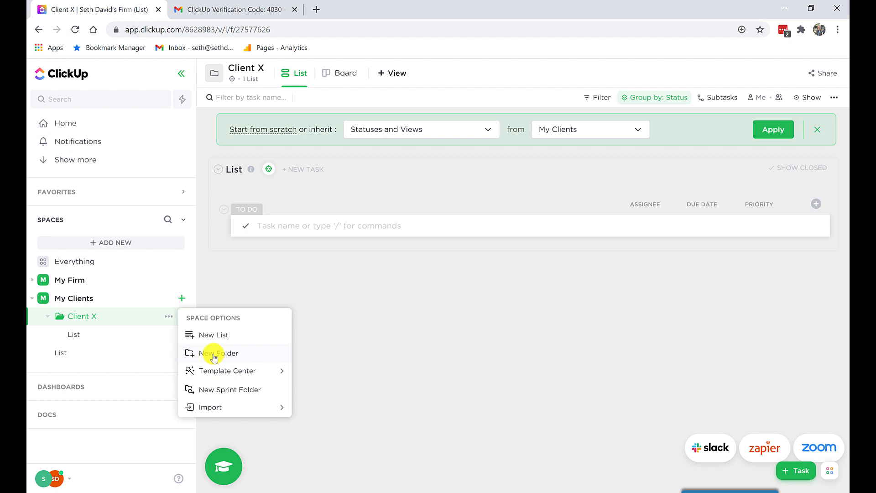
{"action": "left_click", "coordinate": [218, 352]}
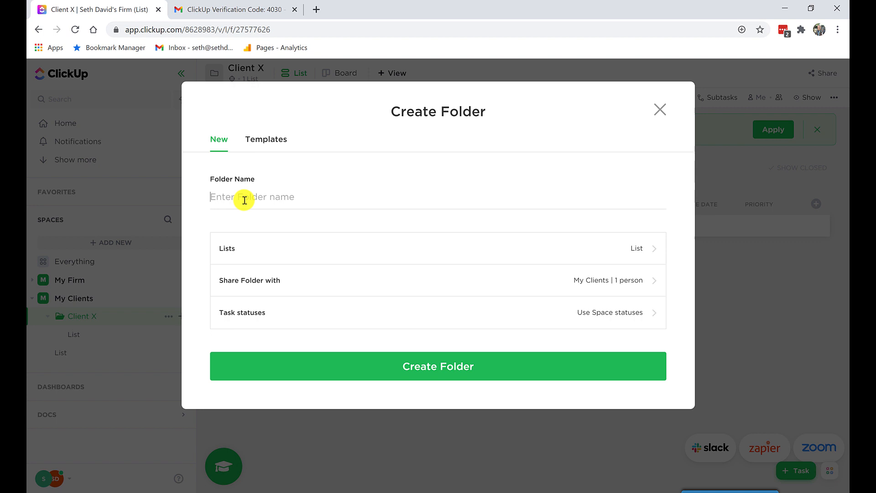
{"action": "type", "text": "Client"}
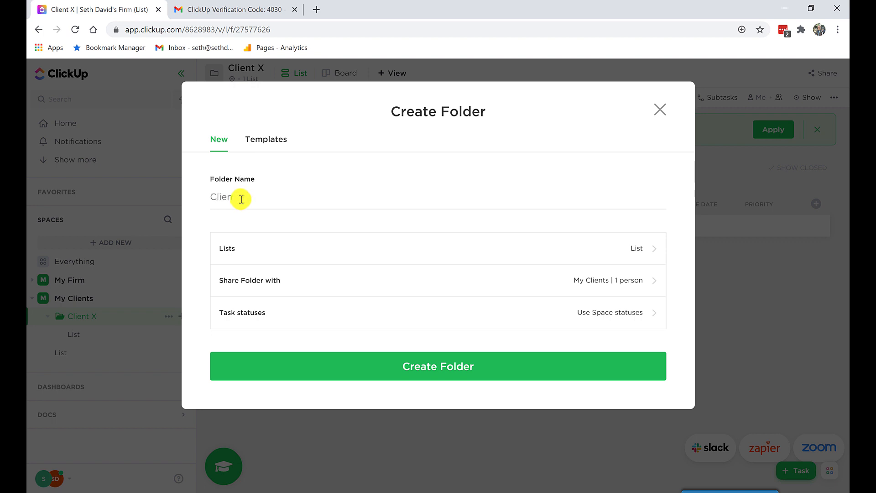
{"action": "type", "text": "Client Y"}
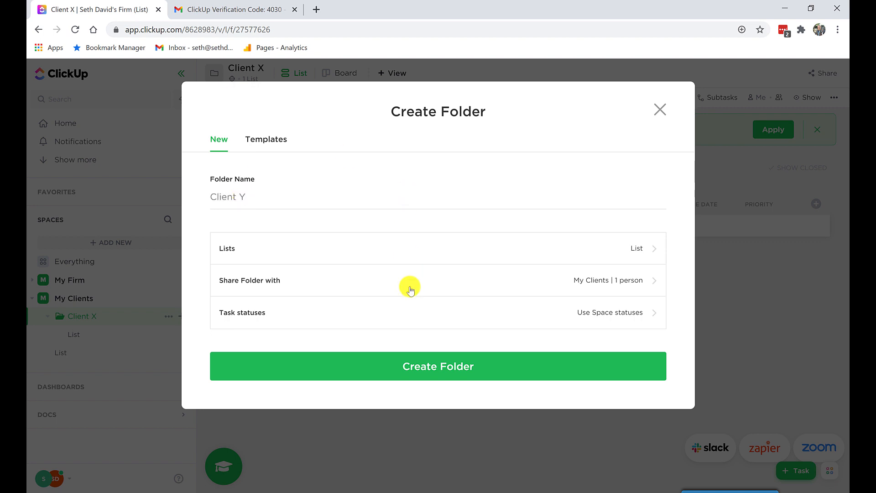
{"action": "left_click", "coordinate": [437, 366]}
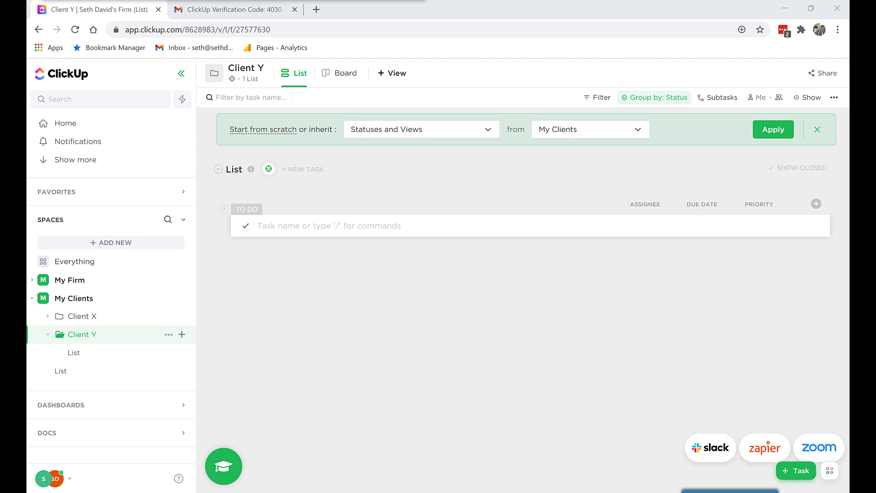
{"action": "mouse_move", "coordinate": [88, 259]}
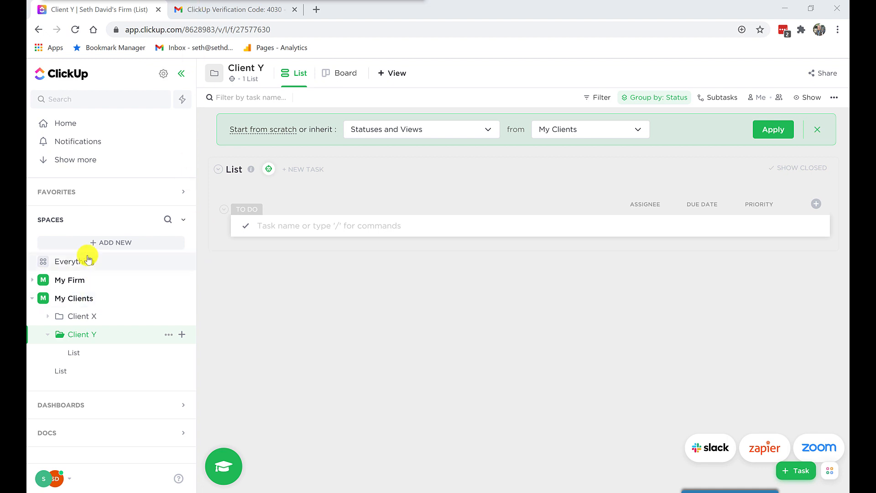
Open the new list under Client X and bring up its list options
{"action": "left_click", "coordinate": [79, 316]}
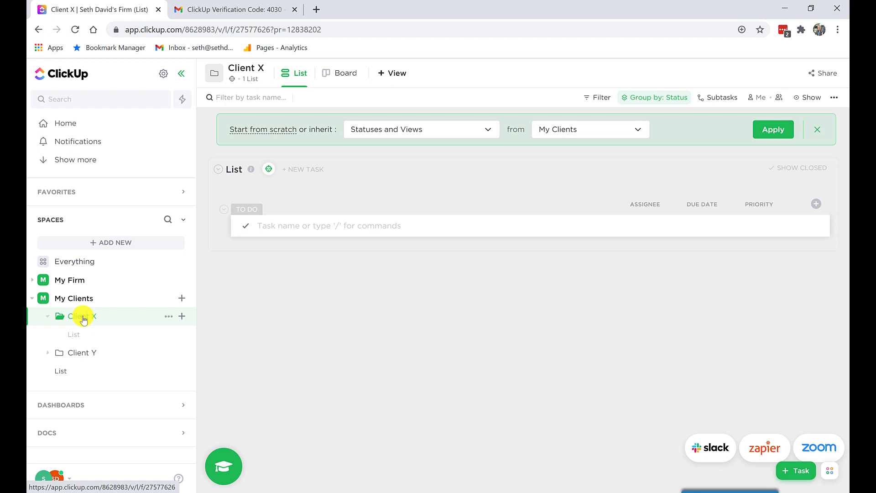
{"action": "left_click", "coordinate": [73, 334]}
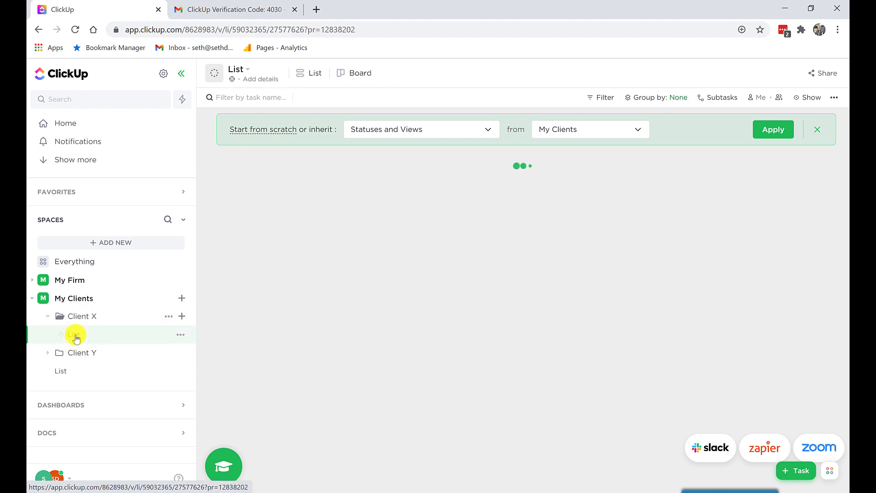
{"action": "left_click", "coordinate": [773, 128]}
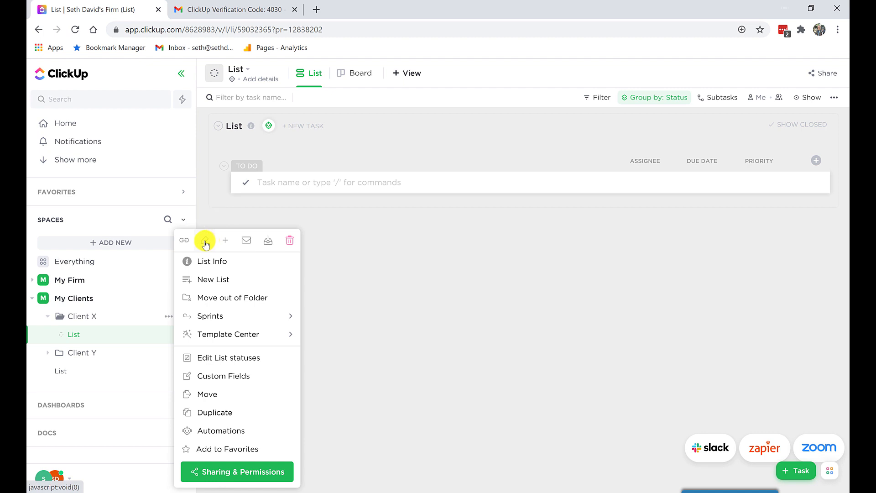
{"action": "mouse_move", "coordinate": [203, 235]}
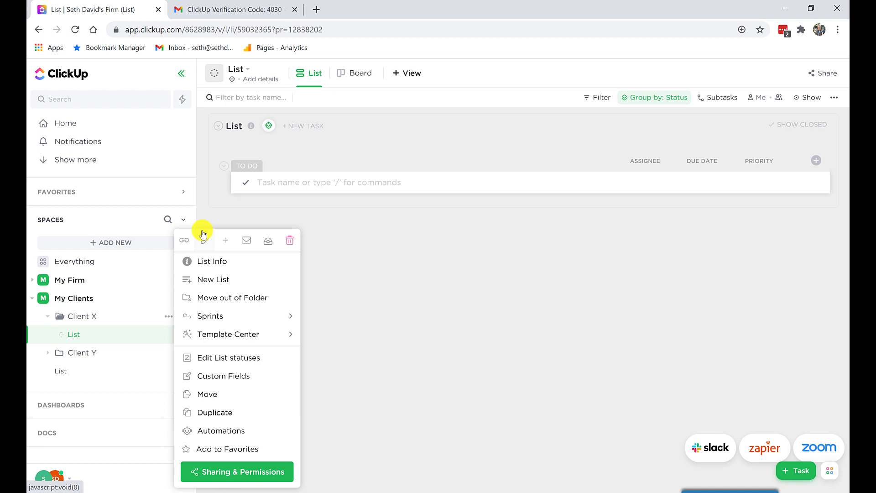
{"action": "mouse_move", "coordinate": [214, 263]}
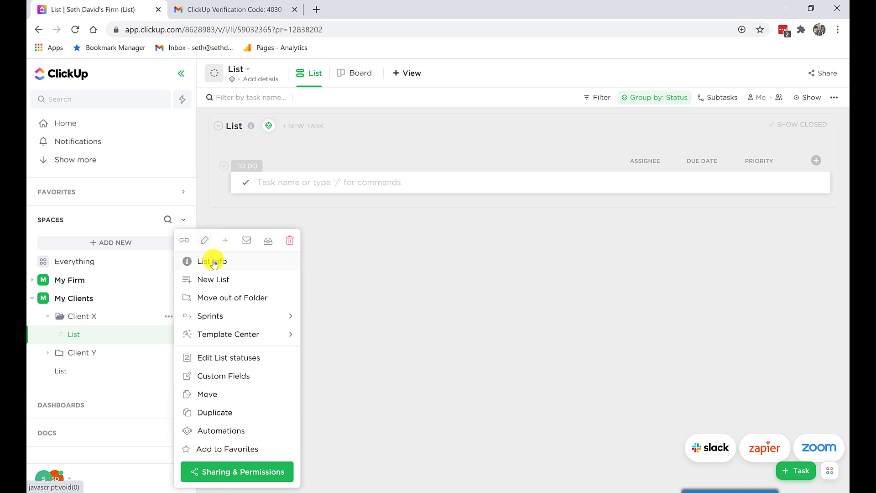
{"action": "mouse_move", "coordinate": [75, 335]}
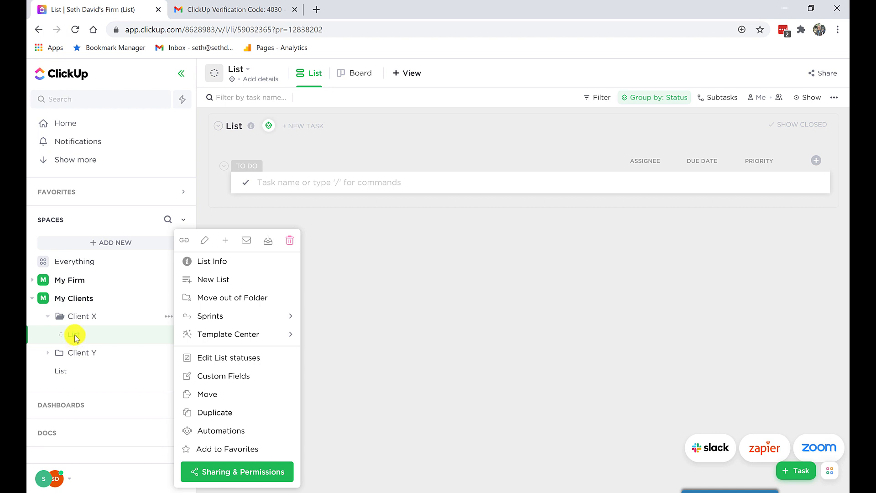
{"action": "mouse_move", "coordinate": [204, 241]}
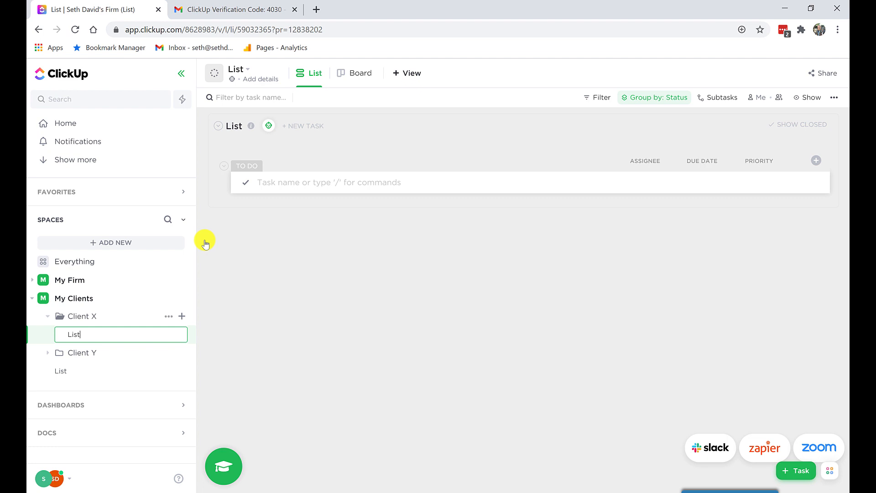
Rename Client X's list to Bookkeeping and open it
{"action": "type", "text": "Bookkeeping"}
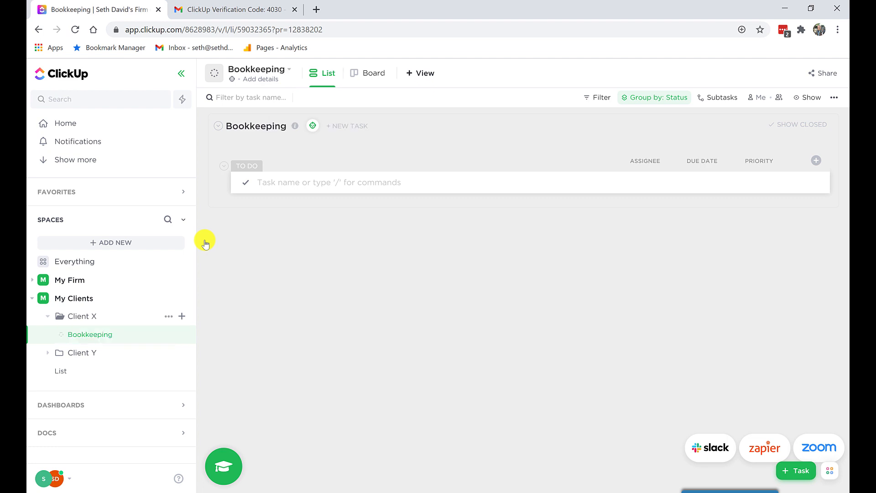
{"action": "mouse_move", "coordinate": [63, 341]}
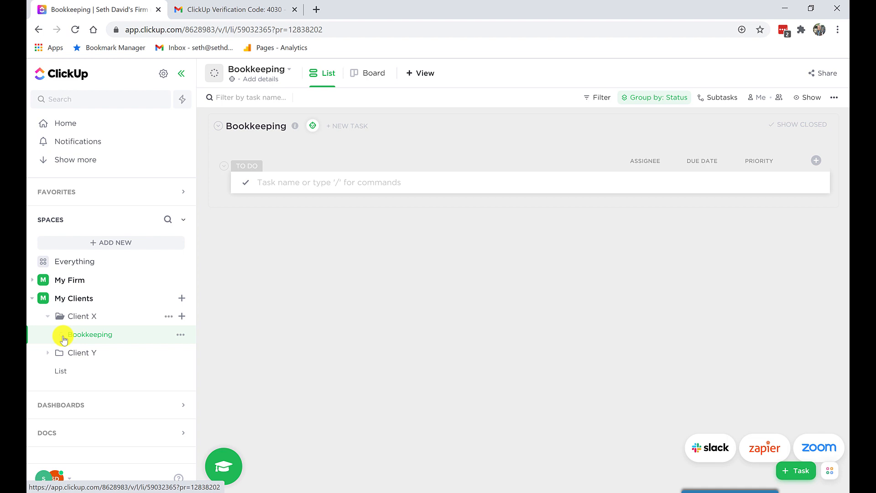
{"action": "mouse_move", "coordinate": [94, 339]}
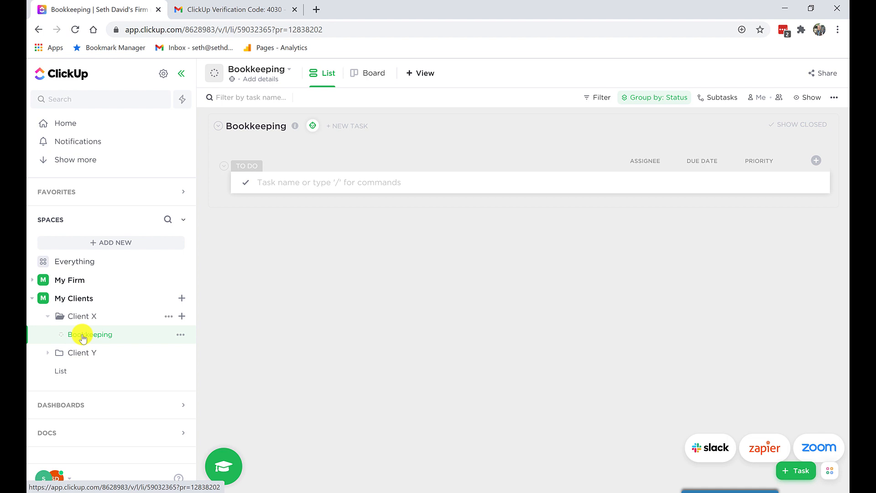
{"action": "left_click", "coordinate": [61, 335]}
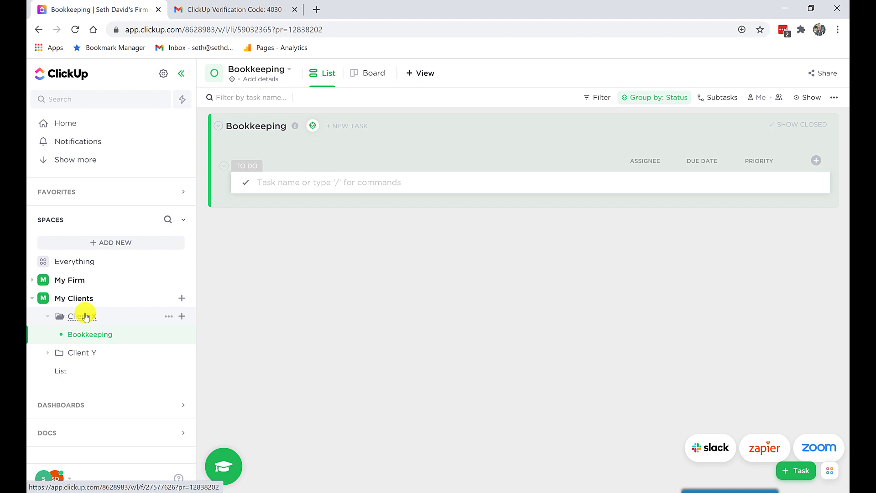
{"action": "mouse_move", "coordinate": [151, 316]}
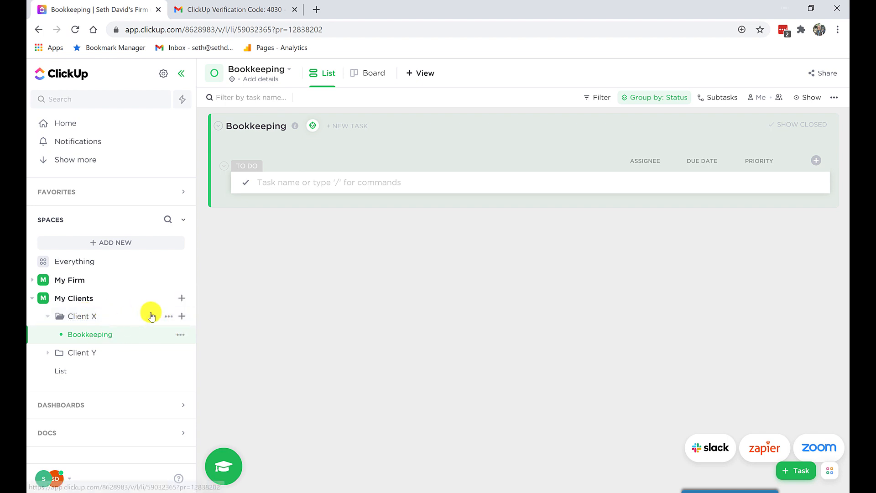
{"action": "mouse_move", "coordinate": [106, 347]}
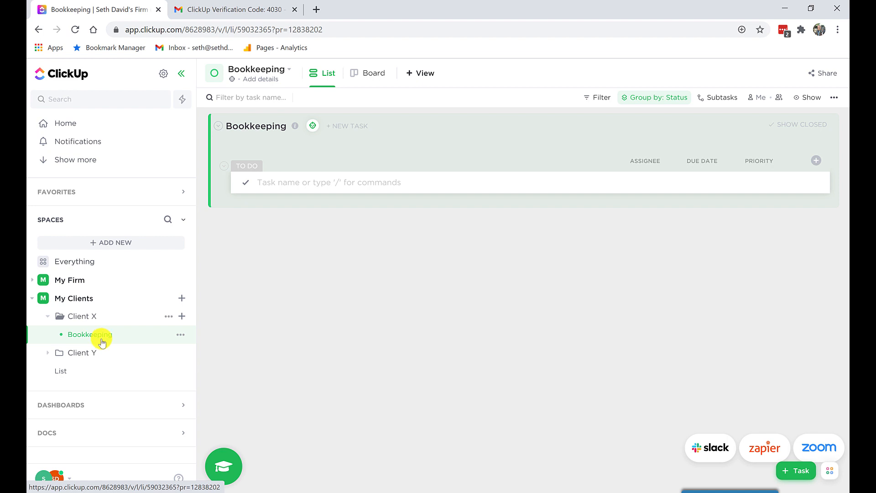
{"action": "mouse_move", "coordinate": [76, 300]}
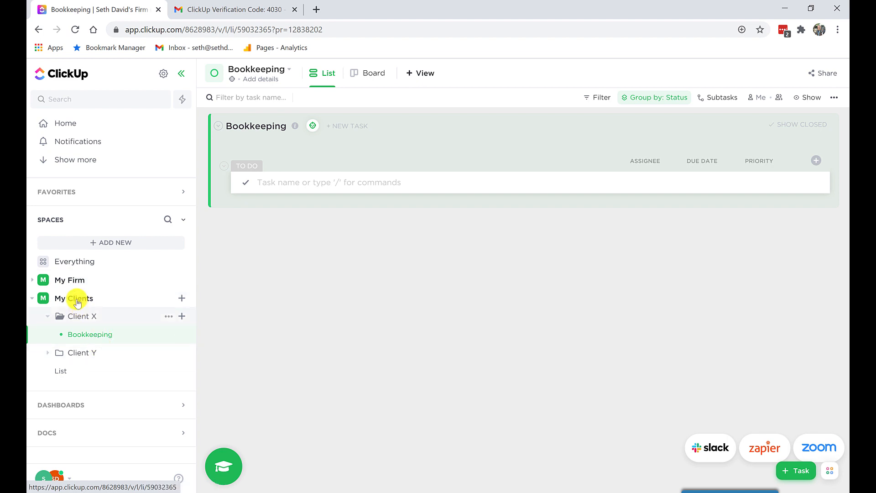
{"action": "mouse_move", "coordinate": [70, 297]}
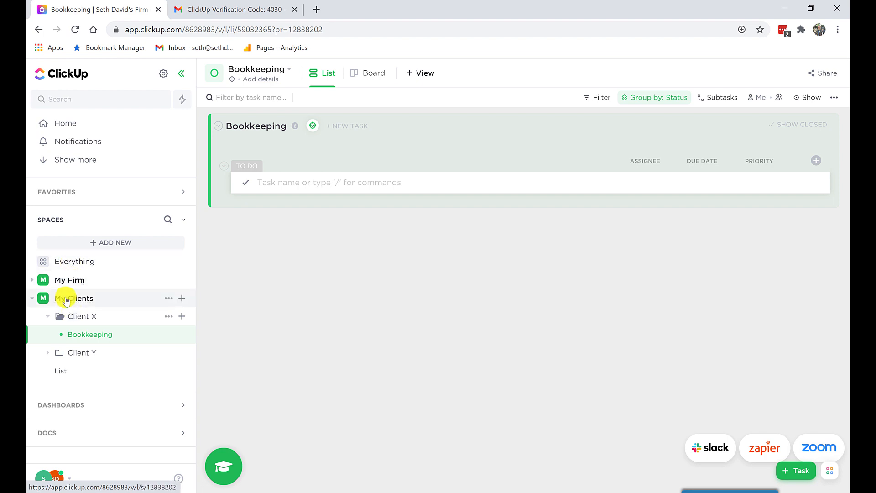
{"action": "mouse_move", "coordinate": [76, 325]}
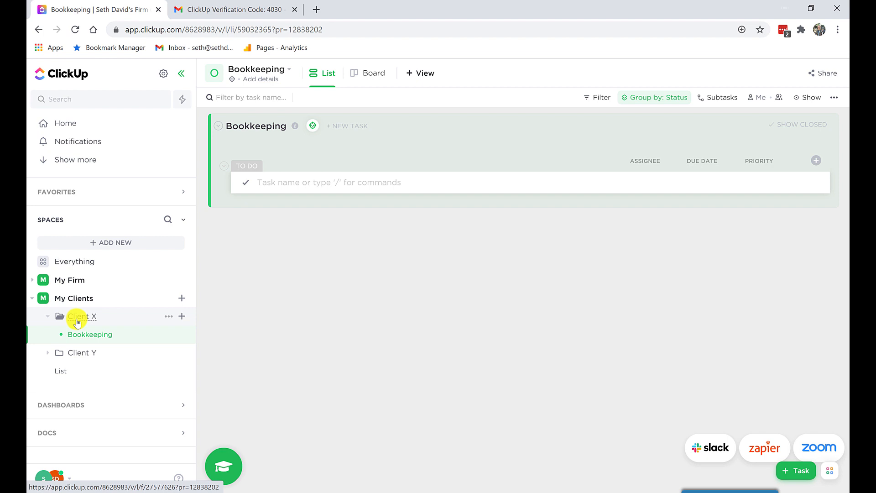
{"action": "mouse_move", "coordinate": [76, 331]}
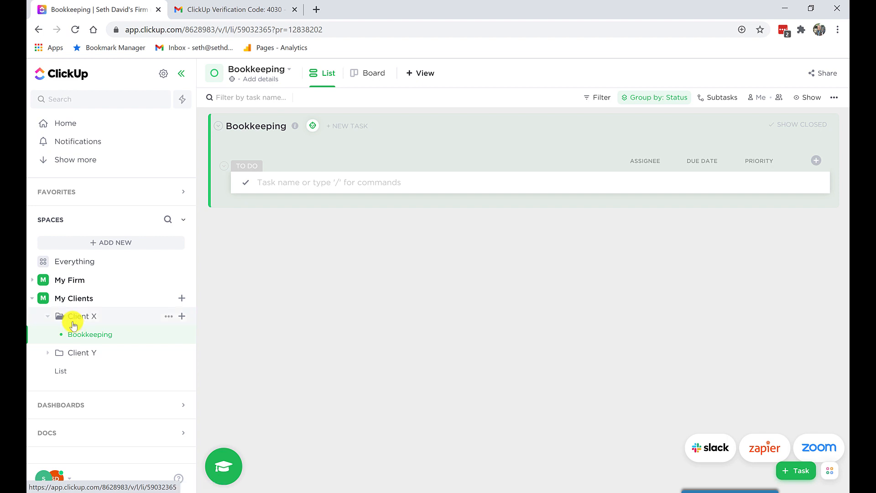
{"action": "mouse_move", "coordinate": [89, 334]}
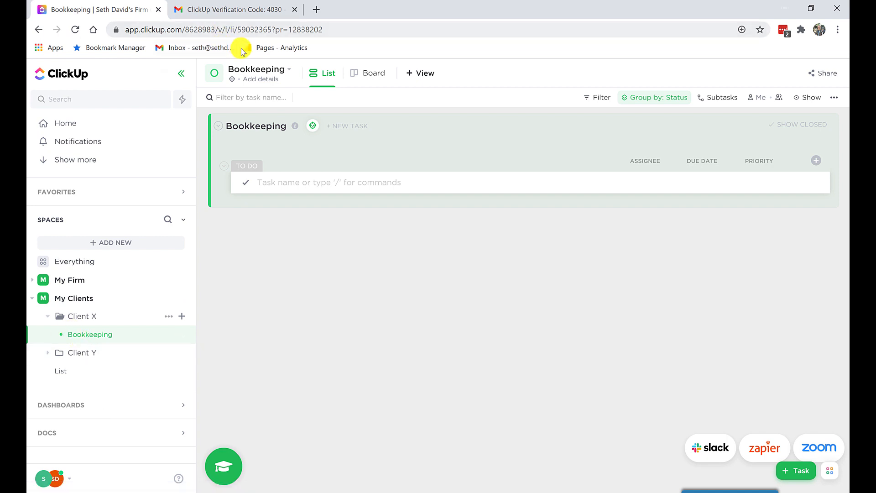
{"action": "mouse_move", "coordinate": [102, 126]}
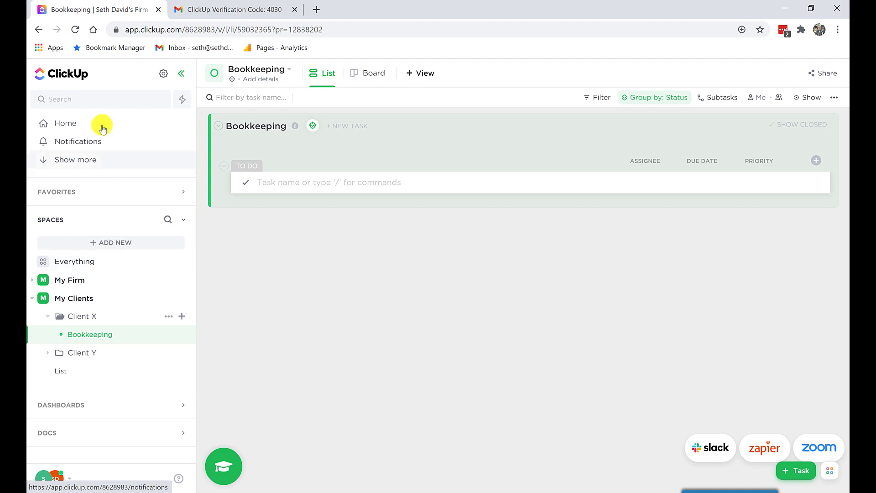
Turn on the dark sidebar and choose the Modern style at Compact size
{"action": "left_click", "coordinate": [163, 73]}
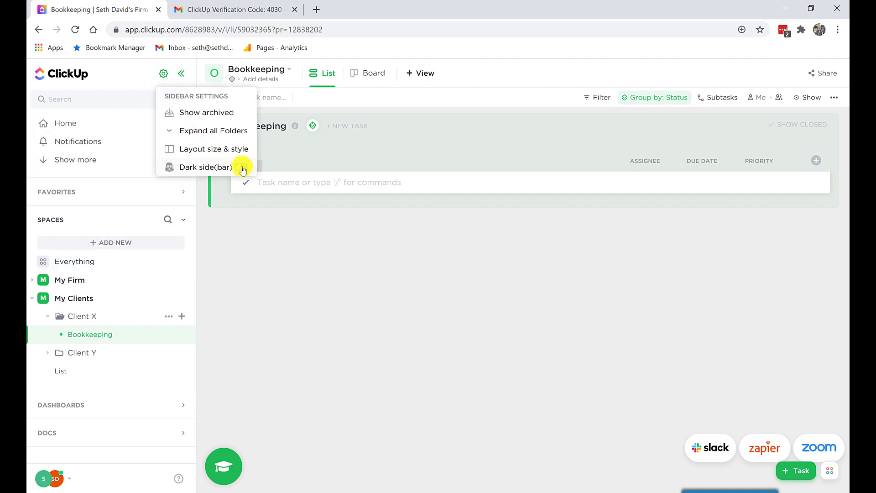
{"action": "left_click", "coordinate": [243, 167]}
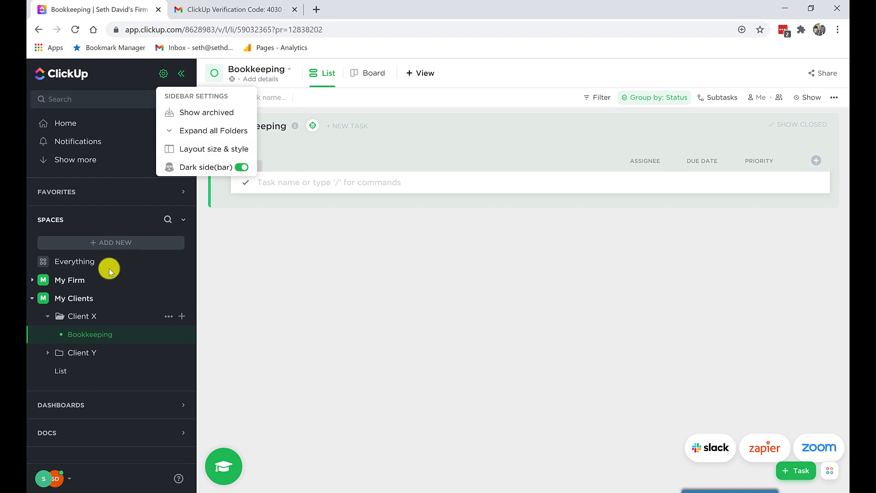
{"action": "left_click", "coordinate": [213, 149]}
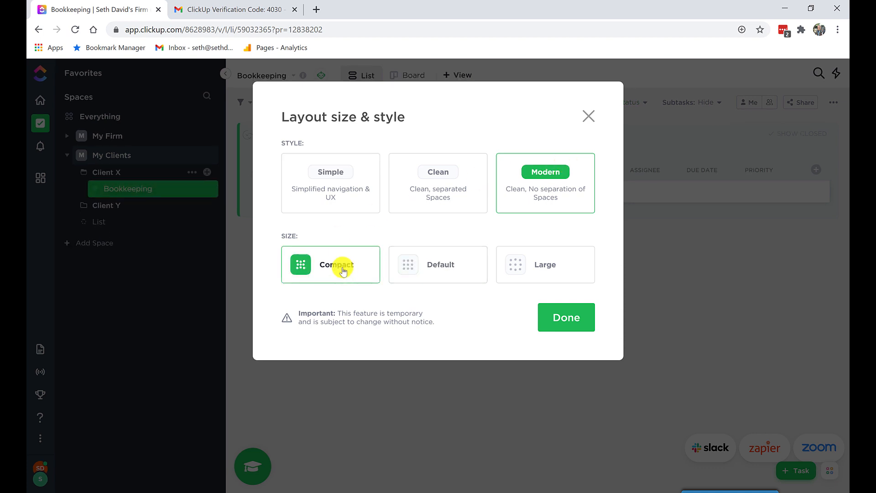
{"action": "left_click", "coordinate": [566, 316]}
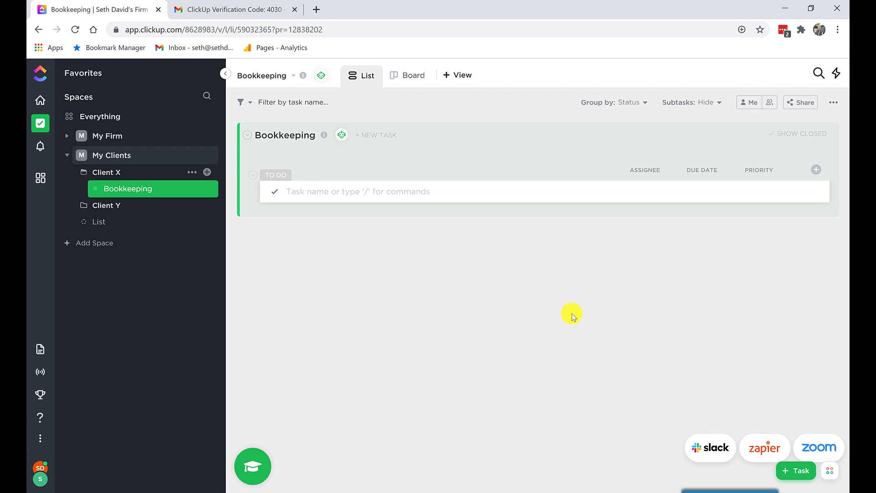
{"action": "mouse_move", "coordinate": [186, 96]}
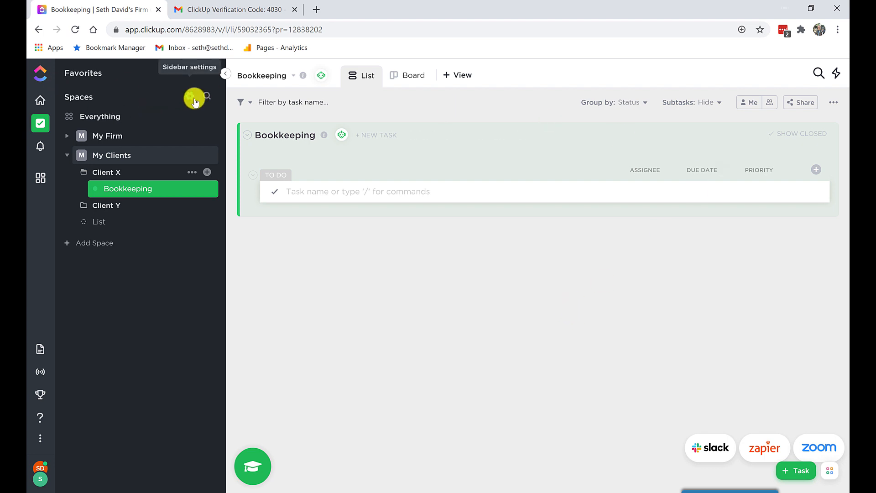
{"action": "mouse_move", "coordinate": [198, 225]}
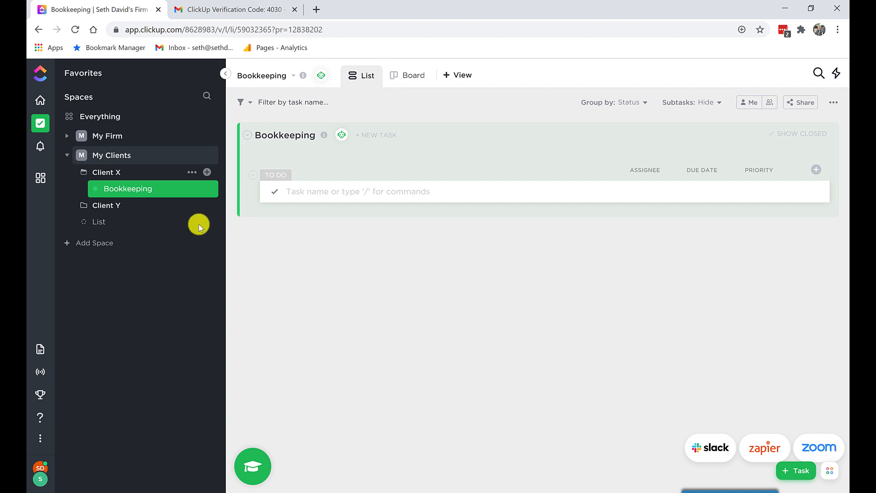
{"action": "mouse_move", "coordinate": [106, 205]}
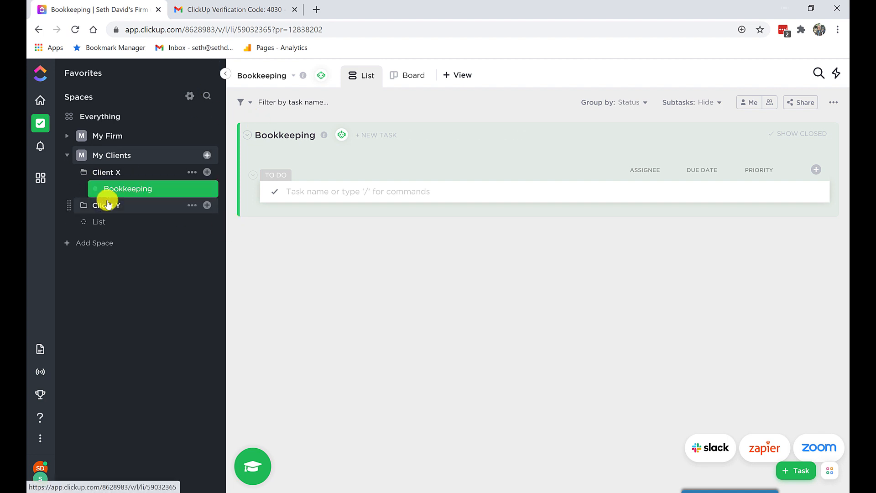
{"action": "mouse_move", "coordinate": [163, 208]}
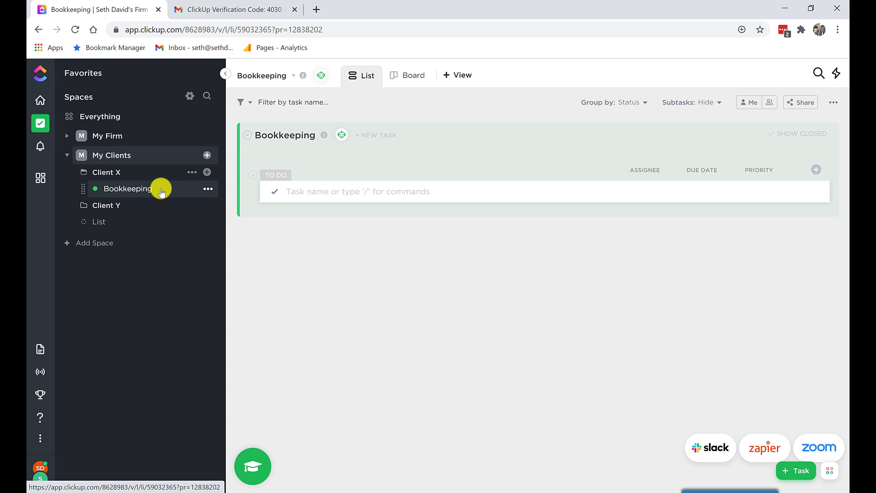
{"action": "mouse_move", "coordinate": [159, 185]}
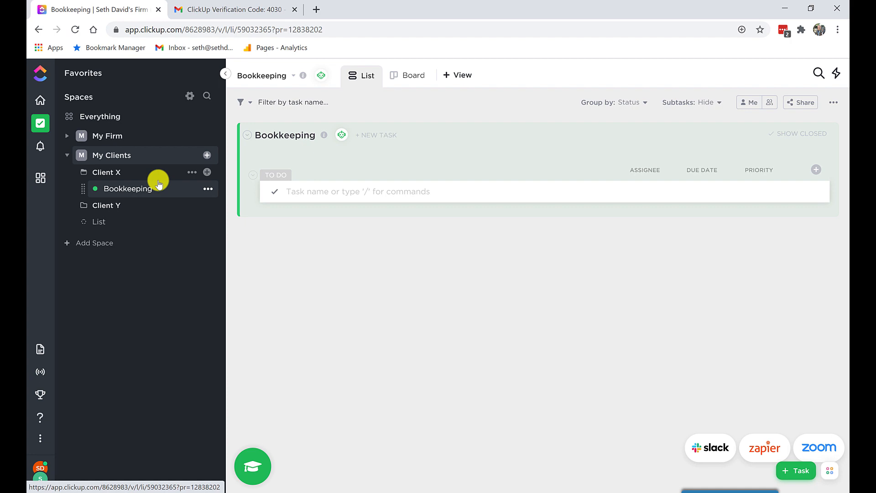
Open the Bookkeeping list under Client X in the new layout
{"action": "left_click", "coordinate": [128, 188]}
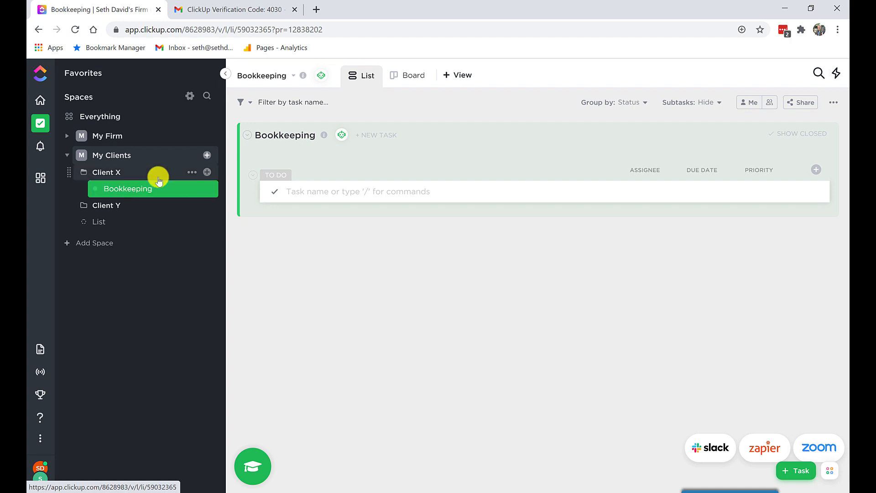